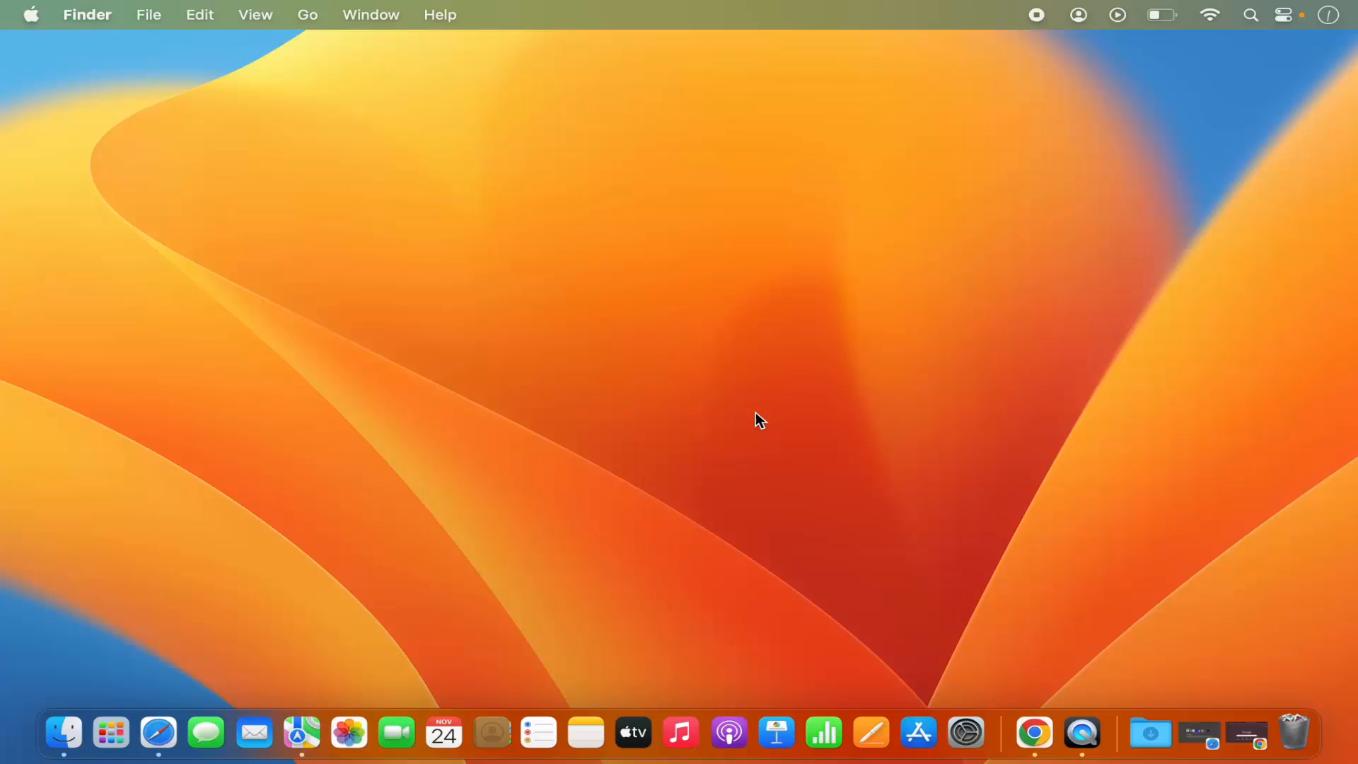
mouse_move(940, 676)
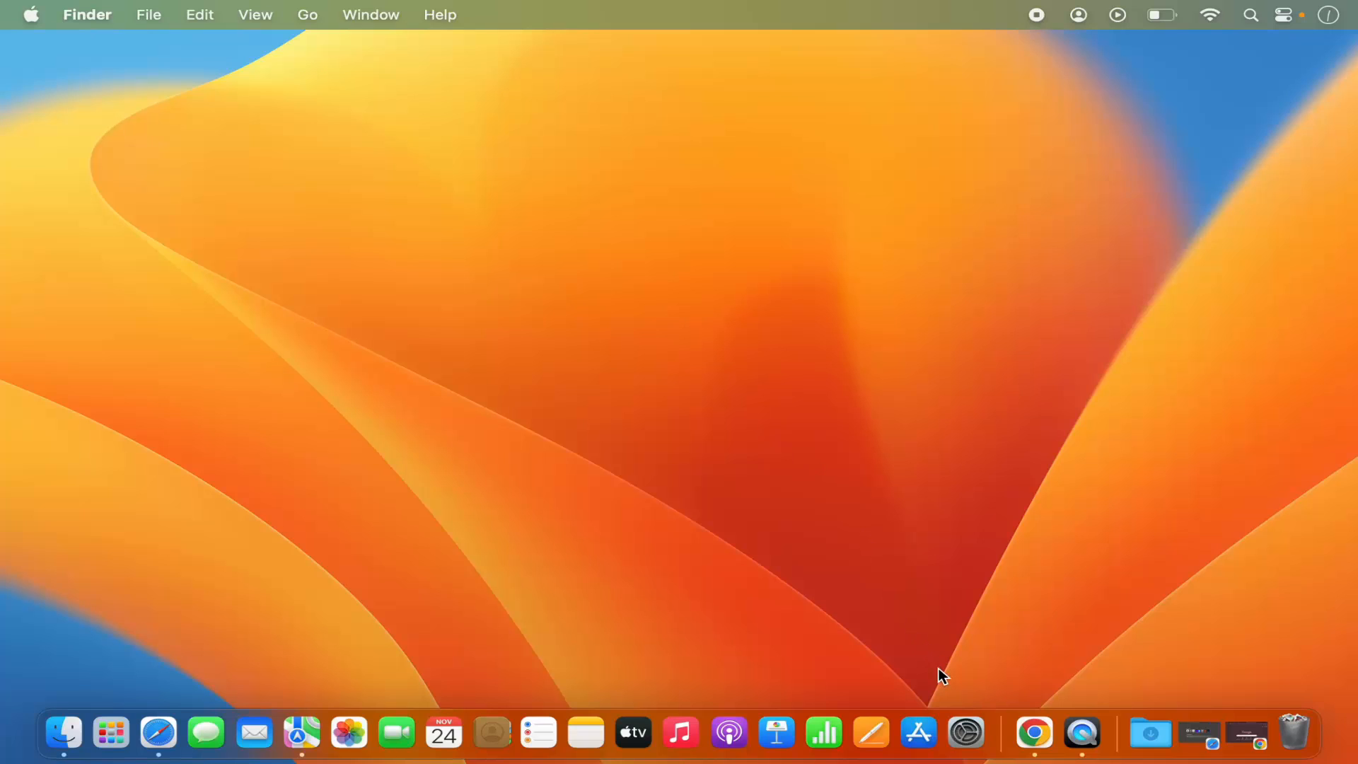
mouse_move(965, 732)
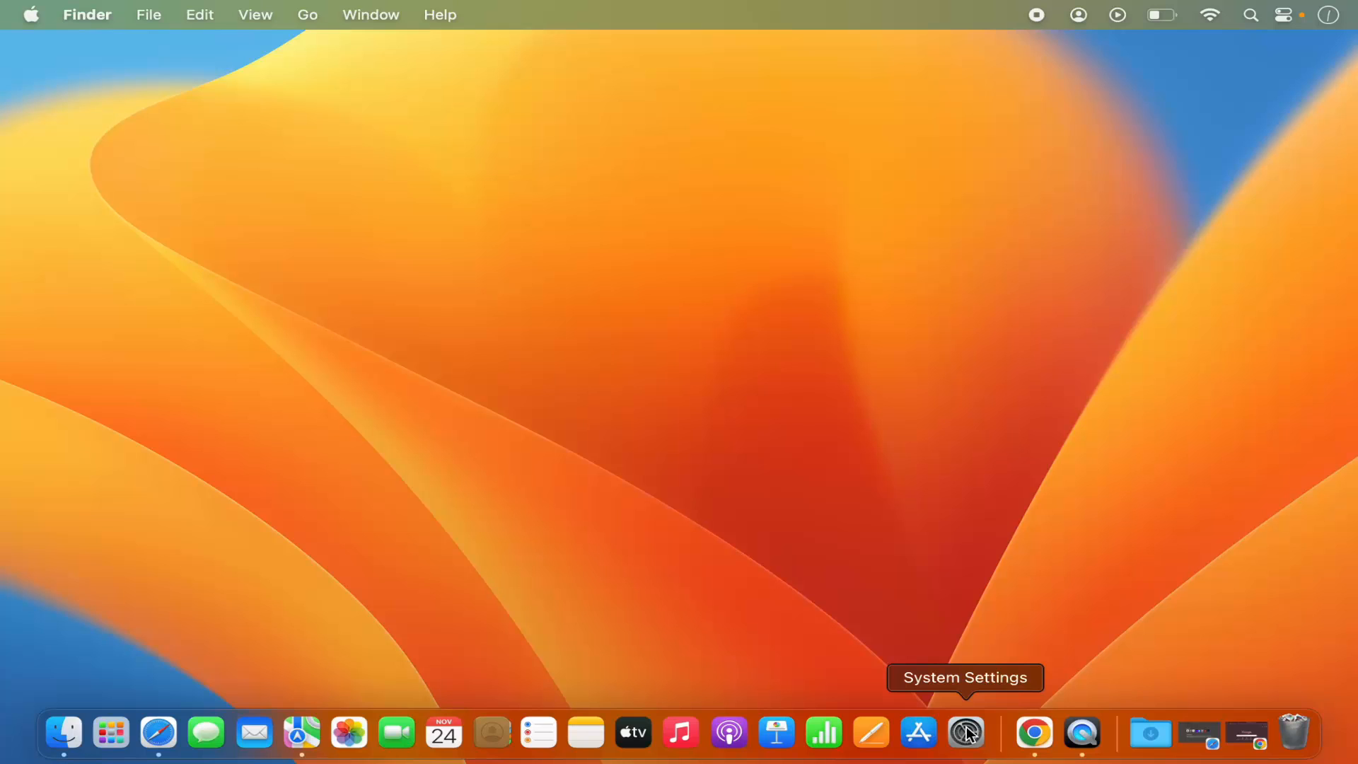
Step: Launch System Settings from the Dock, then return focus to the Finder desktop
left_click(965, 732)
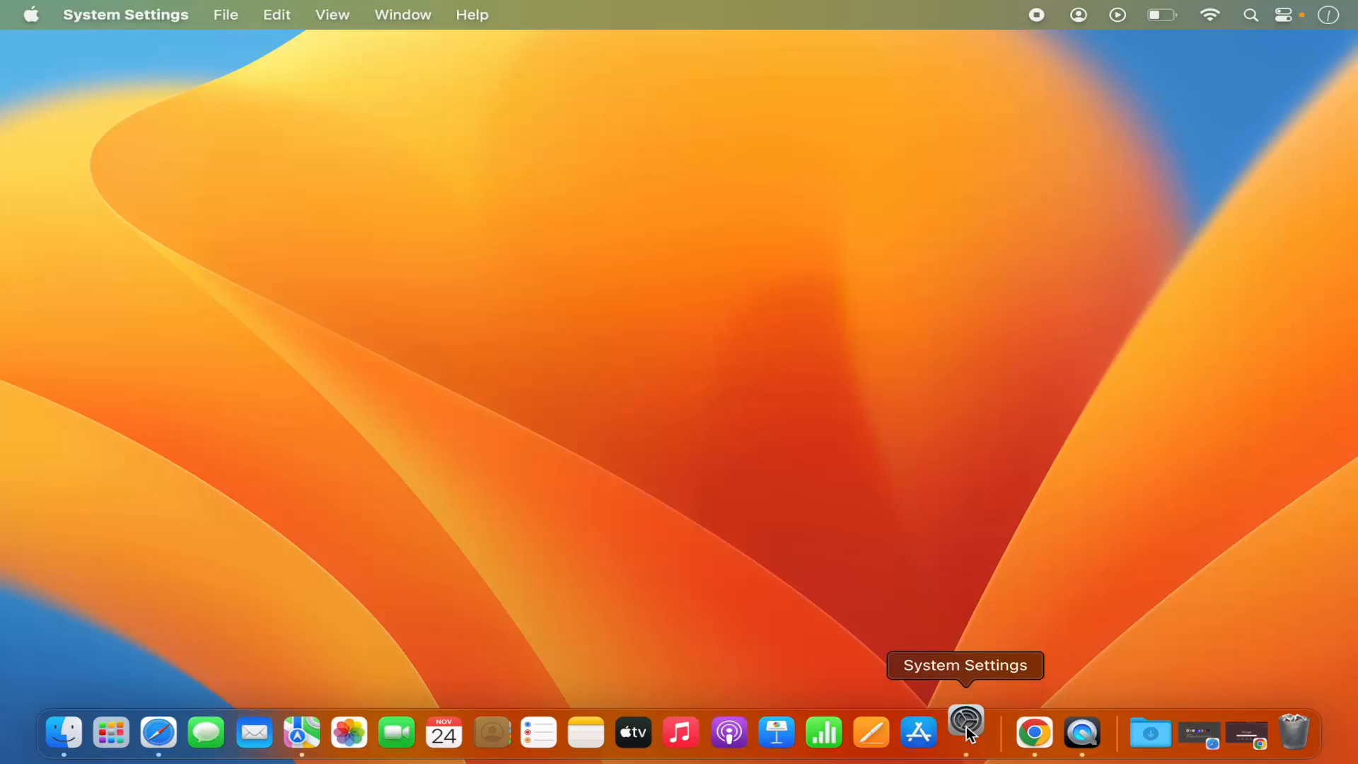
left_click(964, 731)
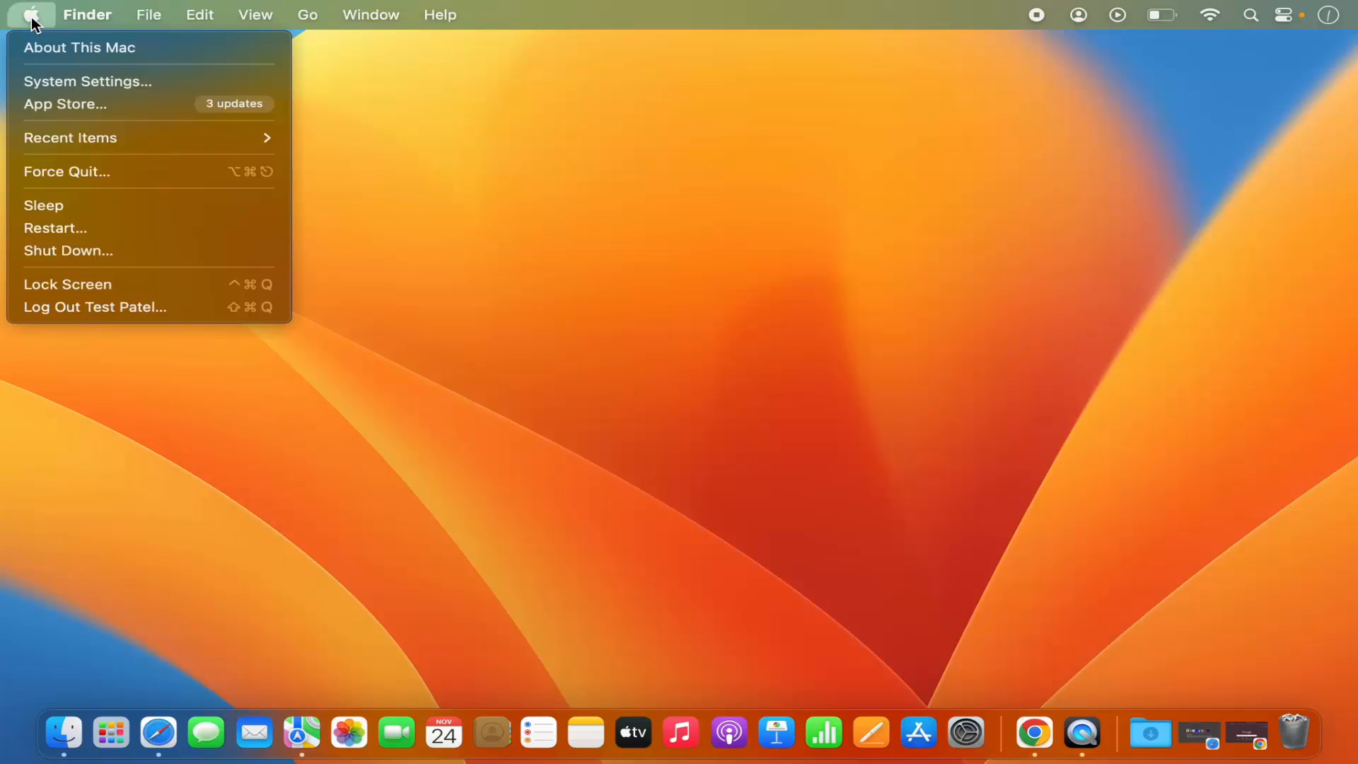
mouse_move(87, 89)
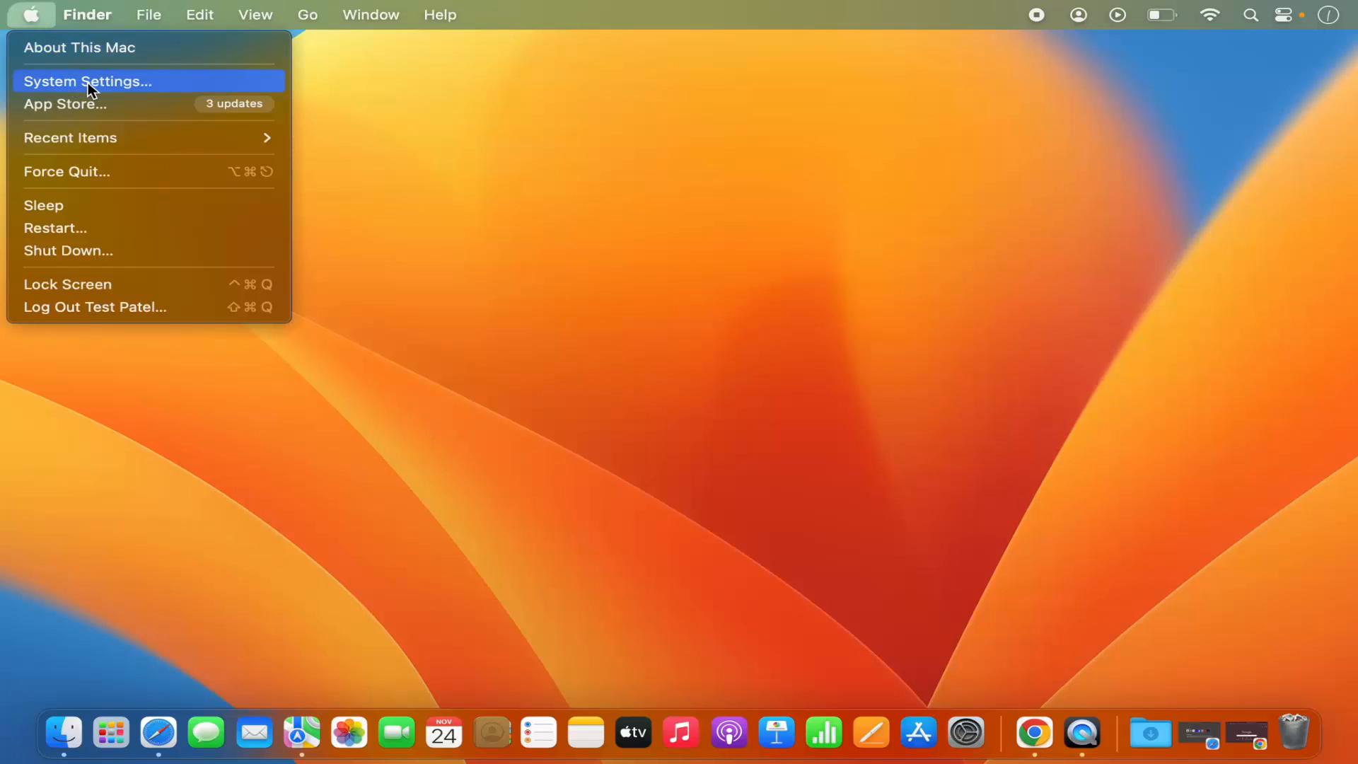
Step: Open the System Settings window from the Apple menu and scroll the sidebar toward Screen Saver
left_click(88, 81)
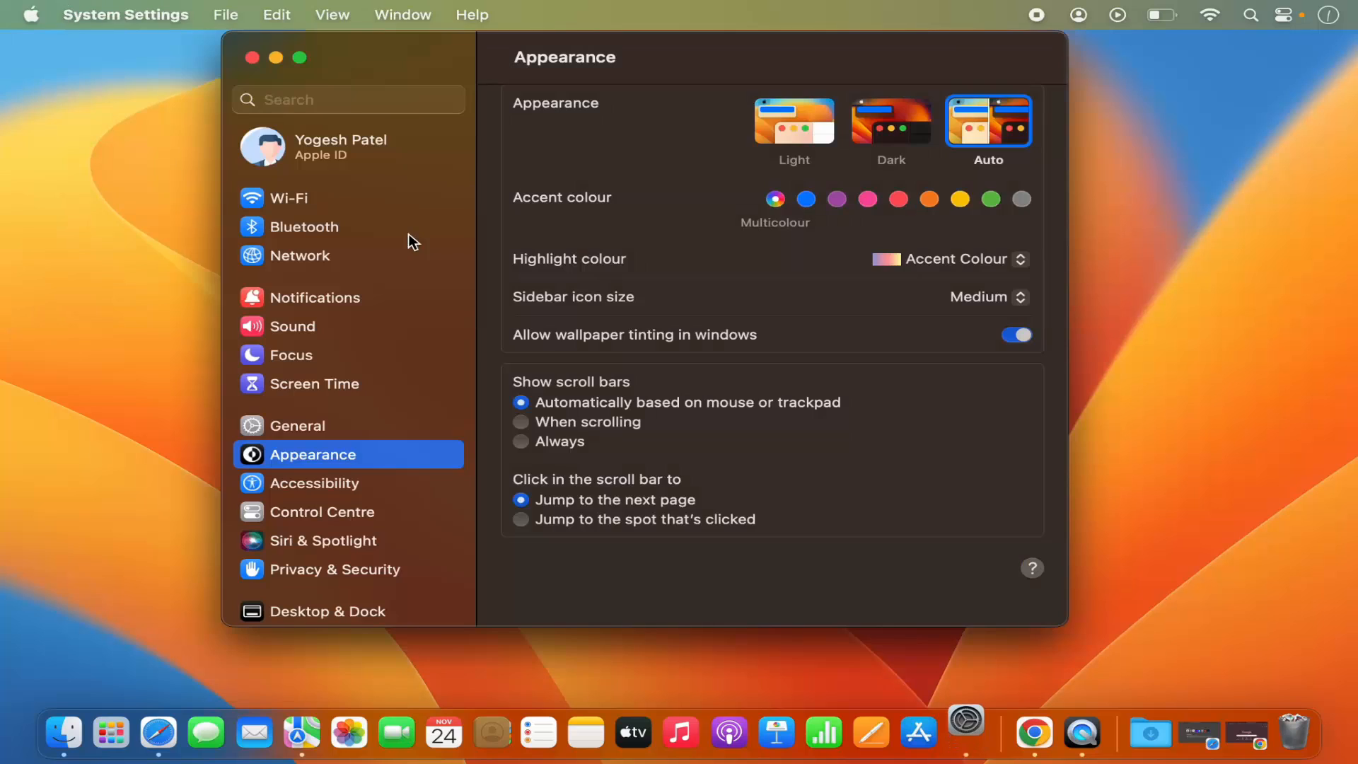
mouse_move(320, 362)
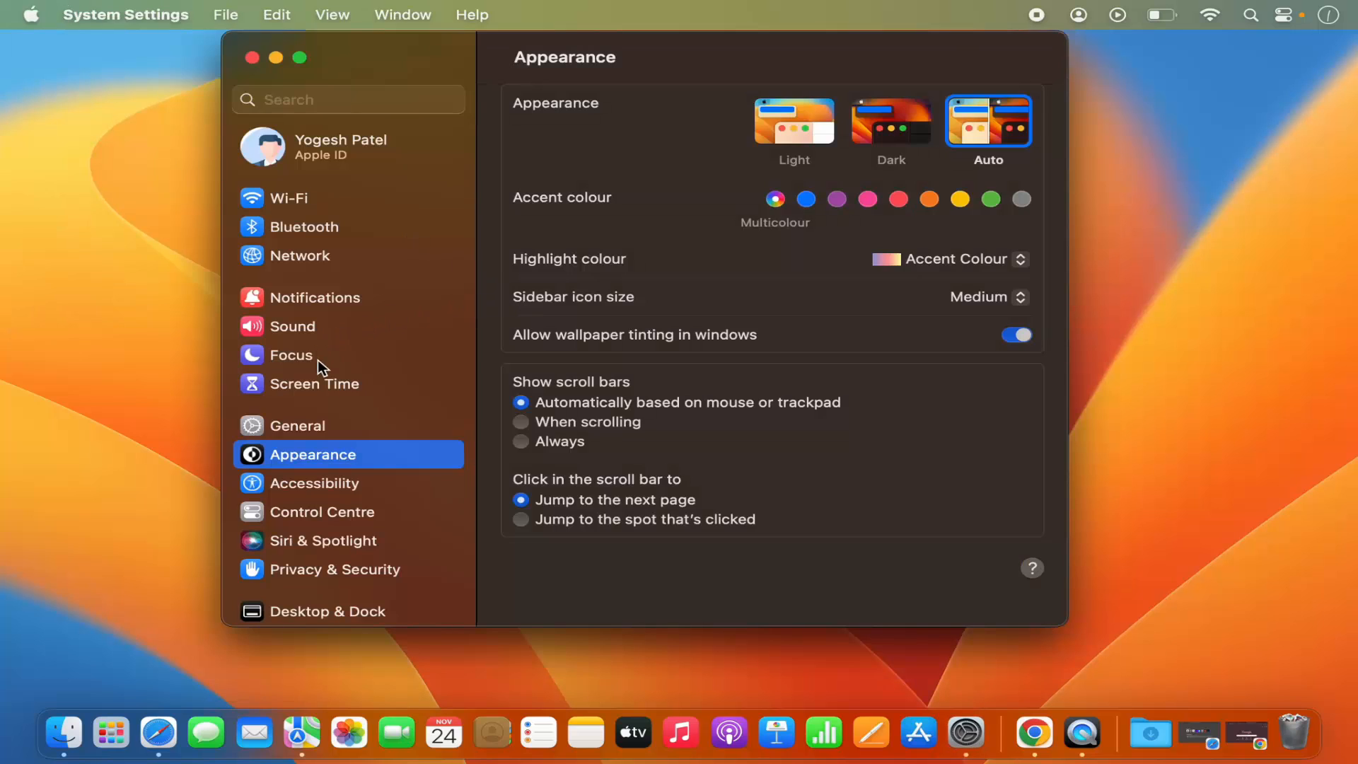
scroll("down", 3)
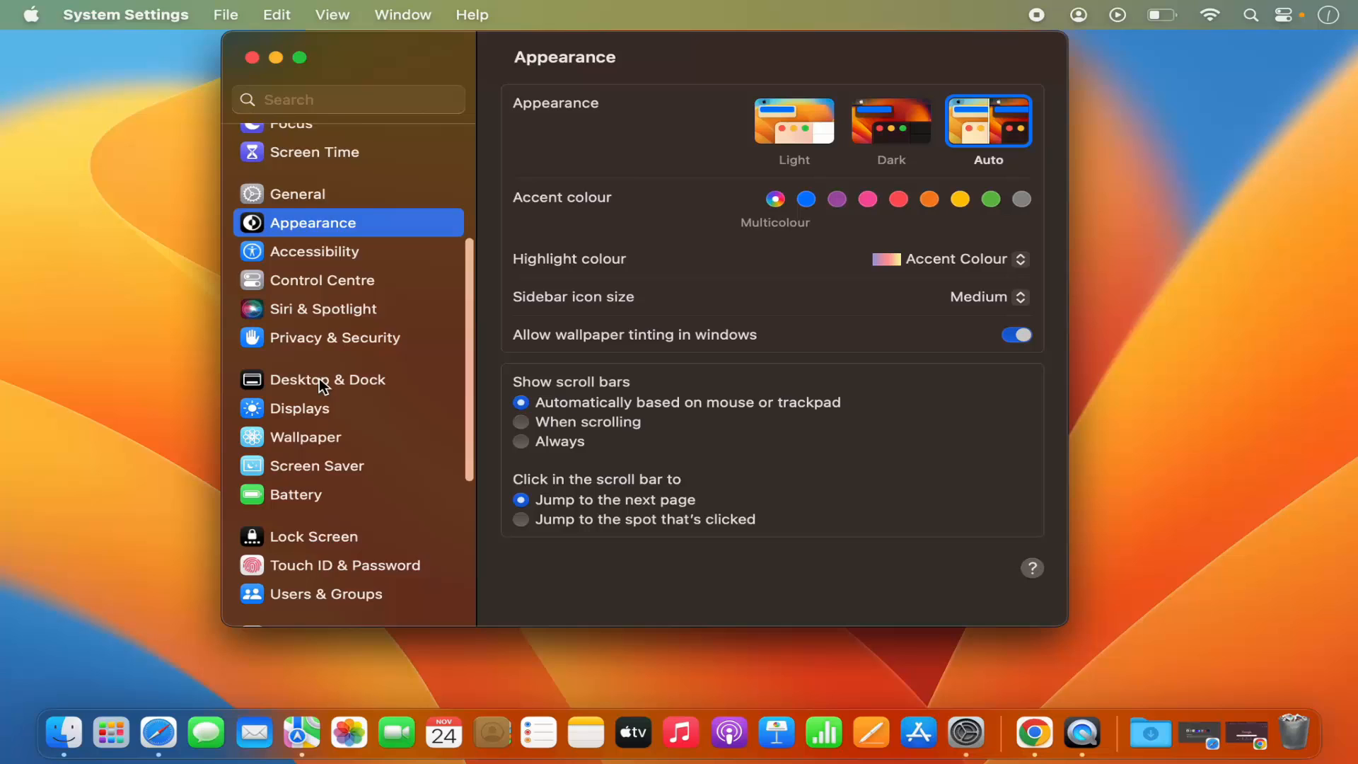
scroll("down", 3)
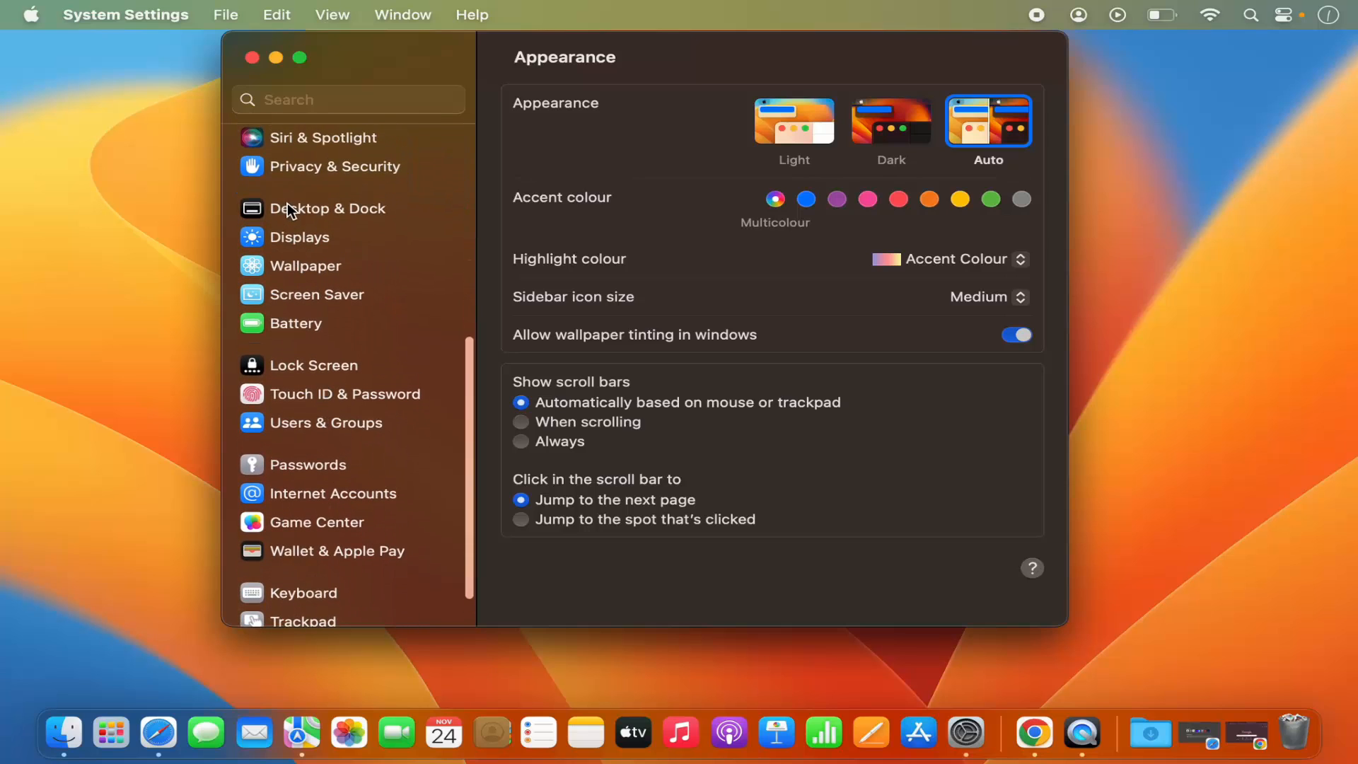
mouse_move(335, 232)
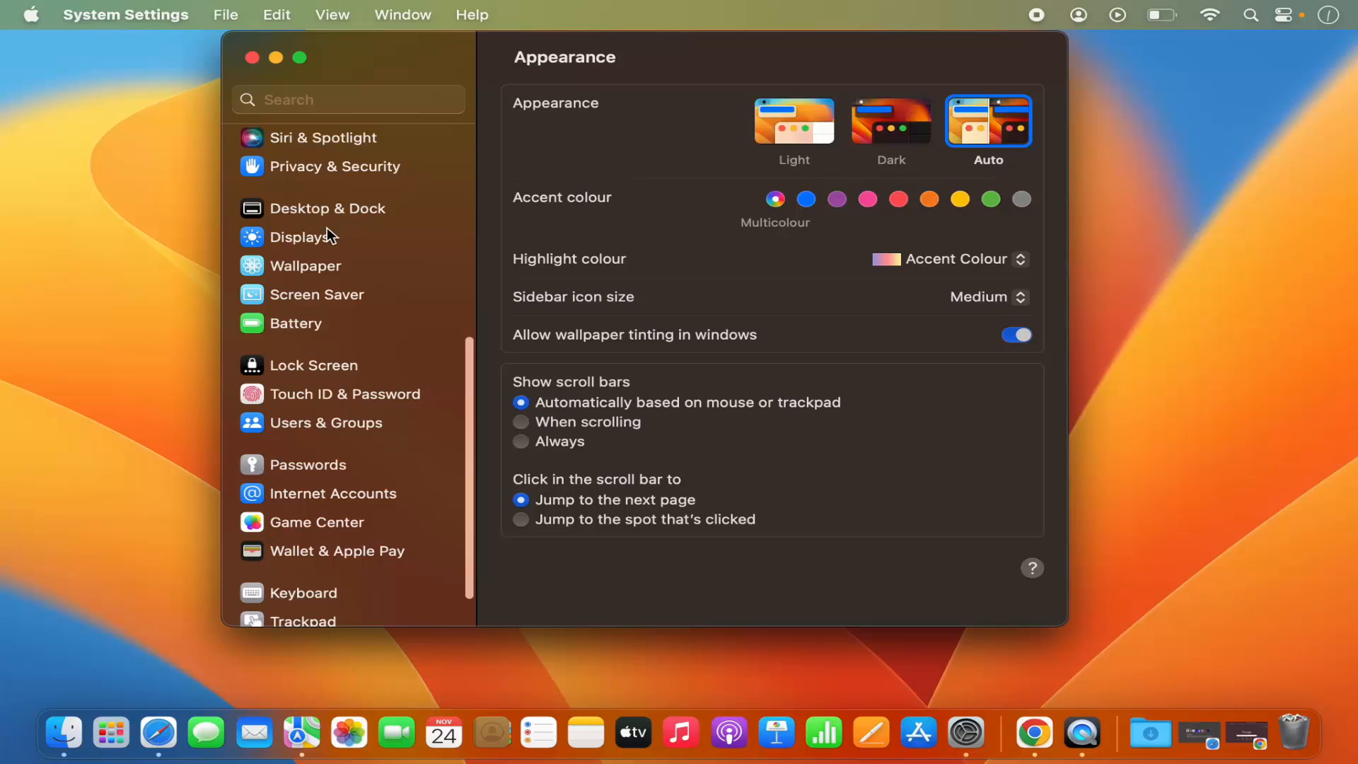
mouse_move(300, 305)
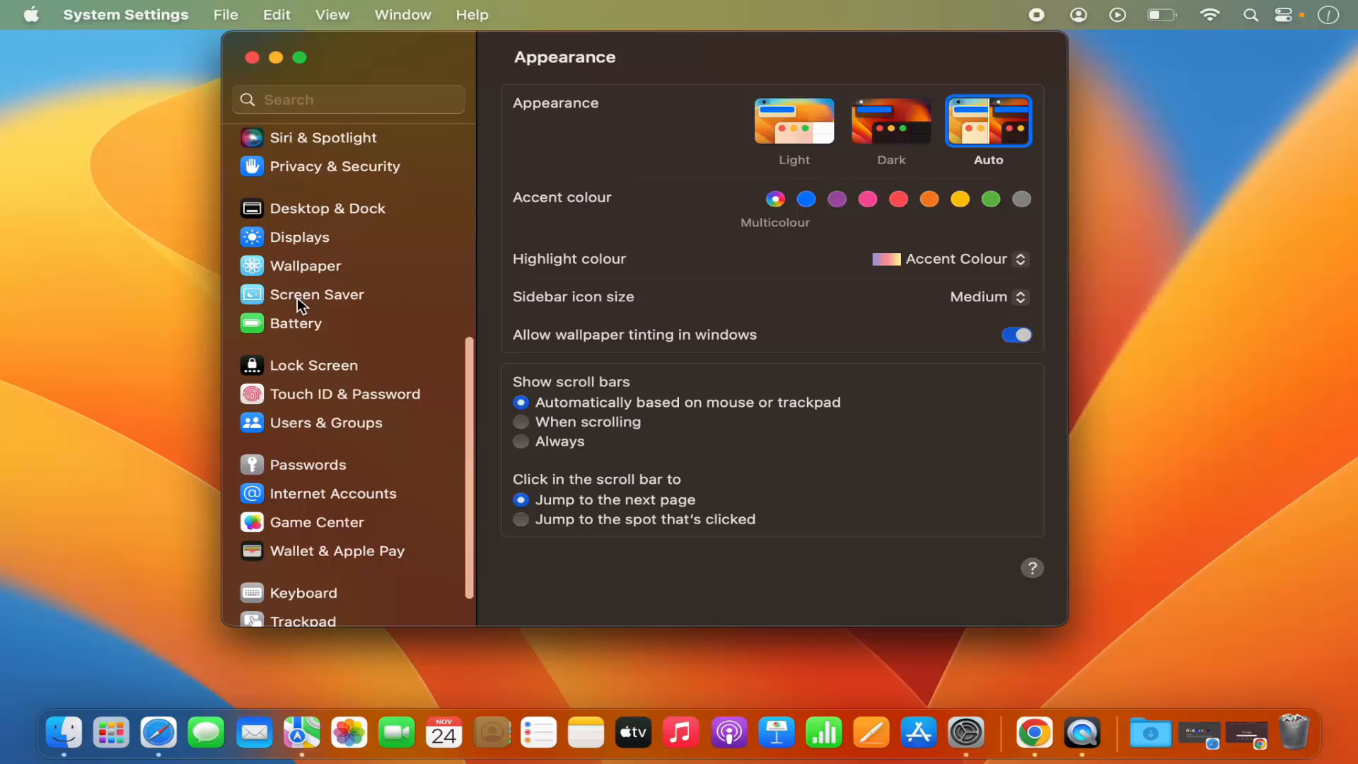
mouse_move(312, 304)
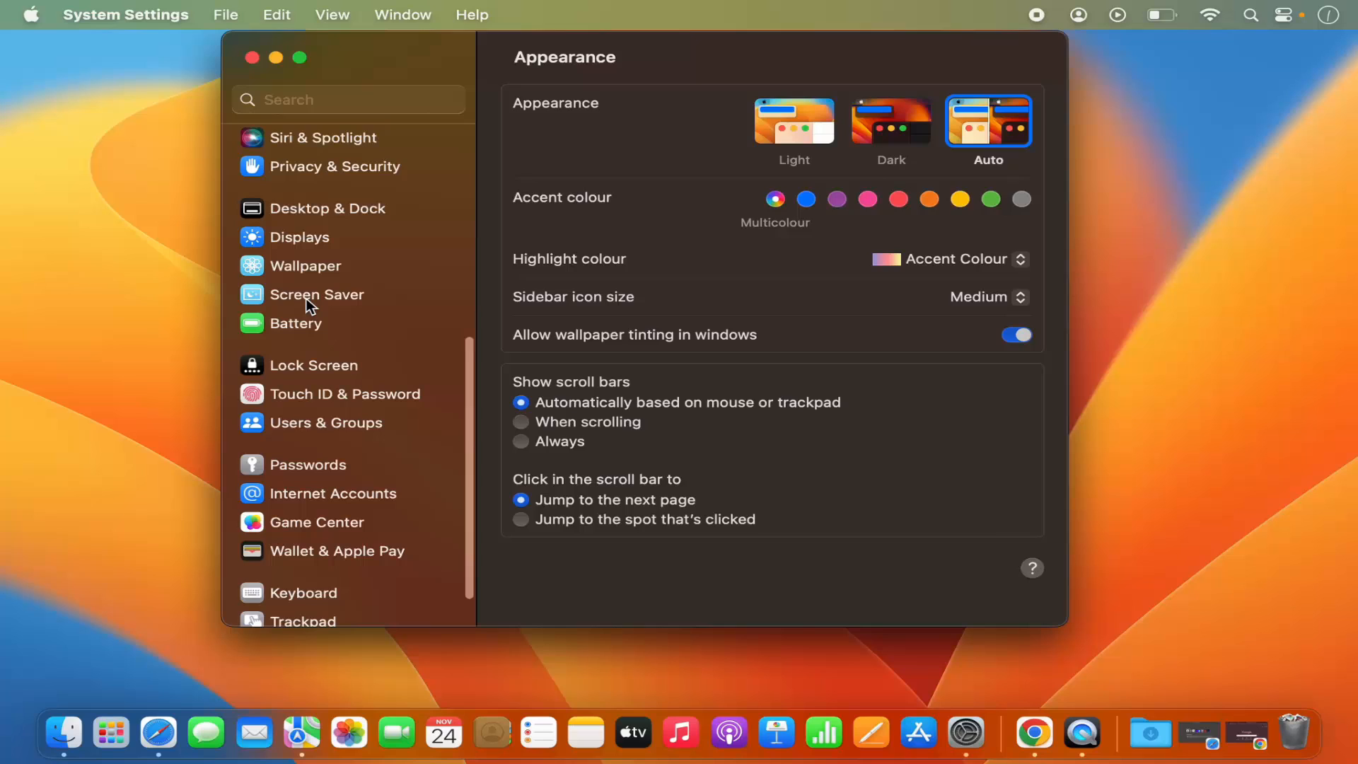
Step: Show the Screen Saver pane and browse the thumbnail gallery down to Hello
left_click(317, 294)
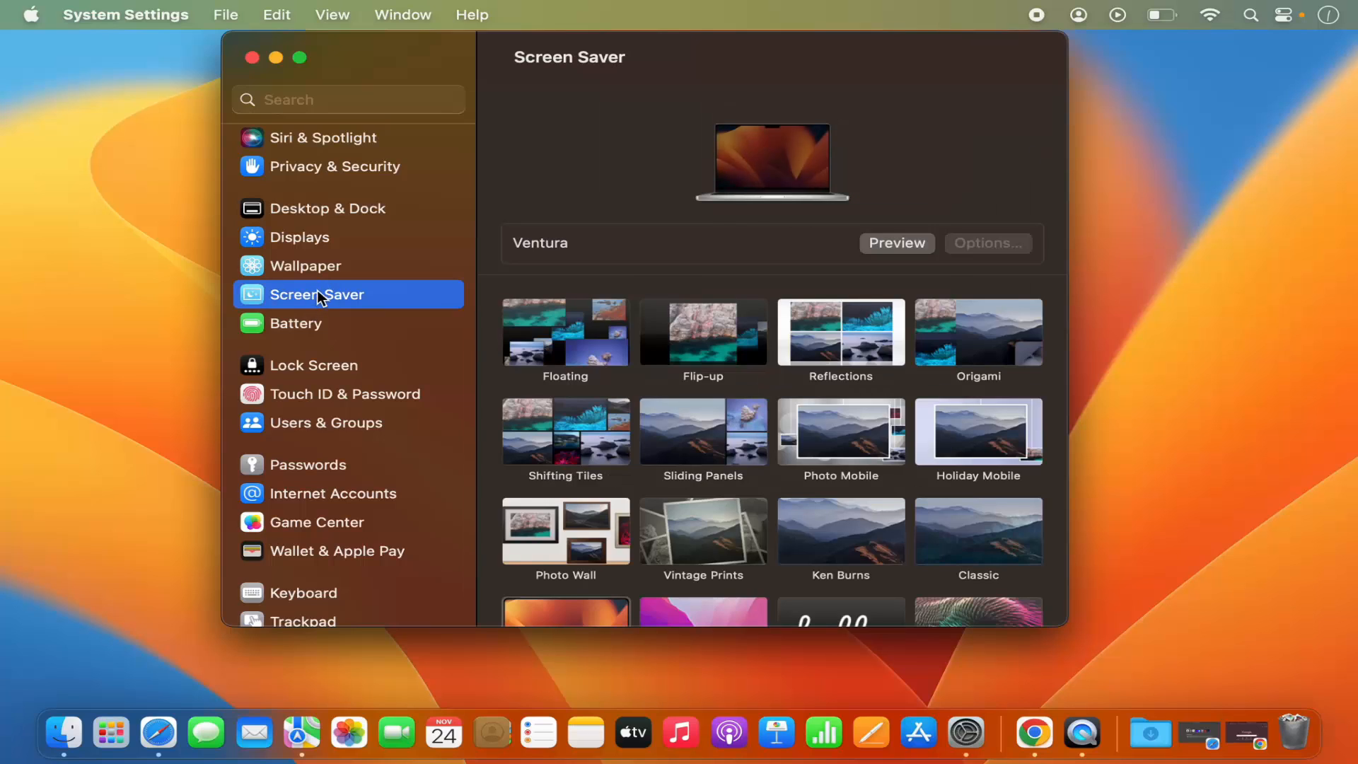
left_click(348, 100)
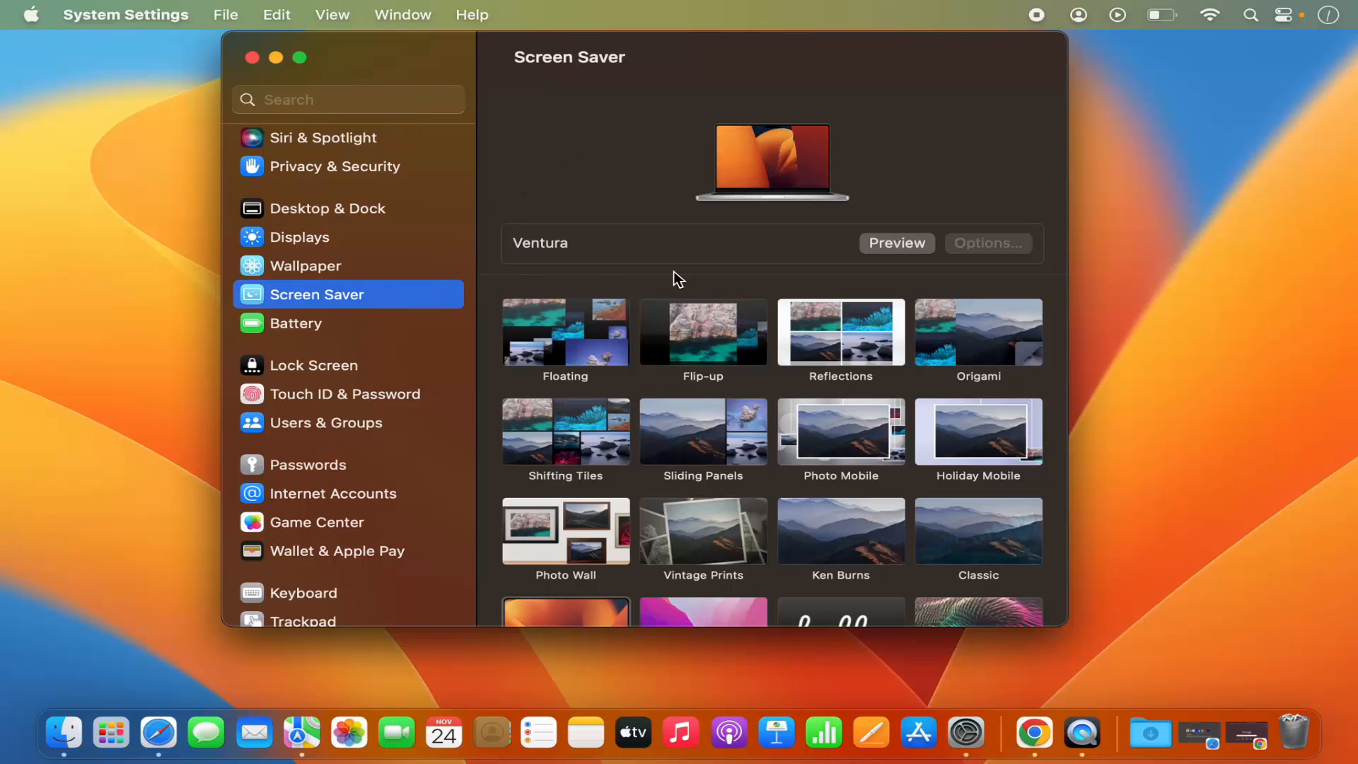
scroll("down", 3)
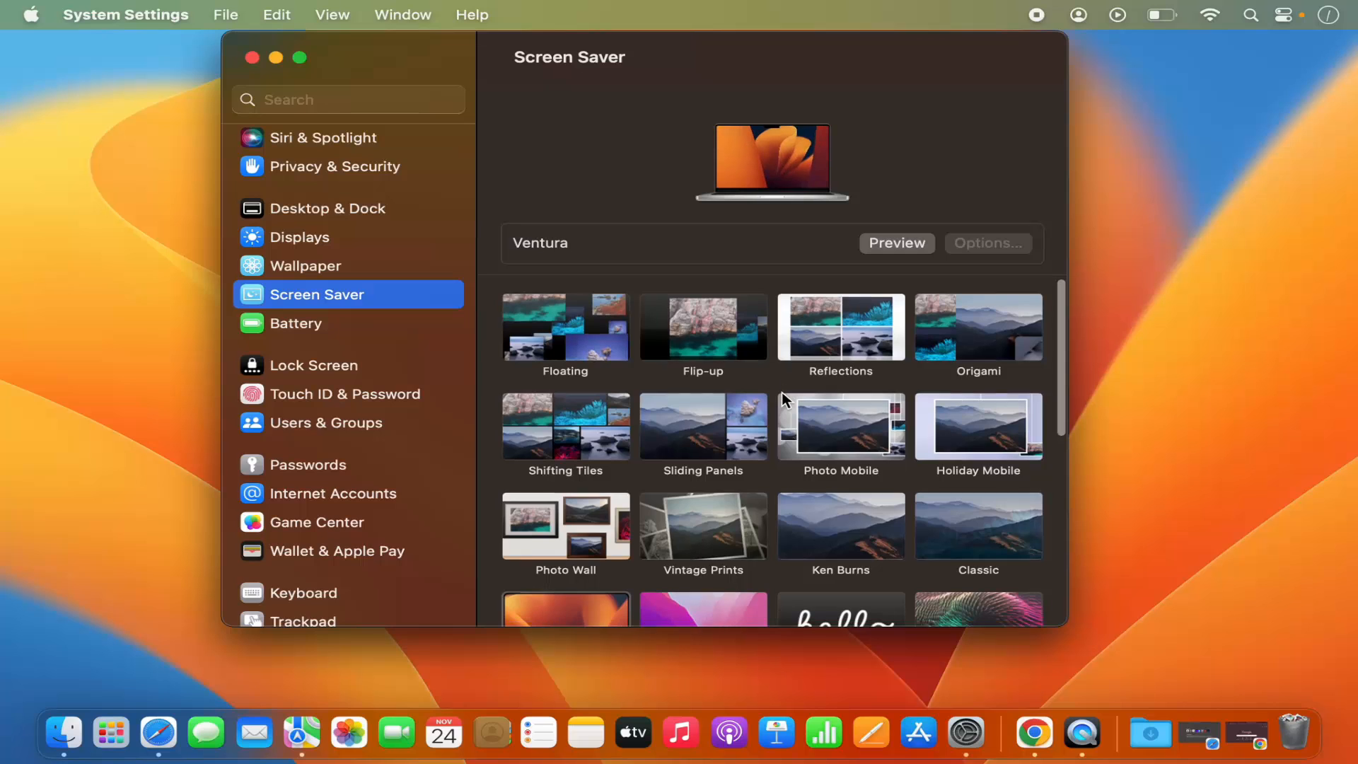
scroll("down", 3)
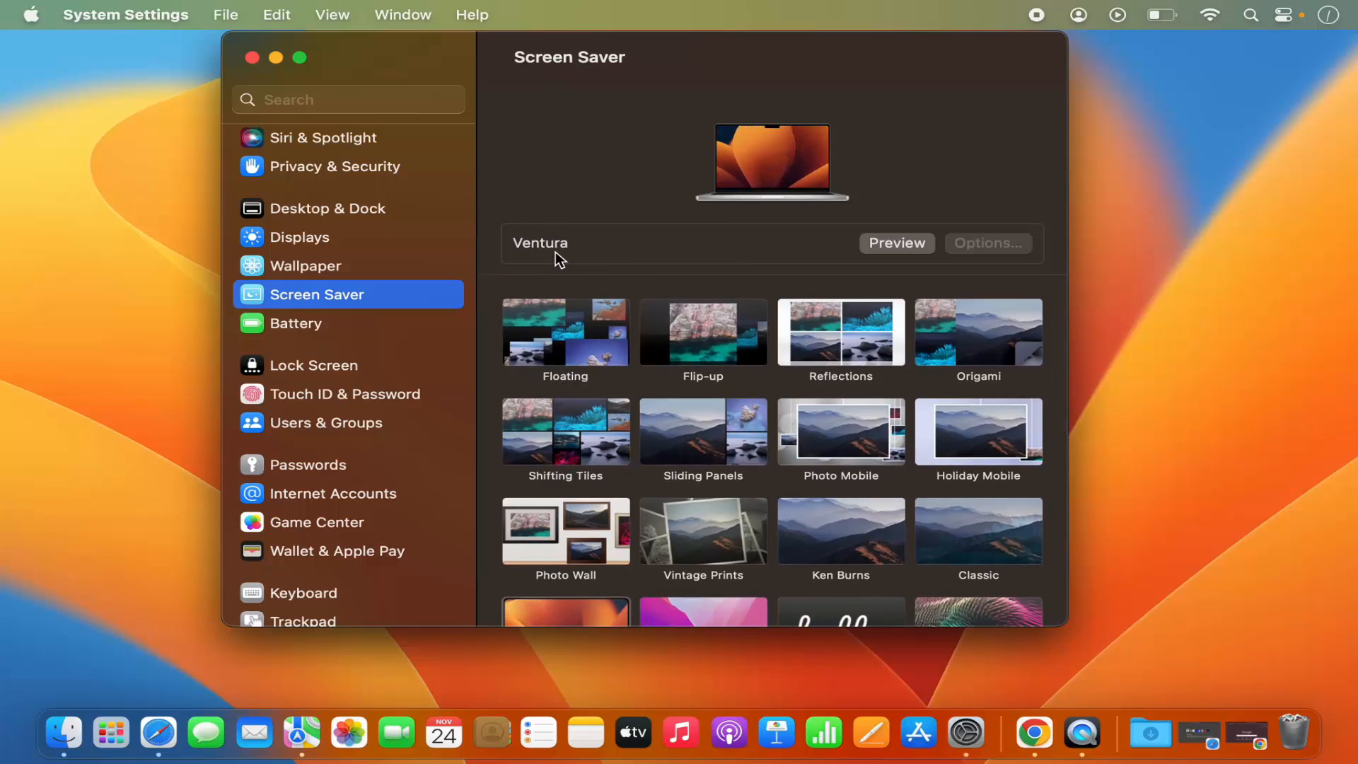
scroll("down", 3)
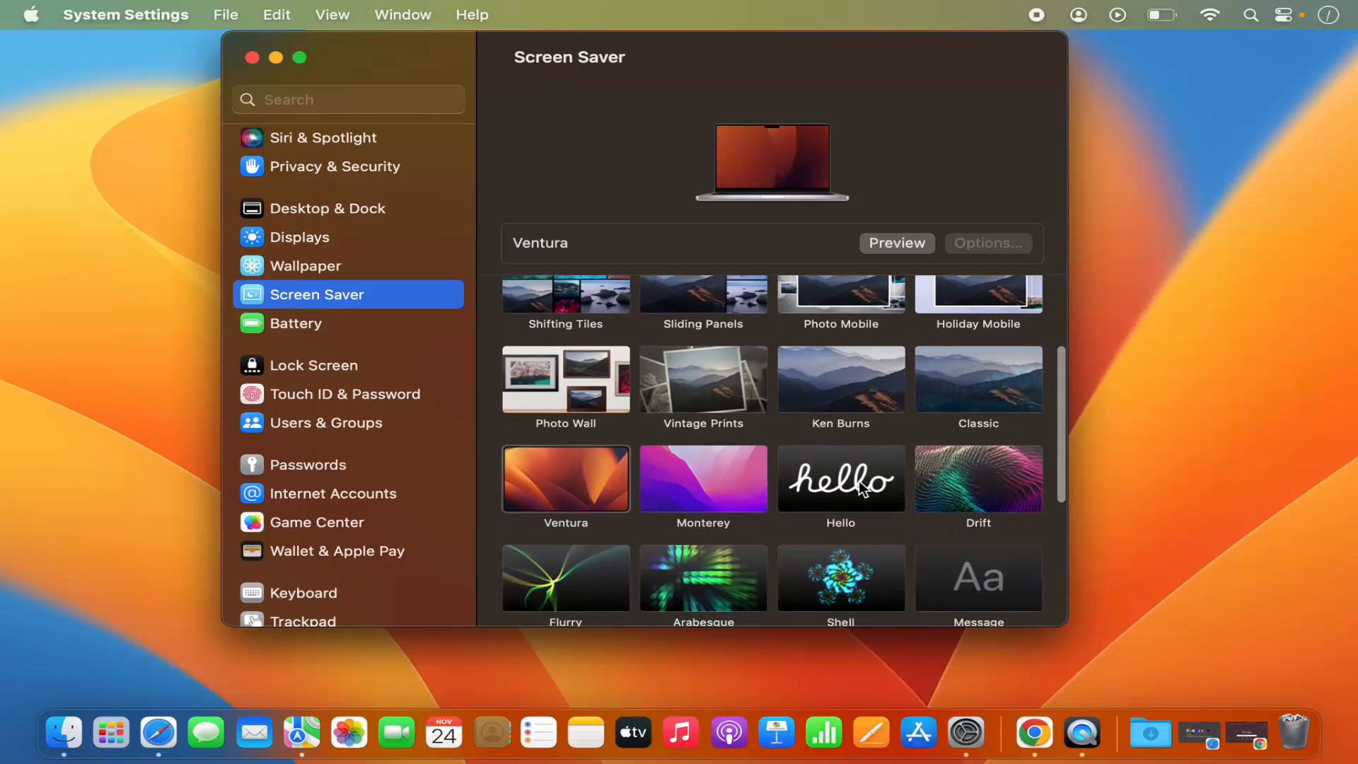
scroll("down", 3)
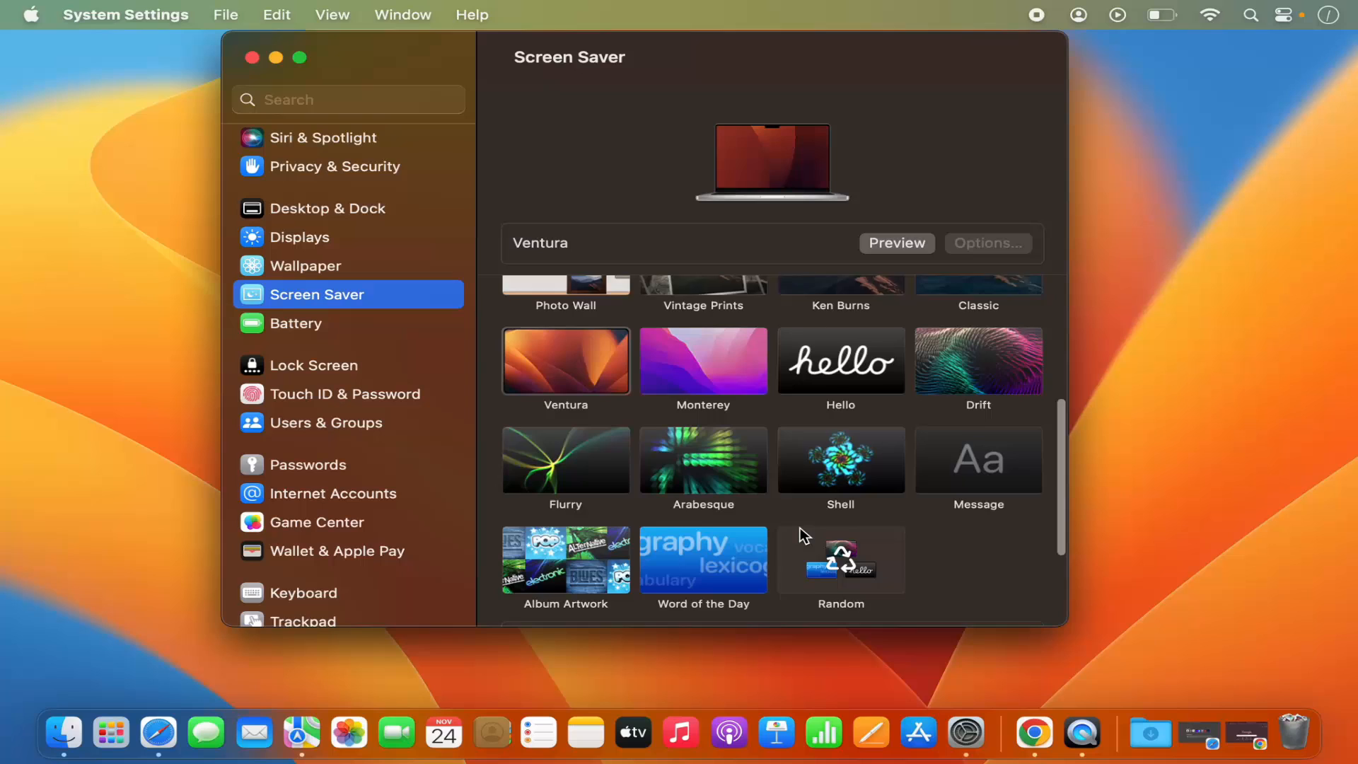
scroll("down", 3)
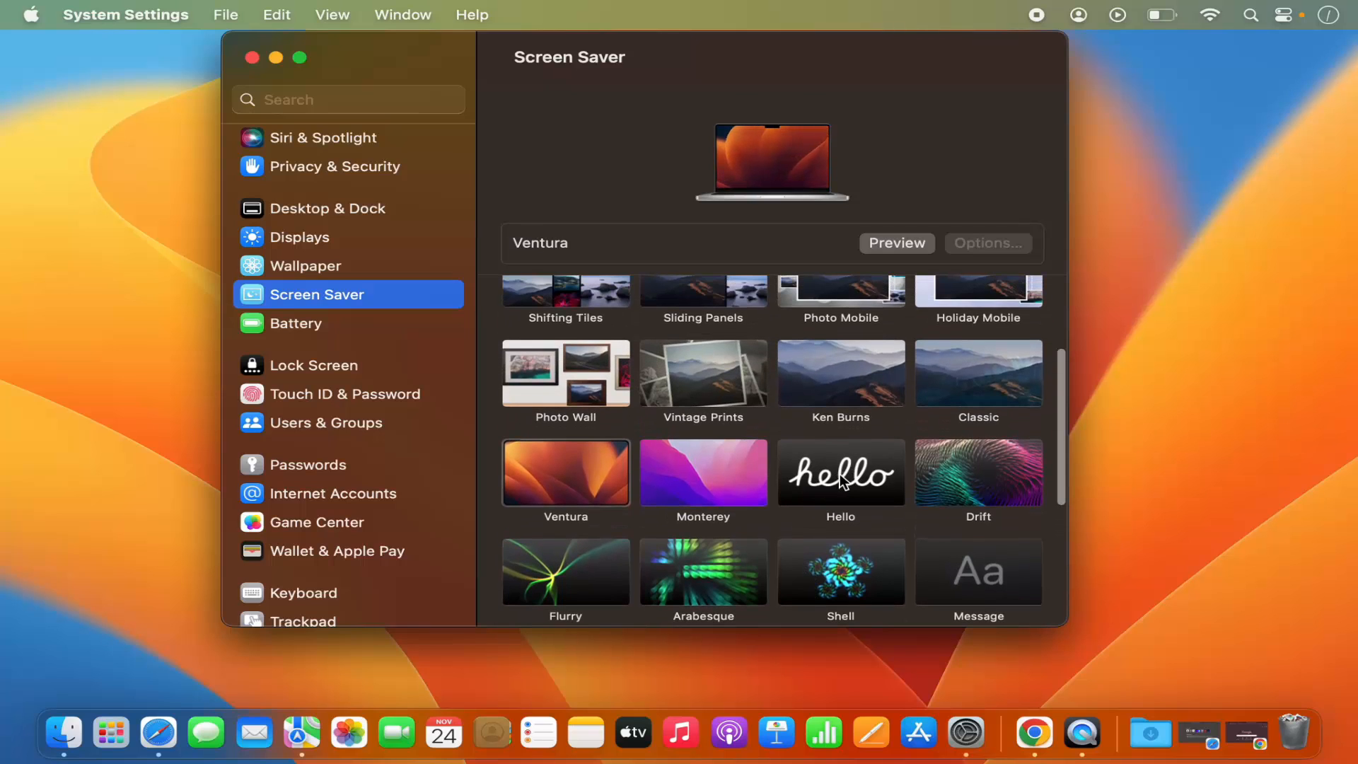
Step: Select the Hello thumbnail as the screen saver and preview it
left_click(840, 472)
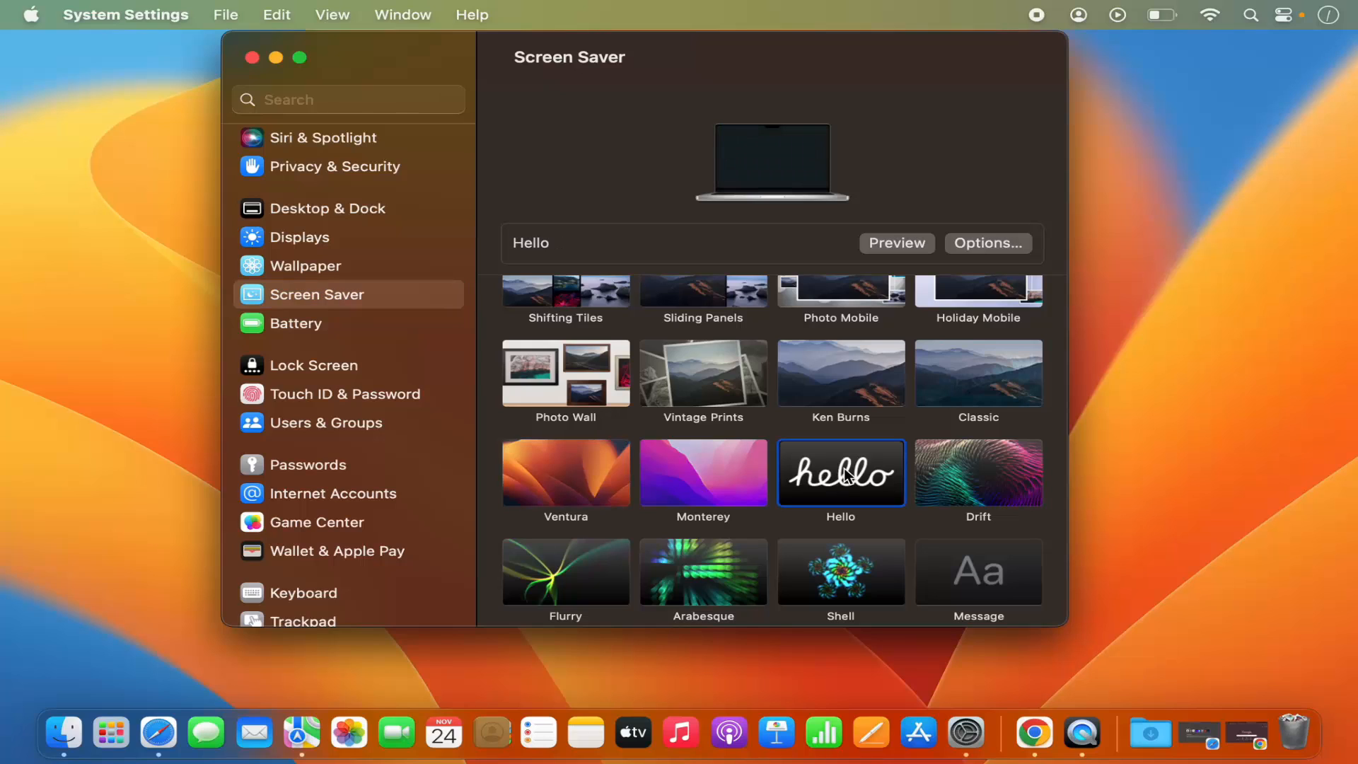
left_click(897, 242)
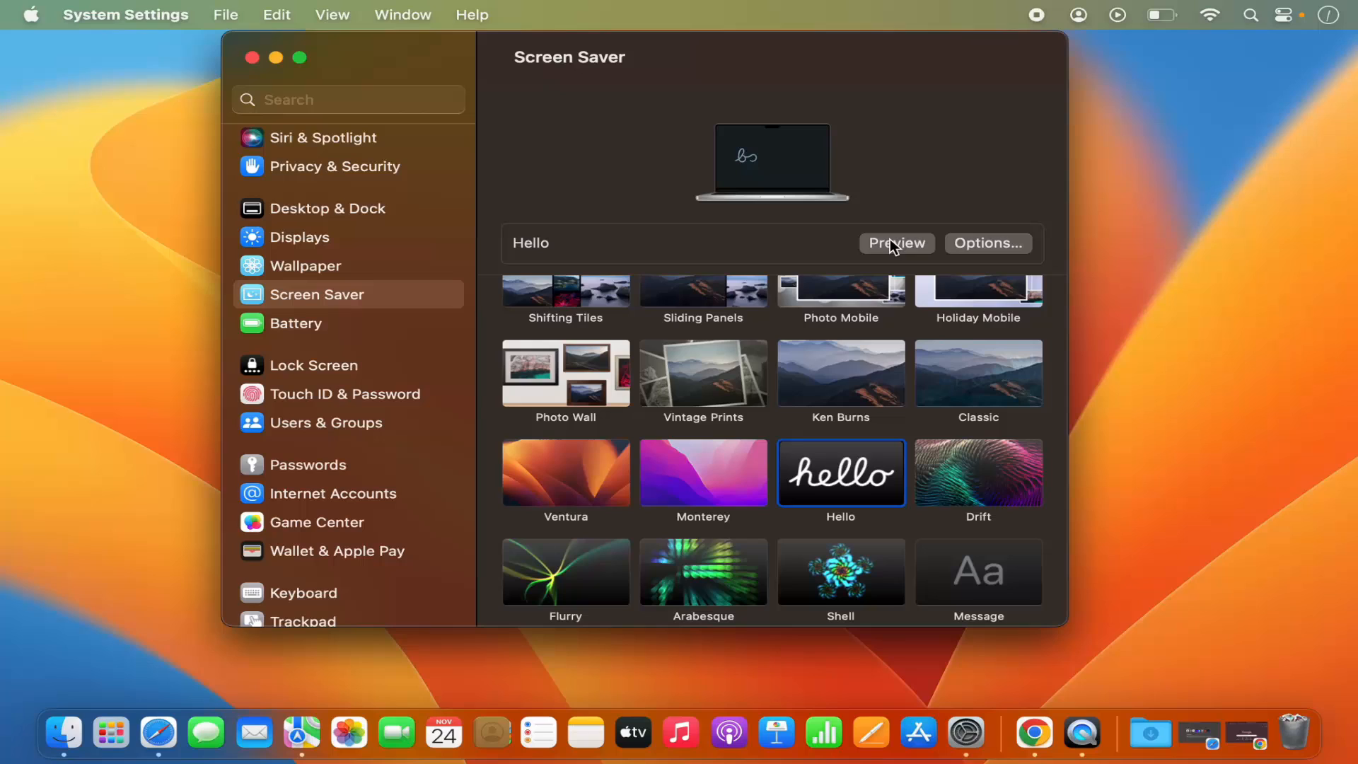
left_click(897, 242)
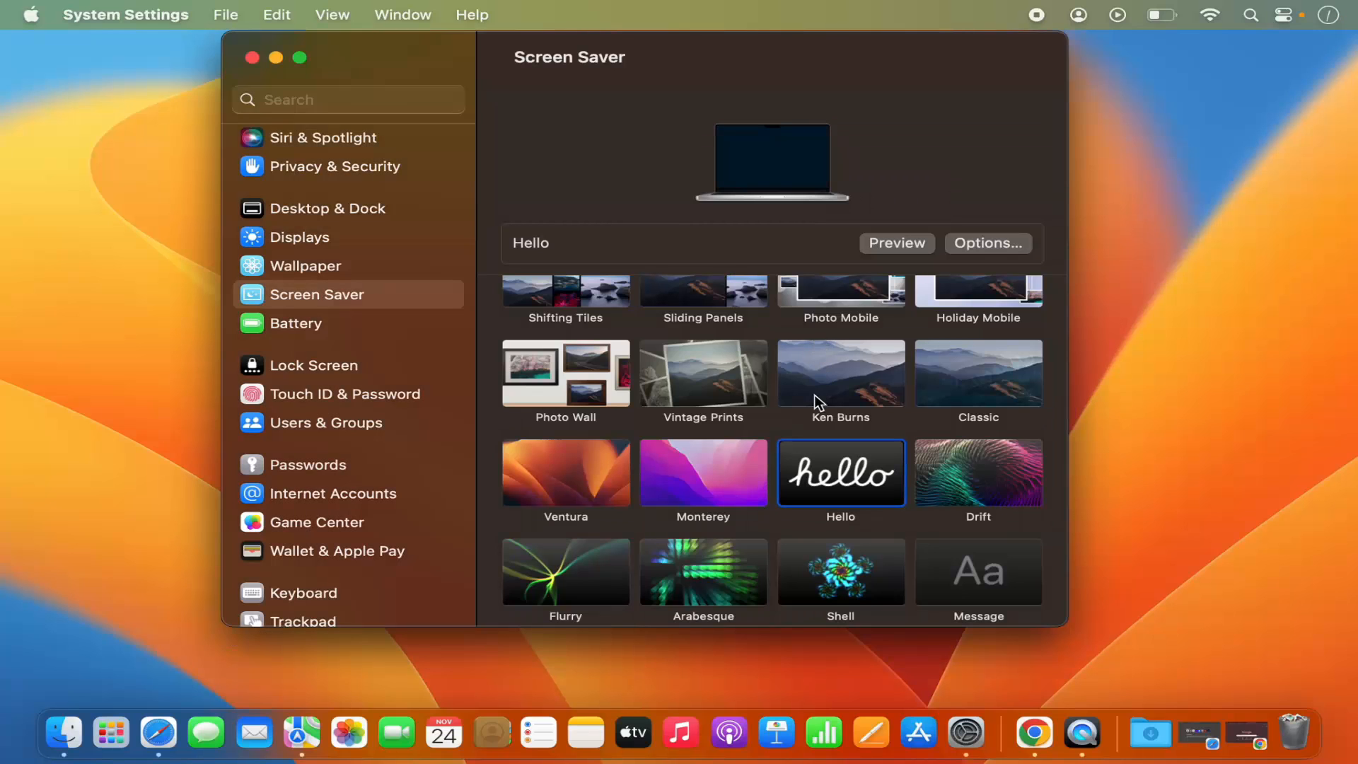
left_click(841, 473)
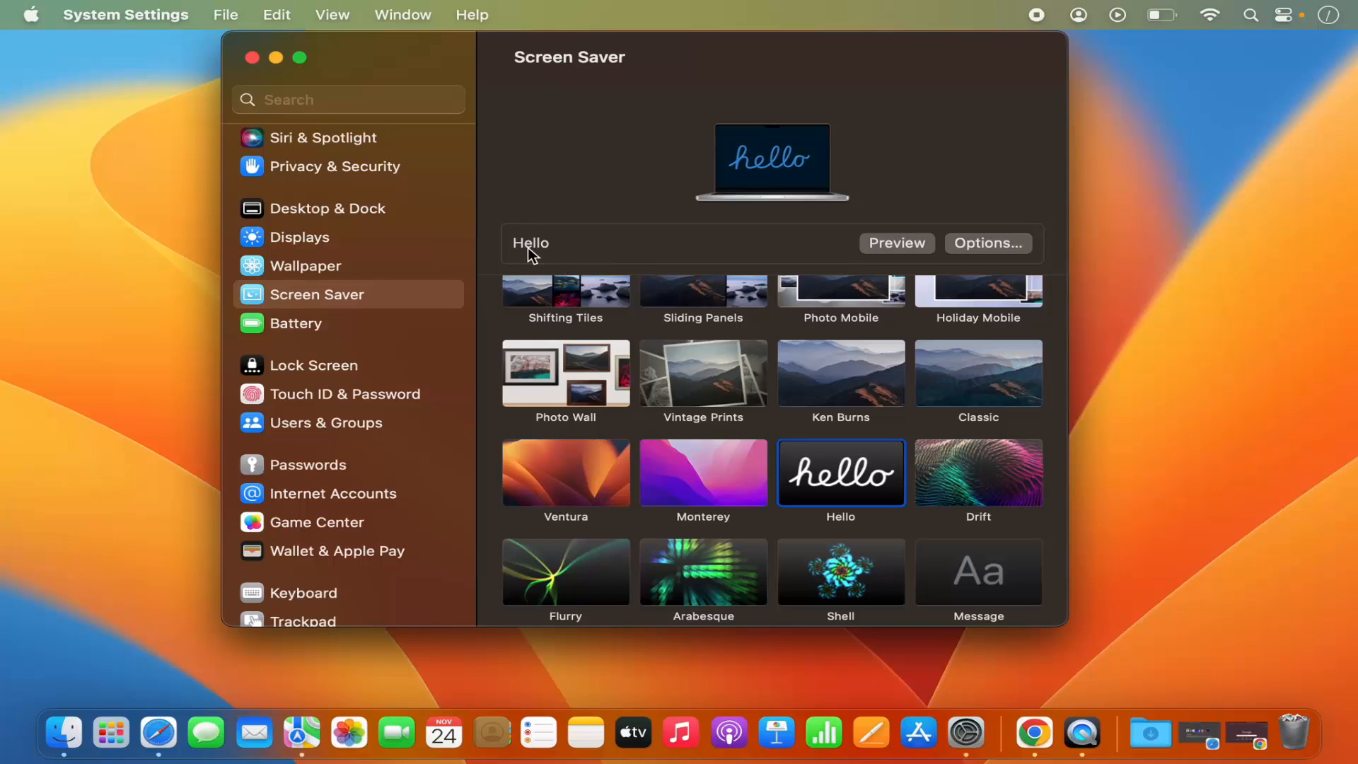
mouse_move(572, 246)
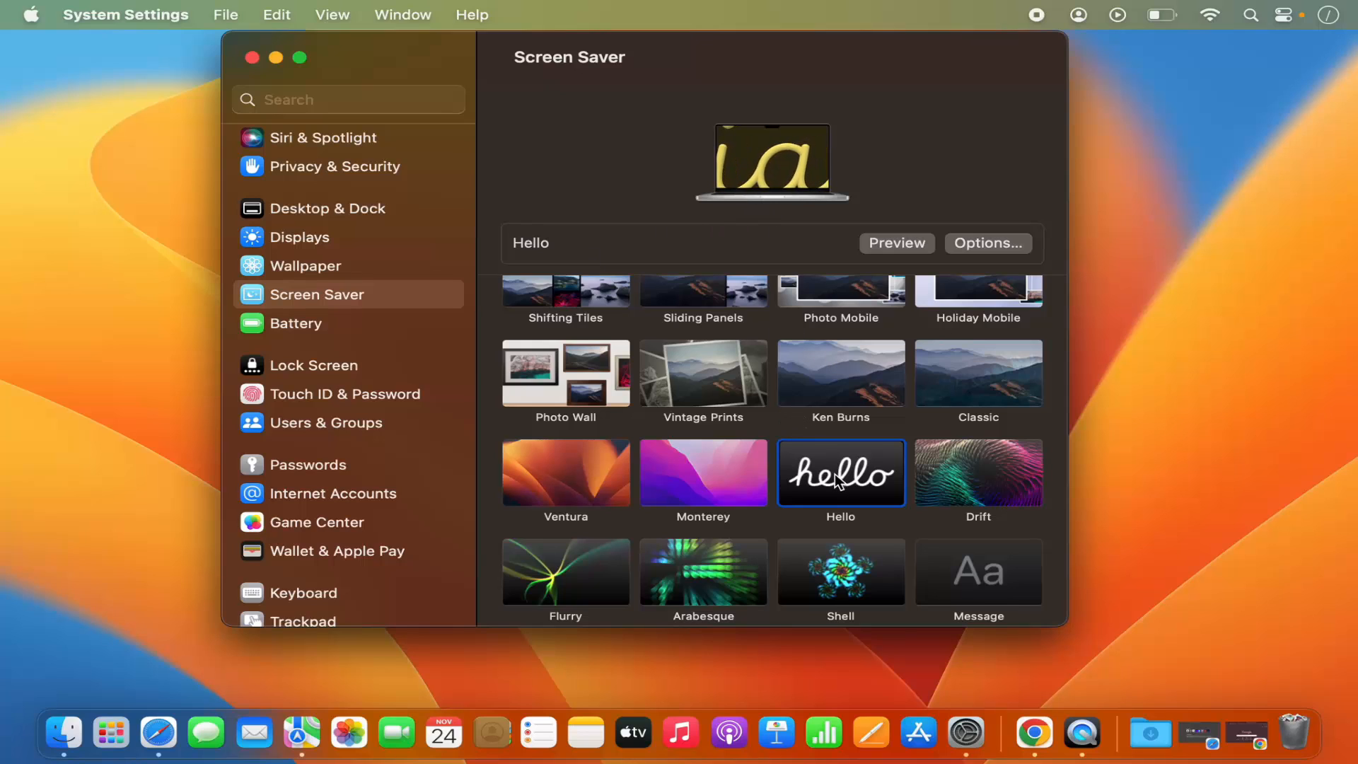
Step: Scroll to the bottom of the Screen Saver pane and open Lock Screen Settings
scroll("down", 3)
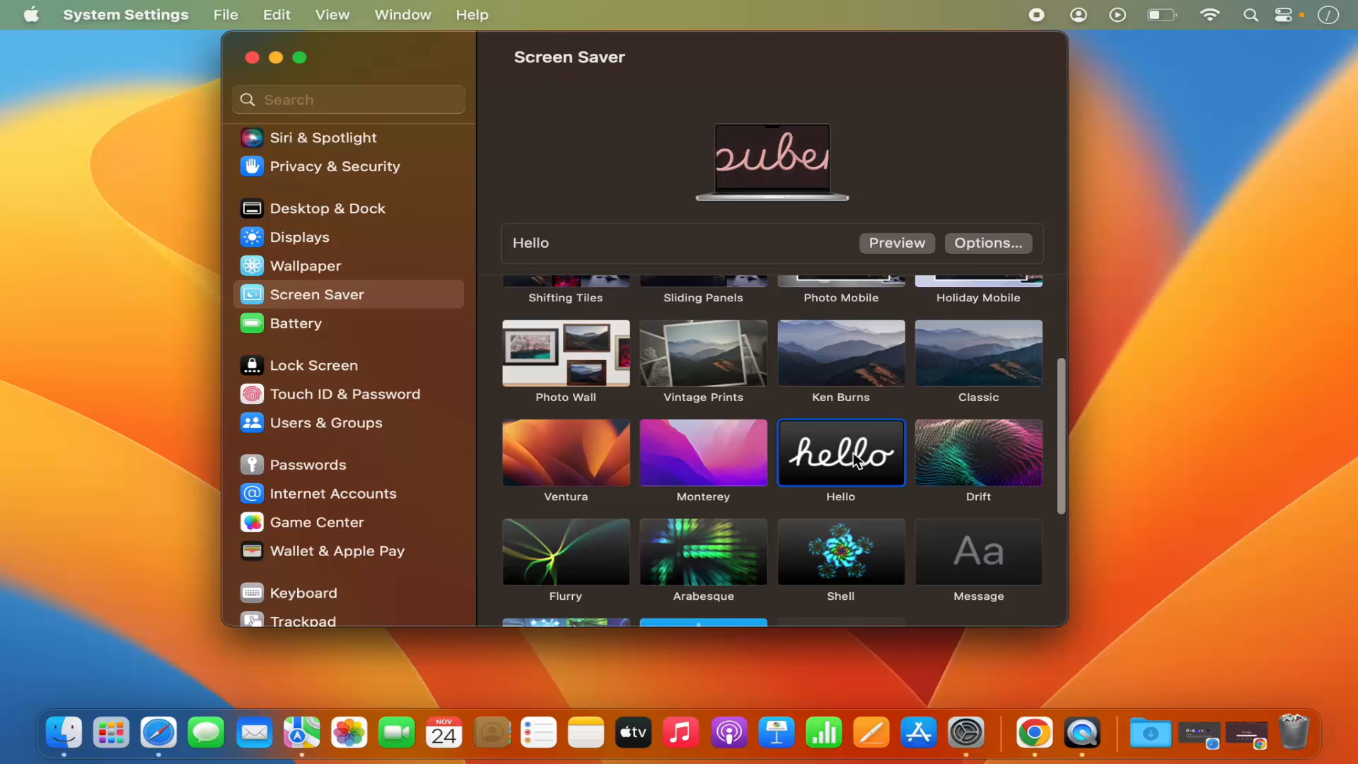
scroll("down", 3)
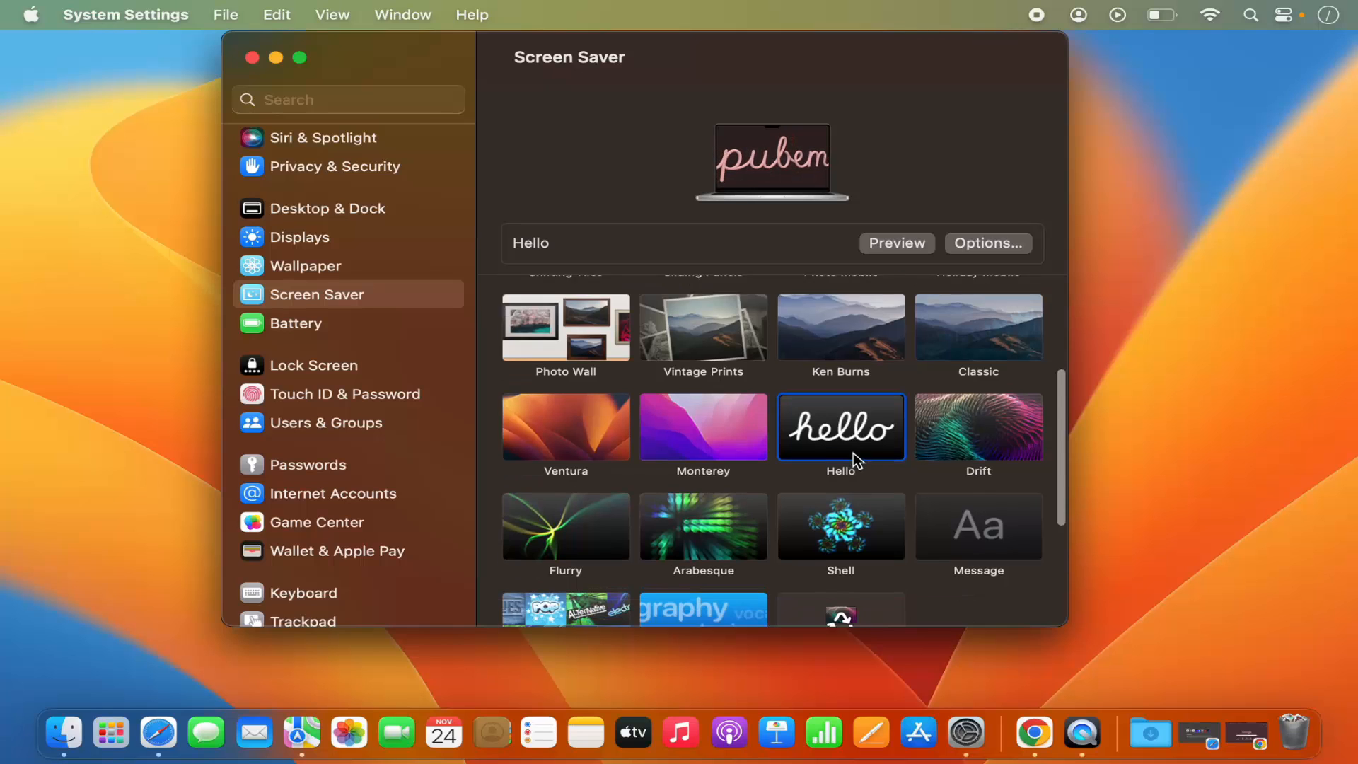
scroll("down", 3)
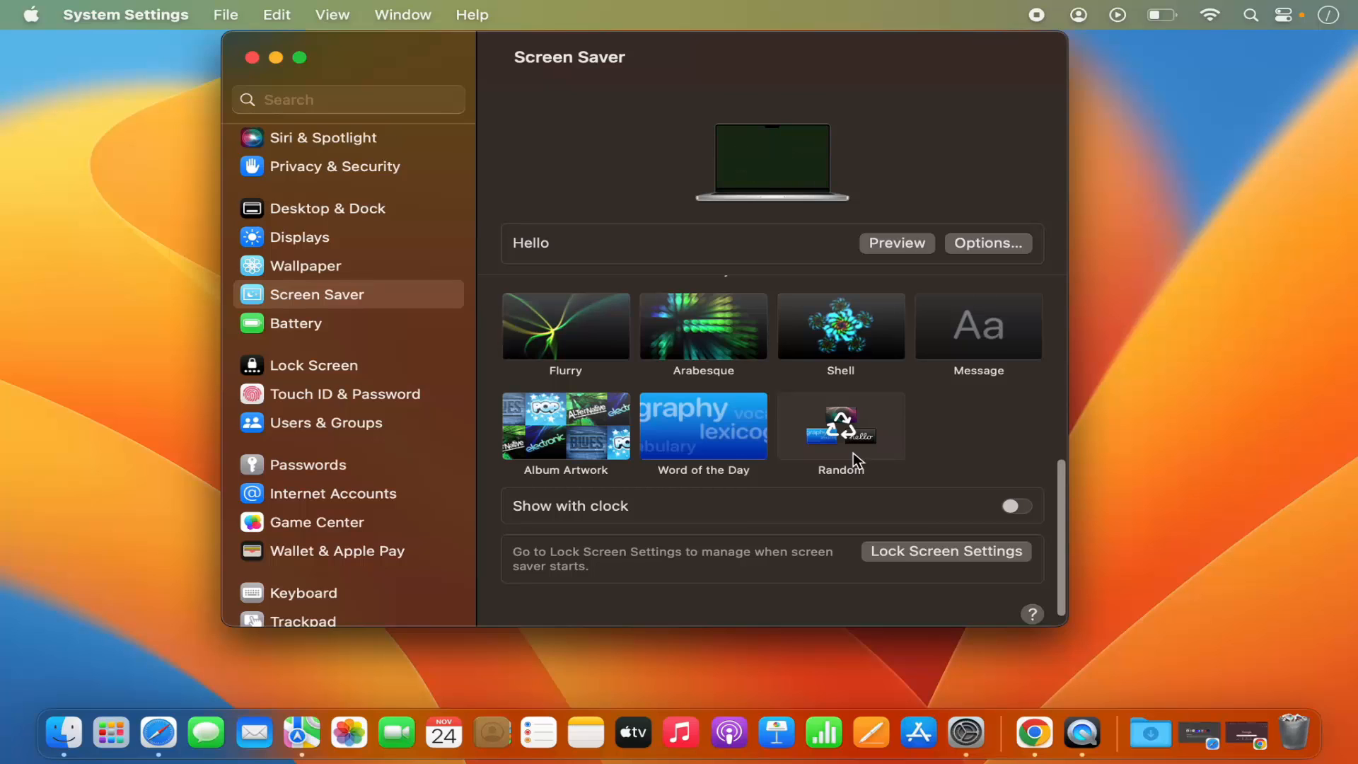
scroll("down", 3)
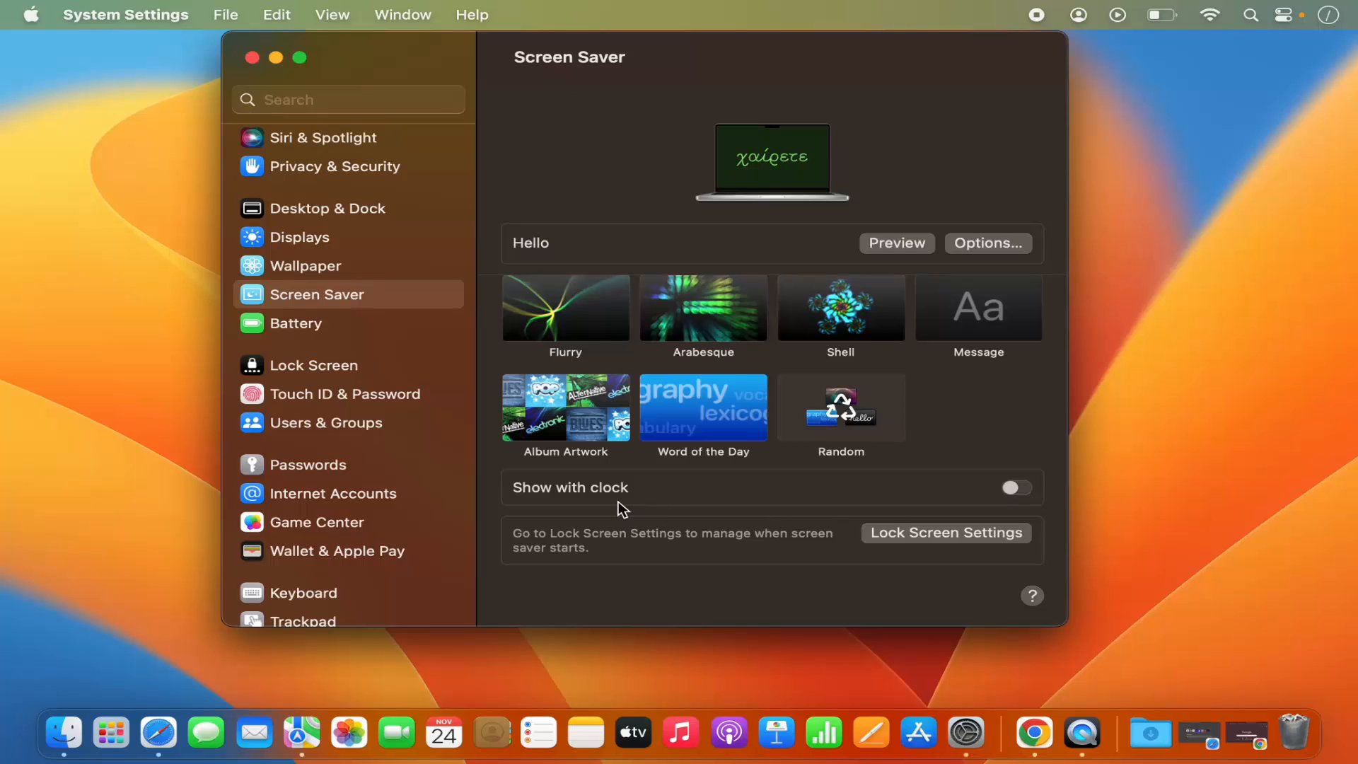
mouse_move(597, 508)
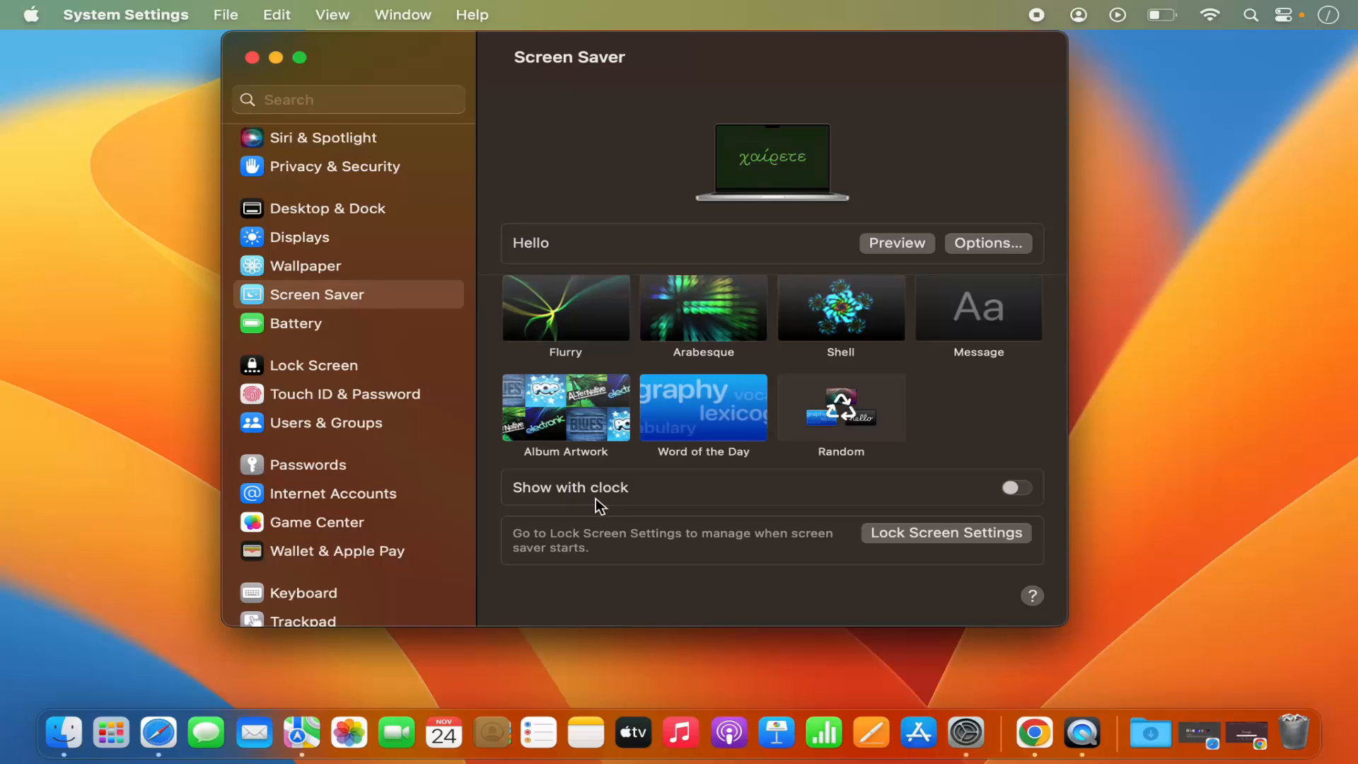
left_click(841, 406)
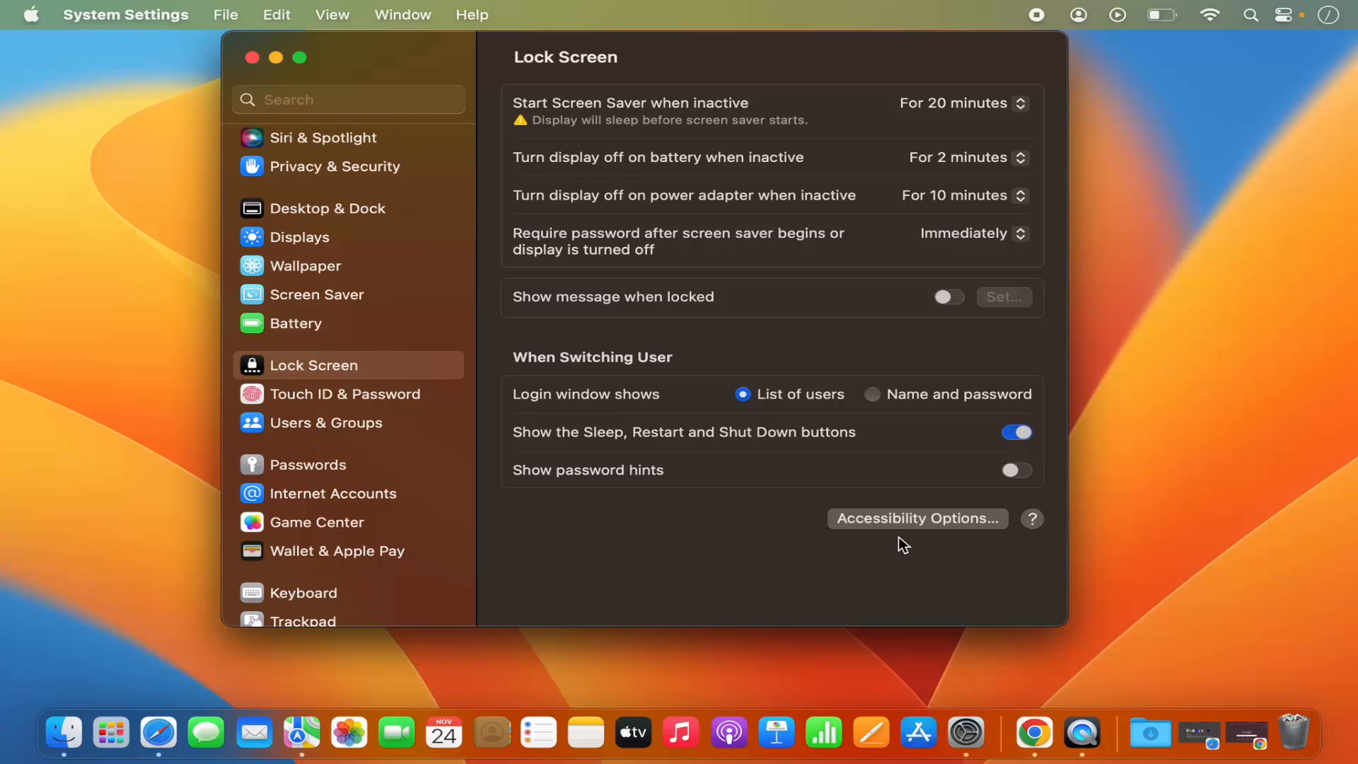
mouse_move(813, 297)
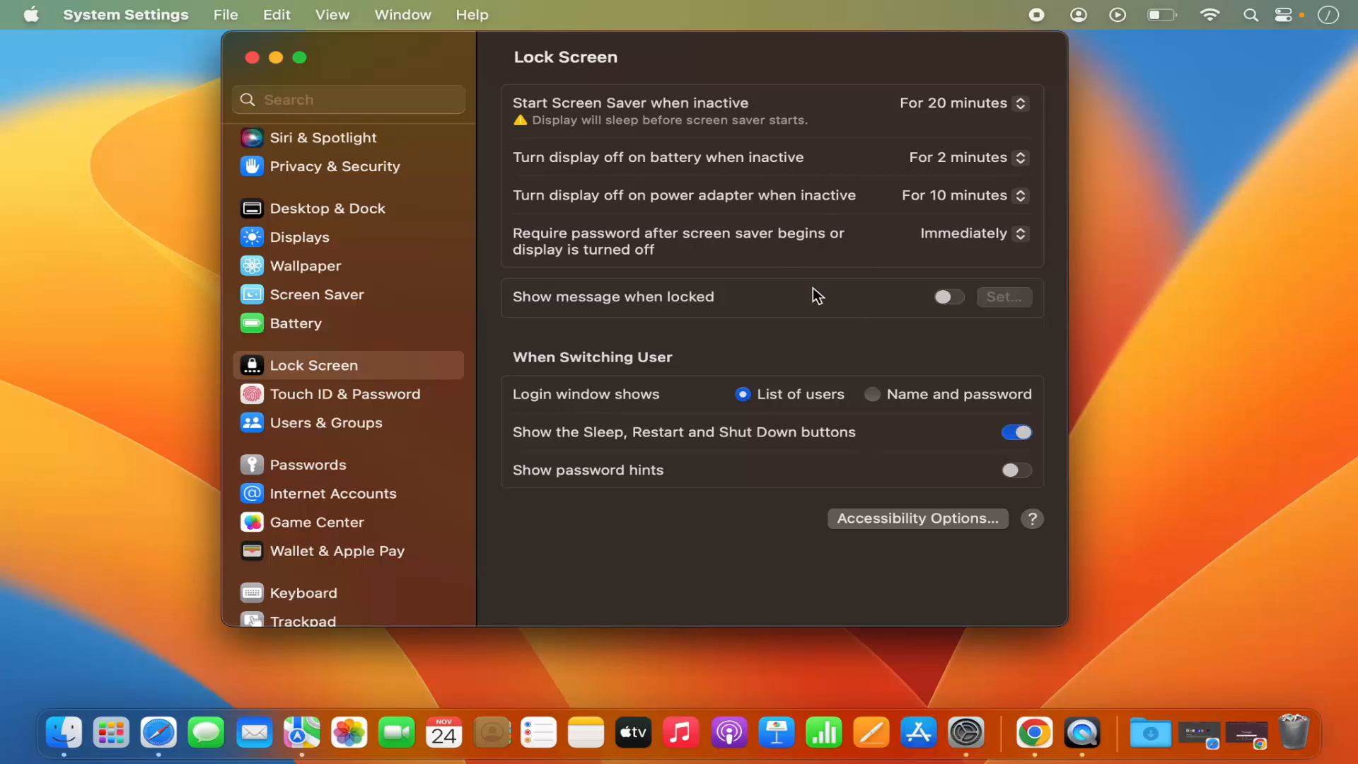
mouse_move(708, 165)
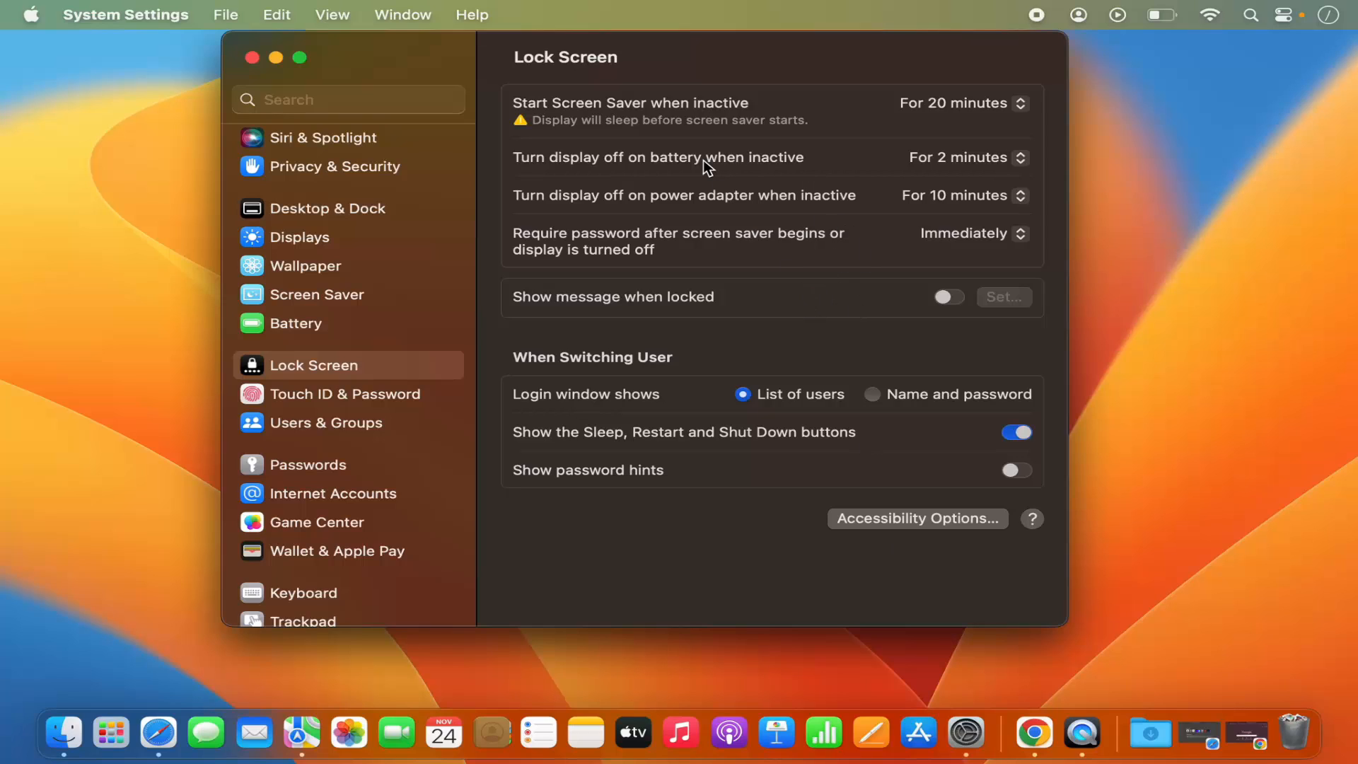
mouse_move(539, 121)
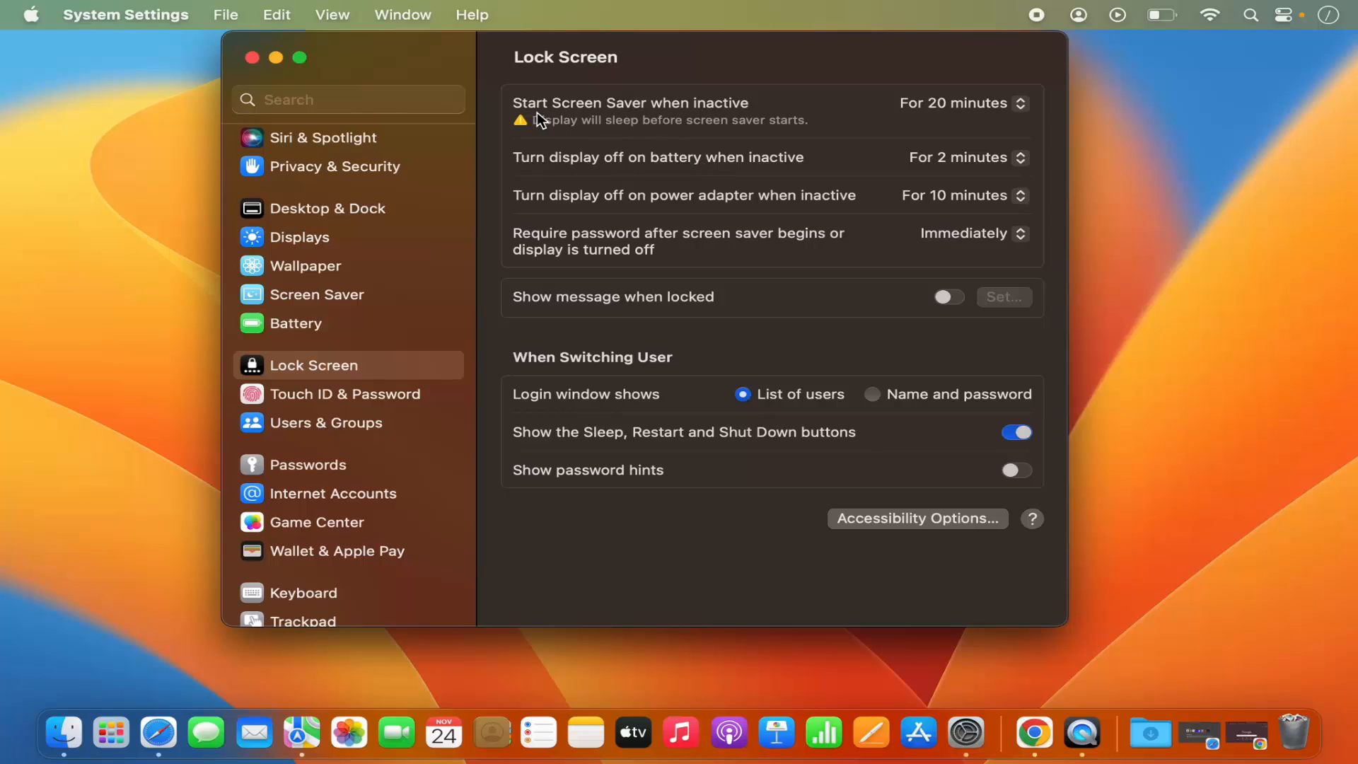
mouse_move(529, 118)
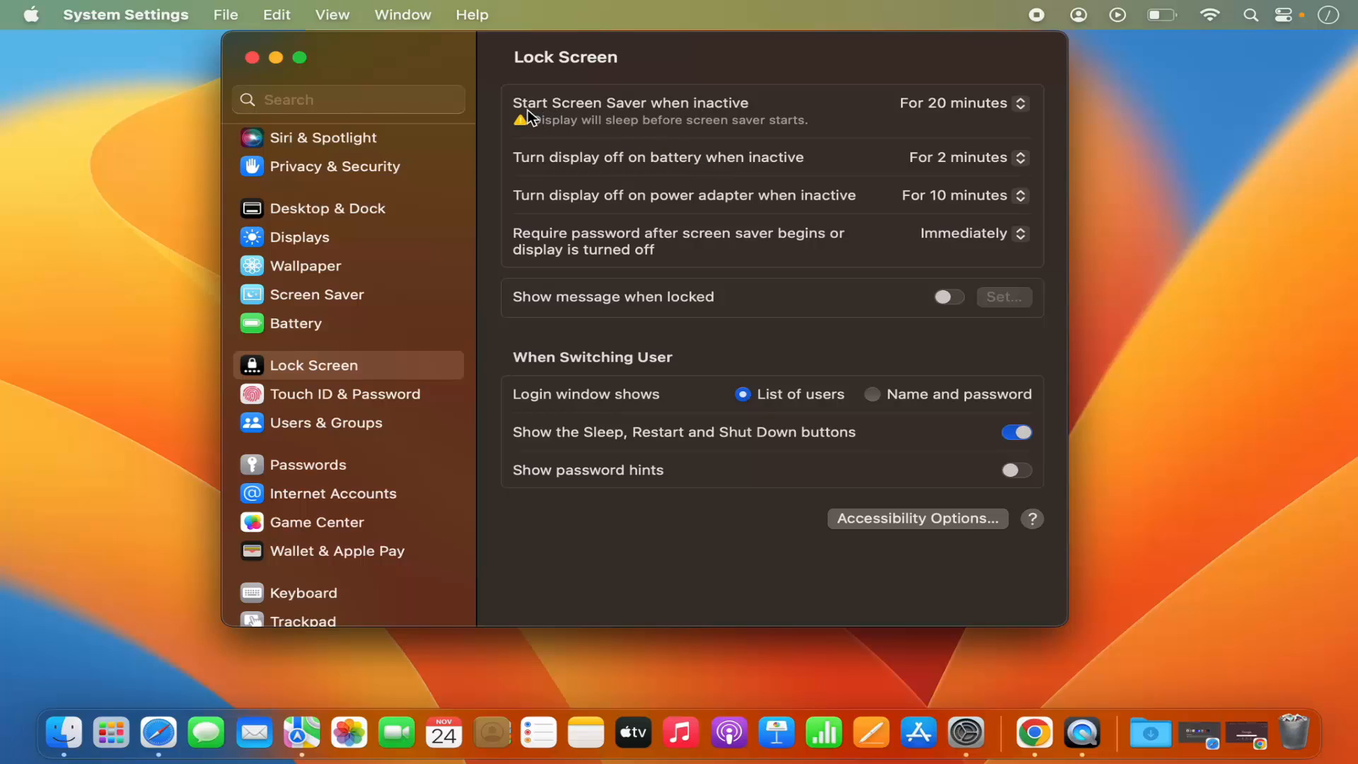
mouse_move(683, 109)
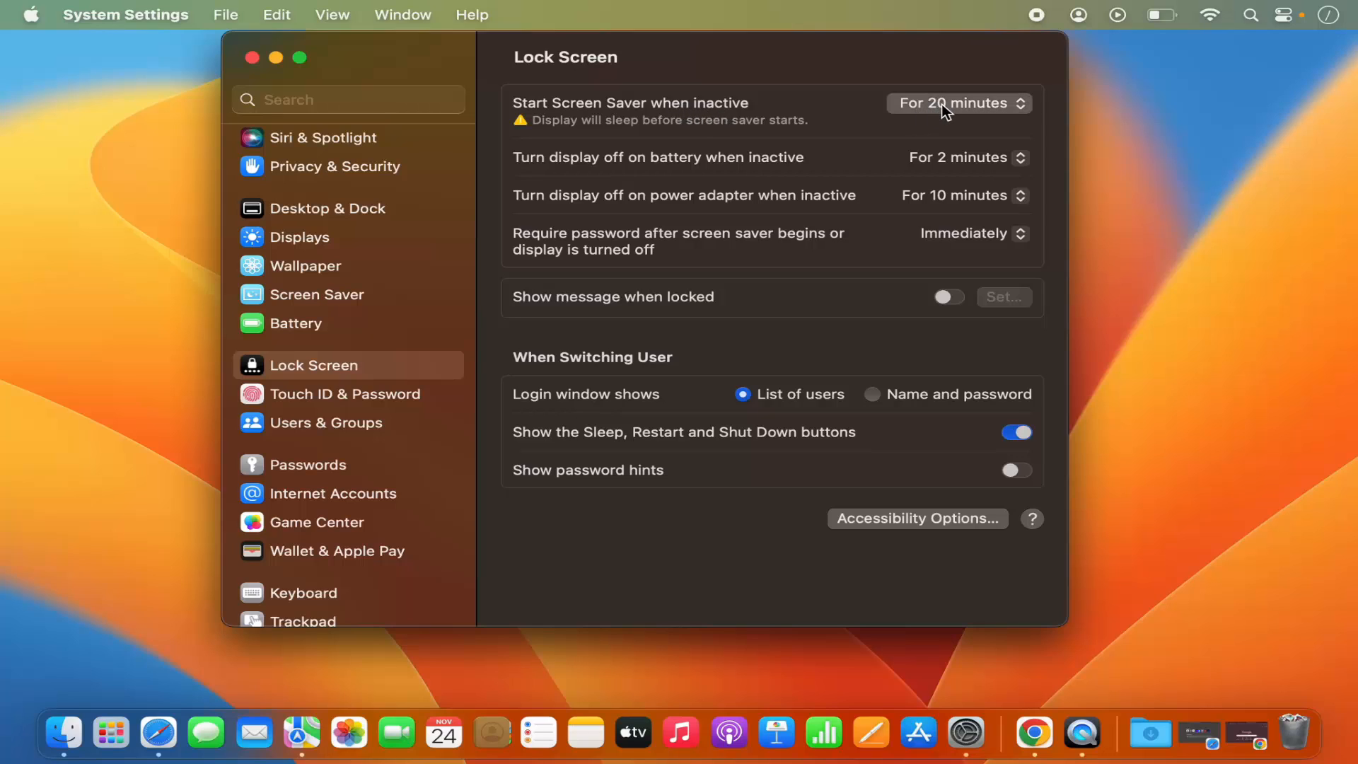
mouse_move(936, 113)
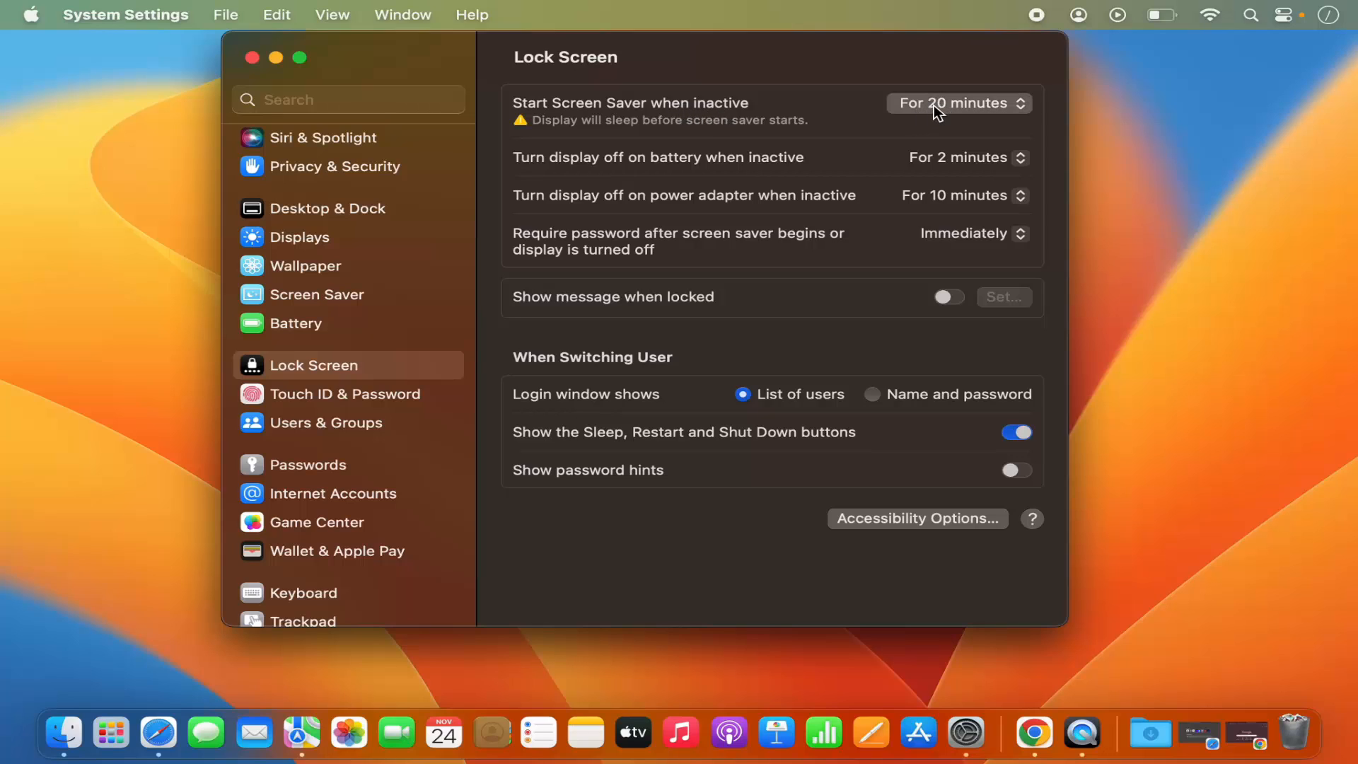
mouse_move(544, 129)
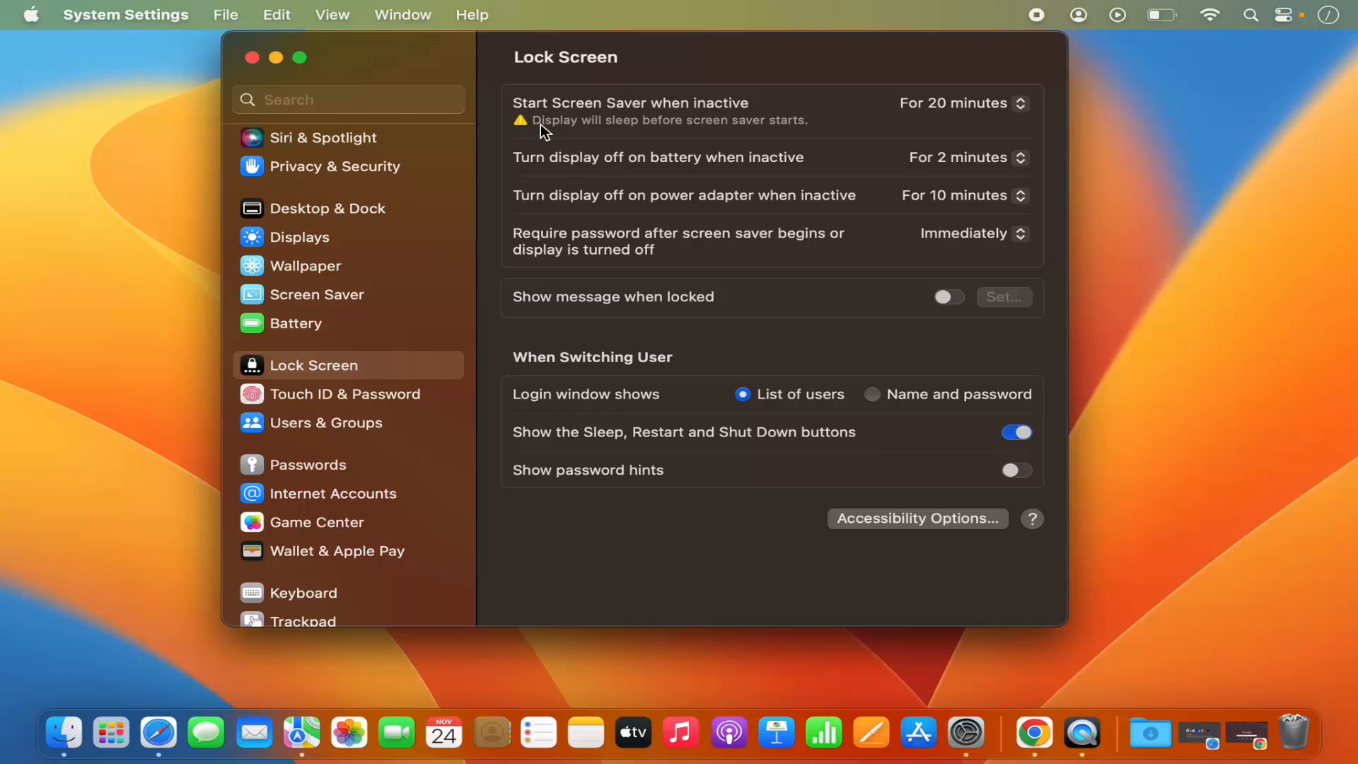
mouse_move(680, 135)
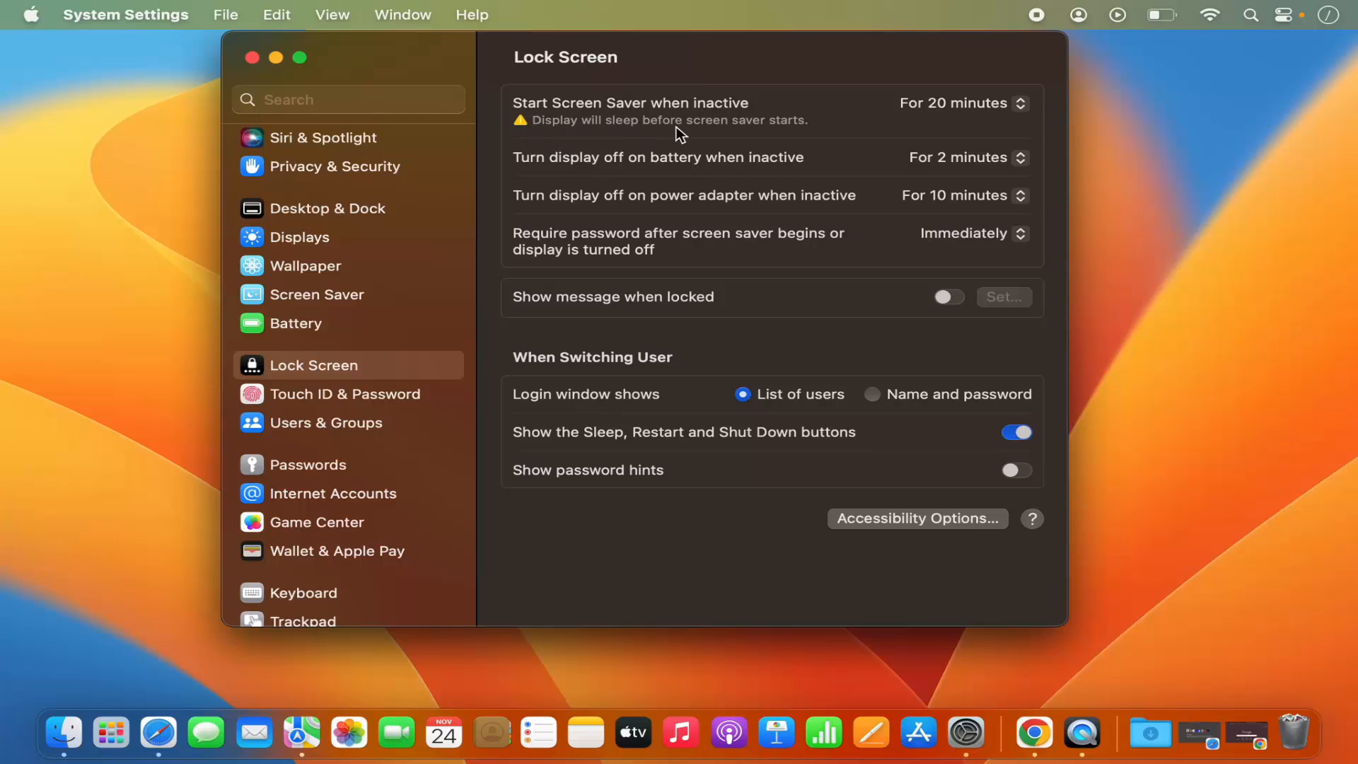
mouse_move(696, 164)
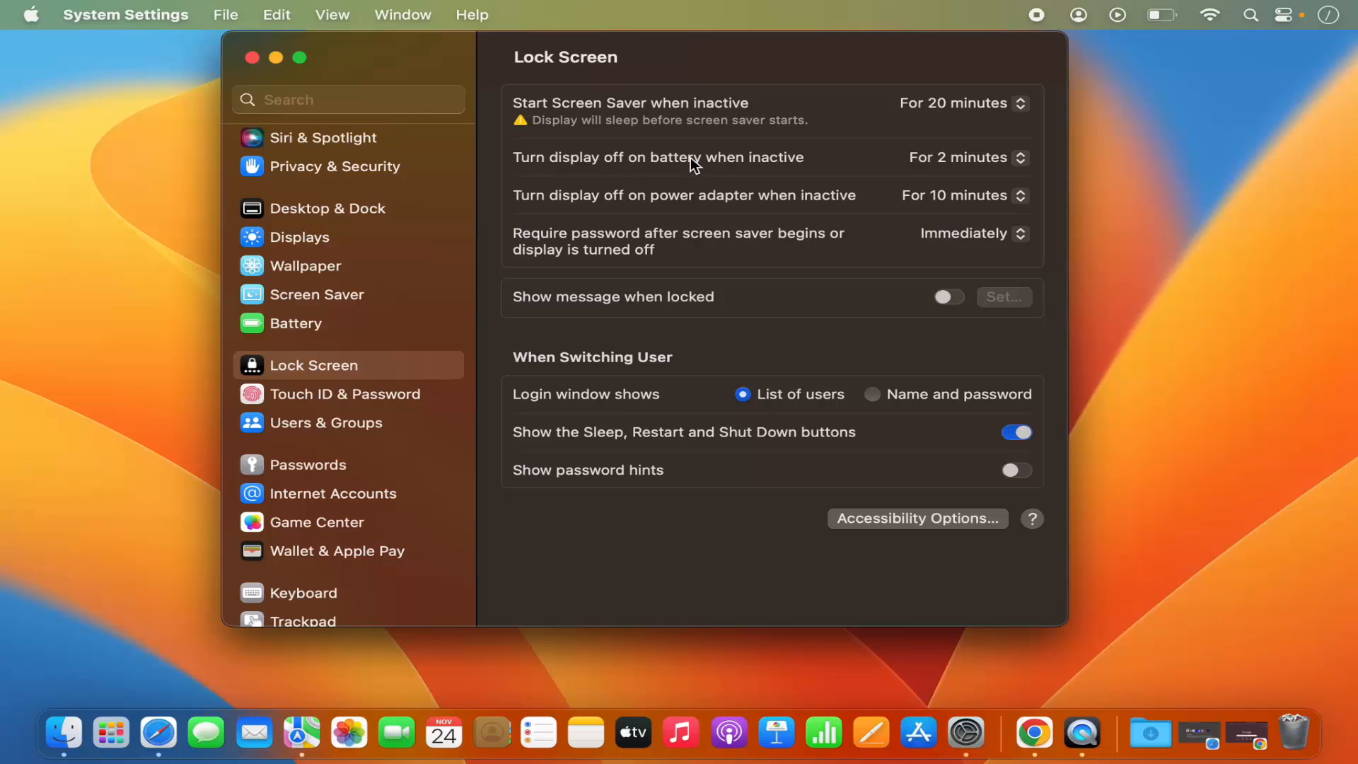
mouse_move(797, 171)
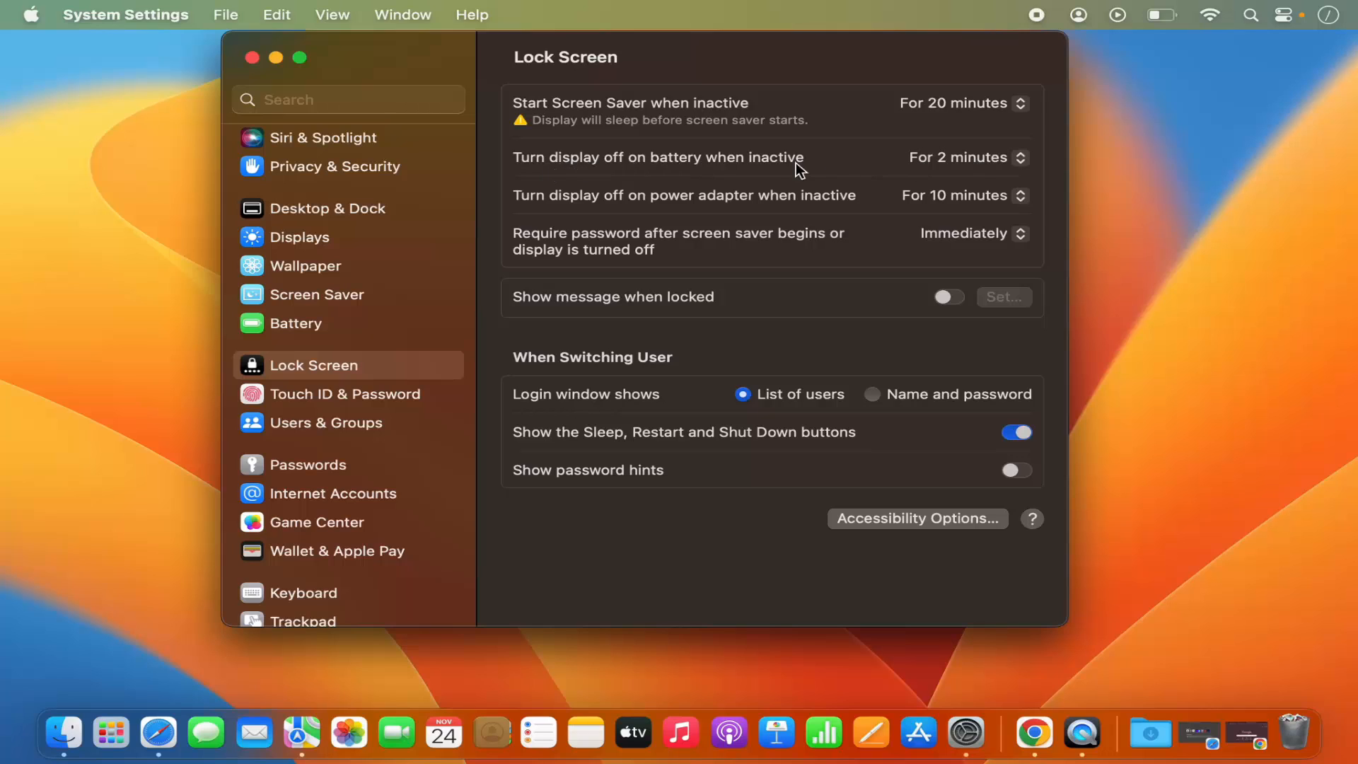
mouse_move(645, 171)
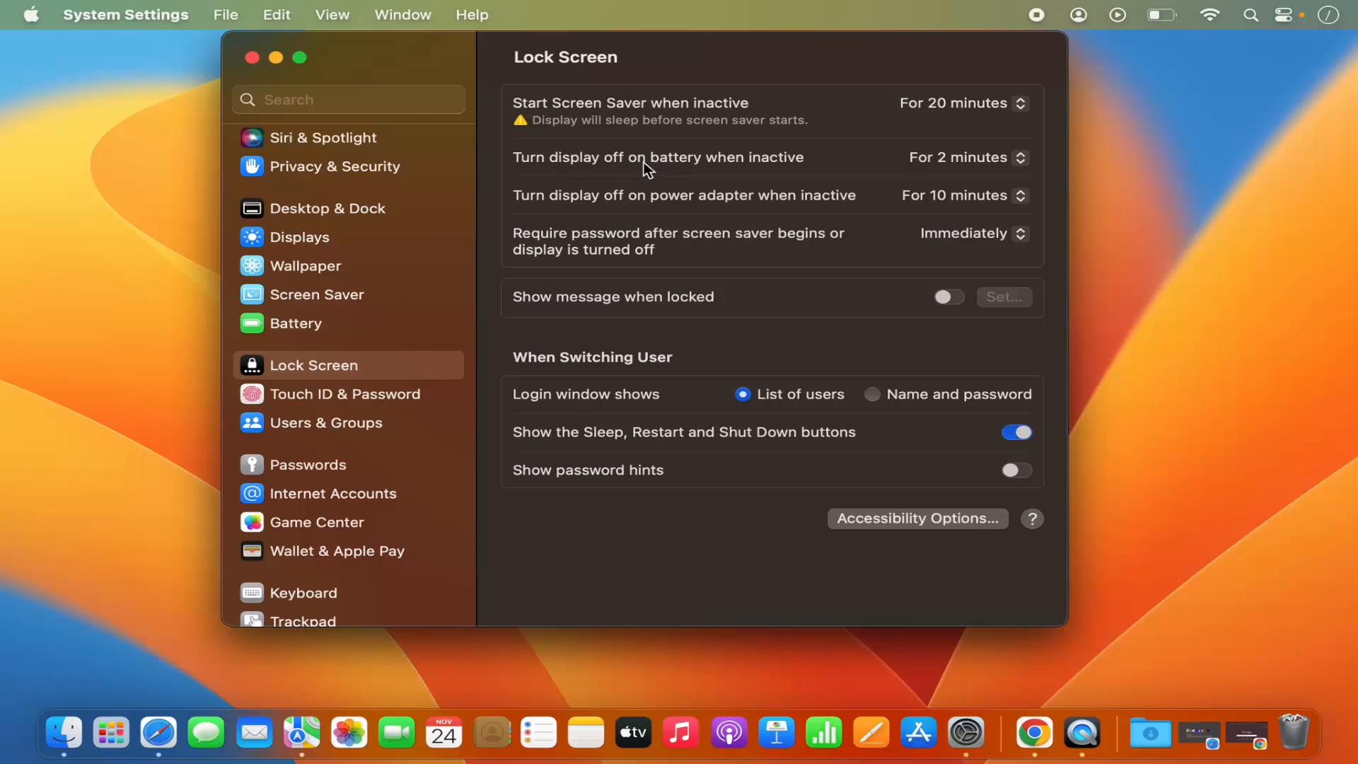
mouse_move(805, 162)
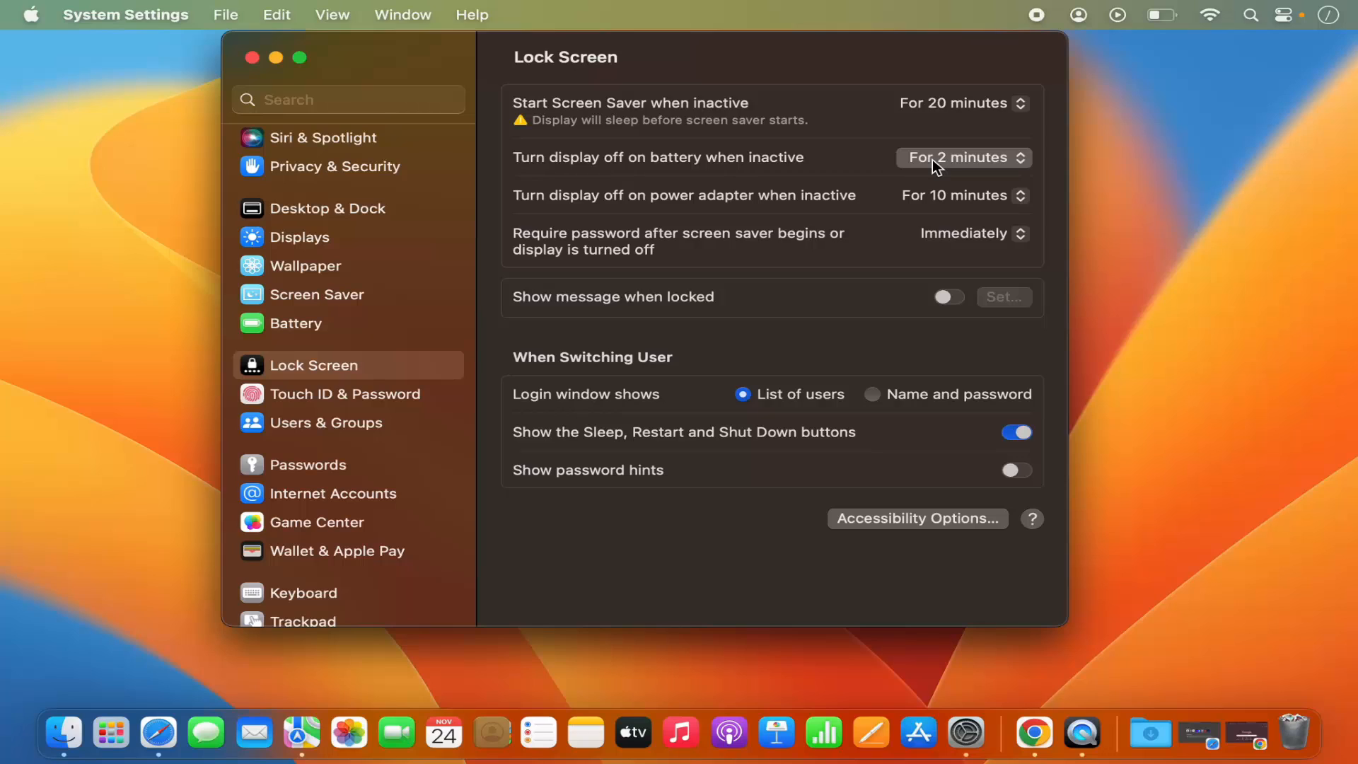
mouse_move(756, 126)
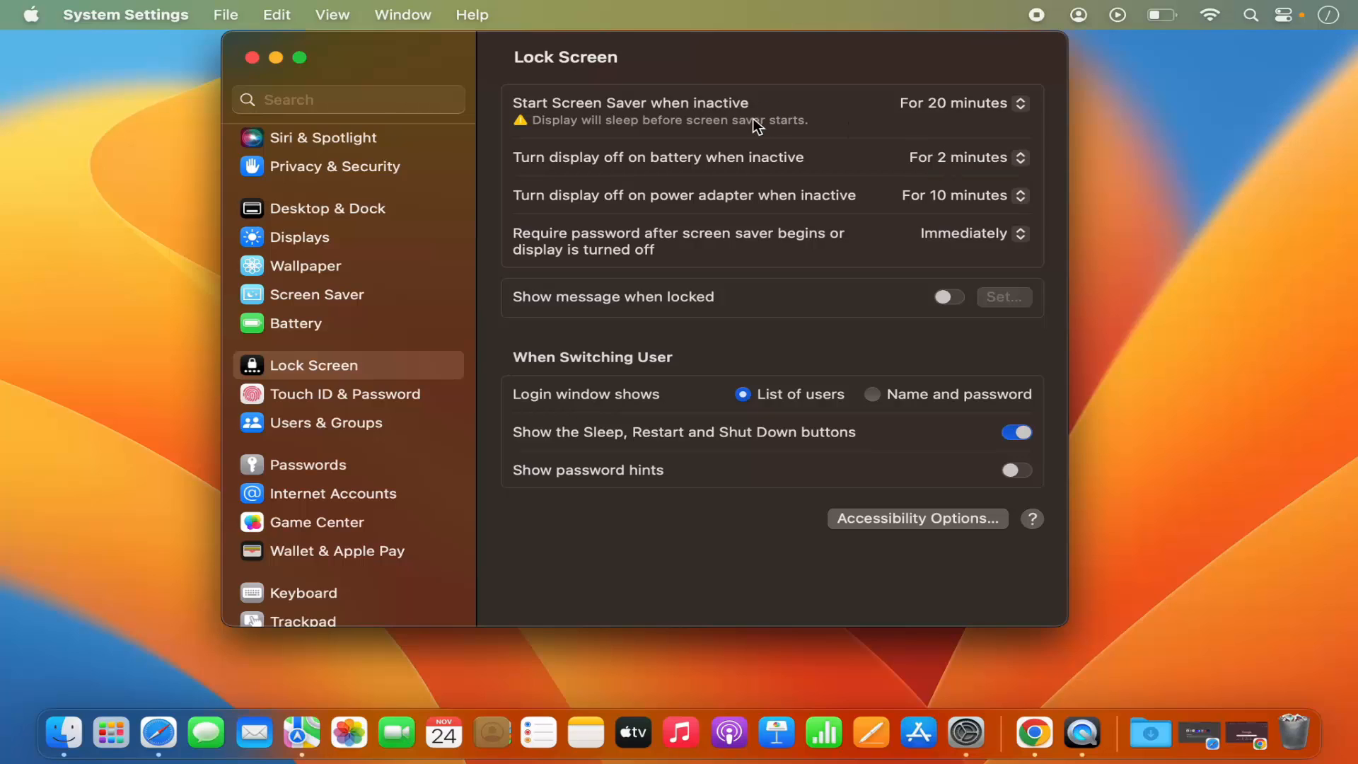
mouse_move(713, 162)
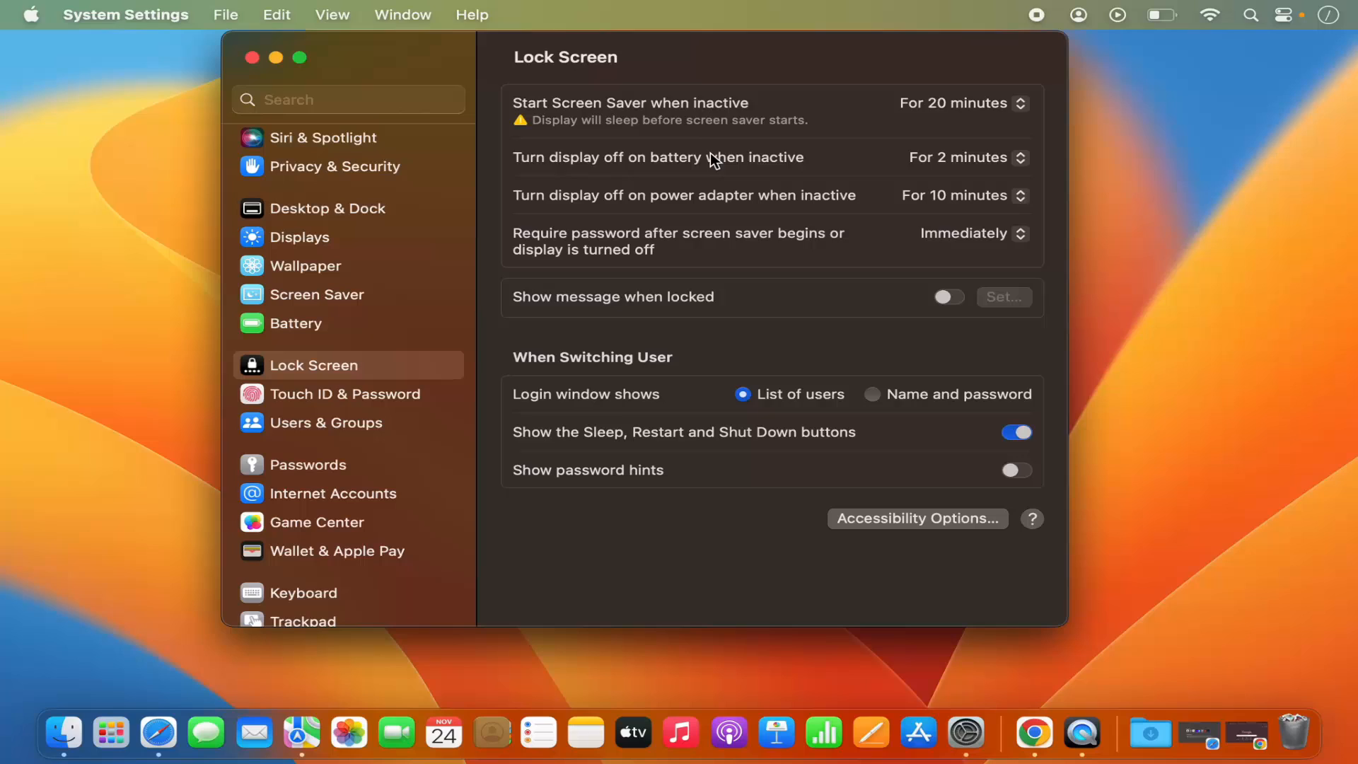
mouse_move(766, 158)
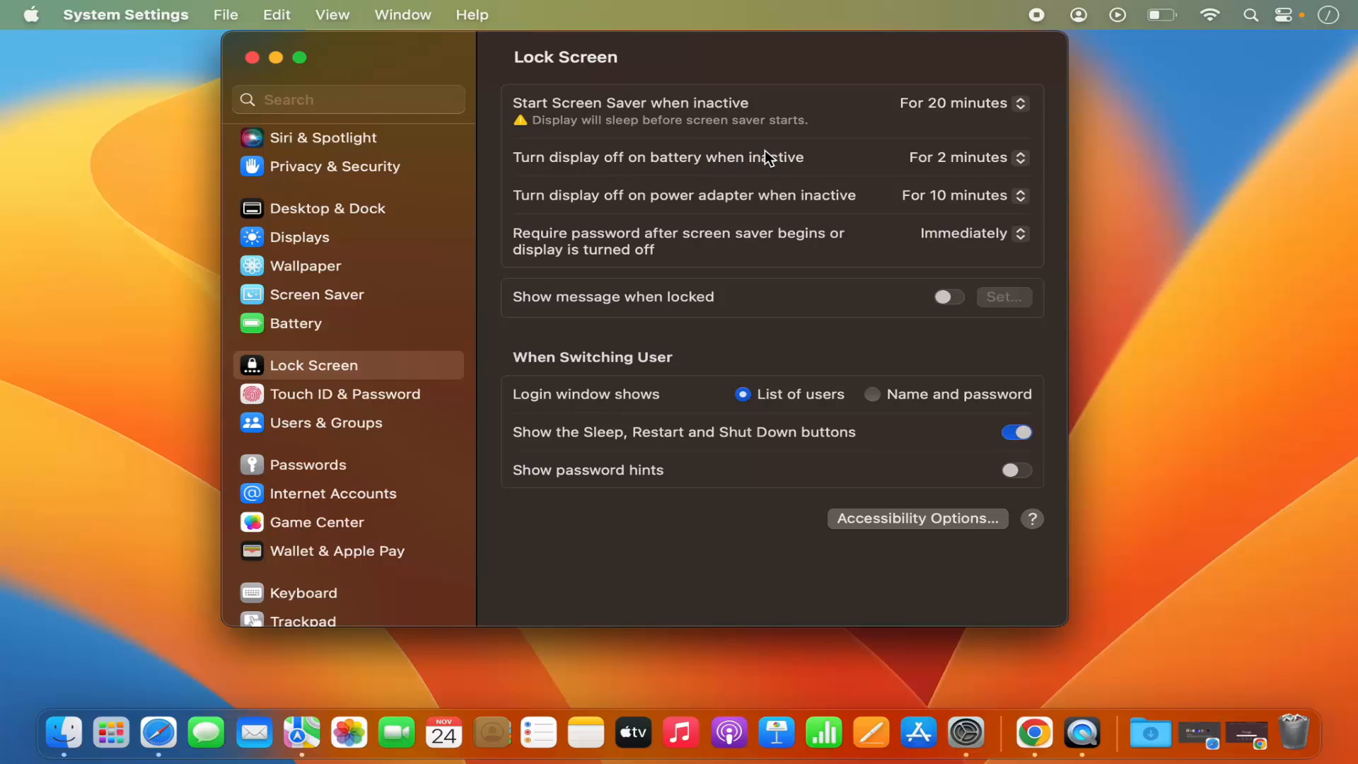
left_click(963, 103)
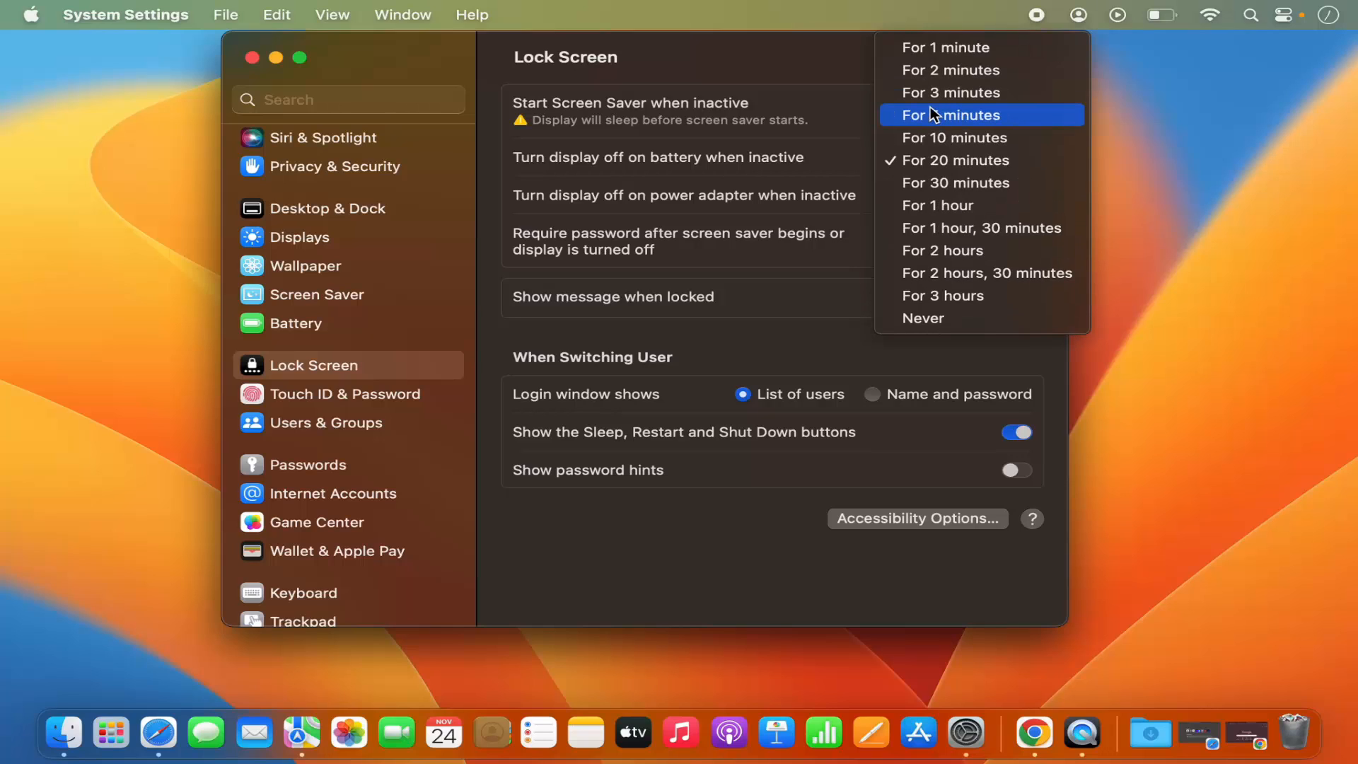
mouse_move(945, 55)
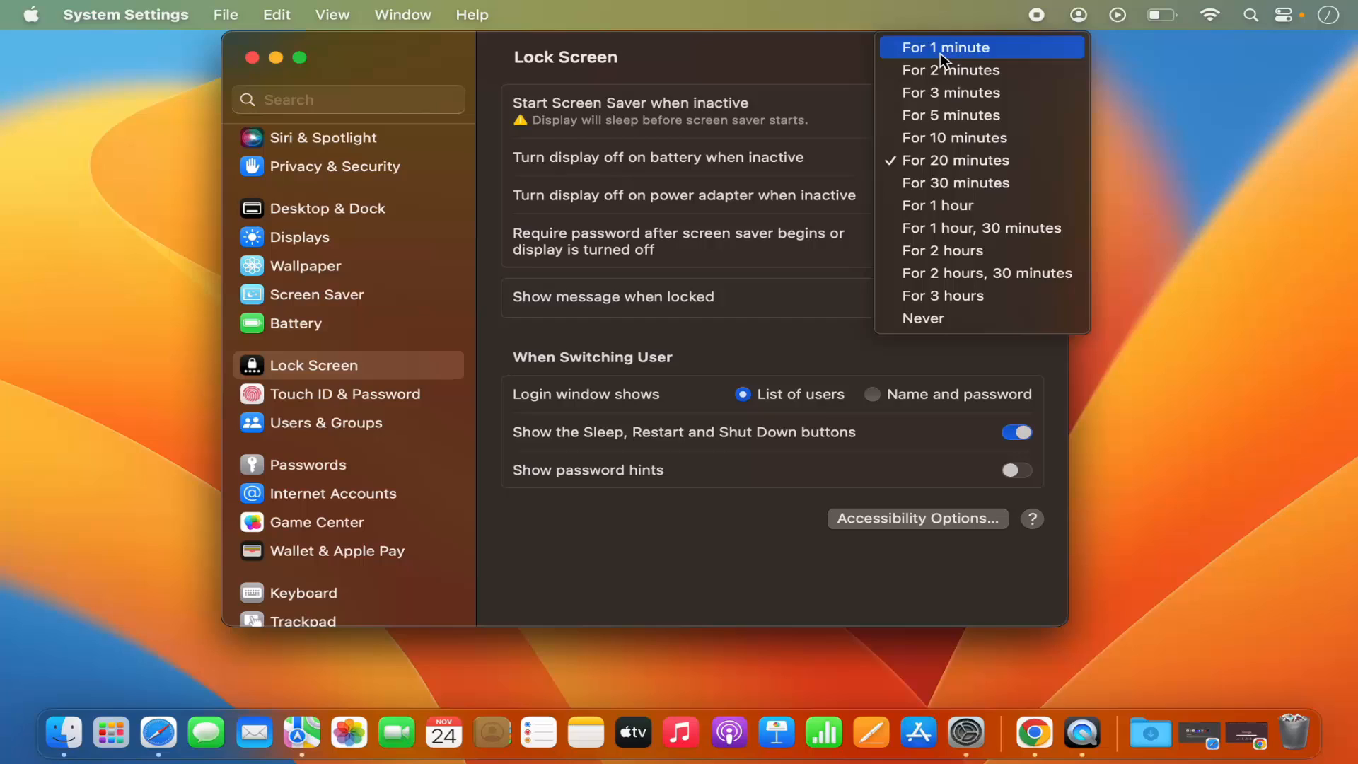
left_click(946, 46)
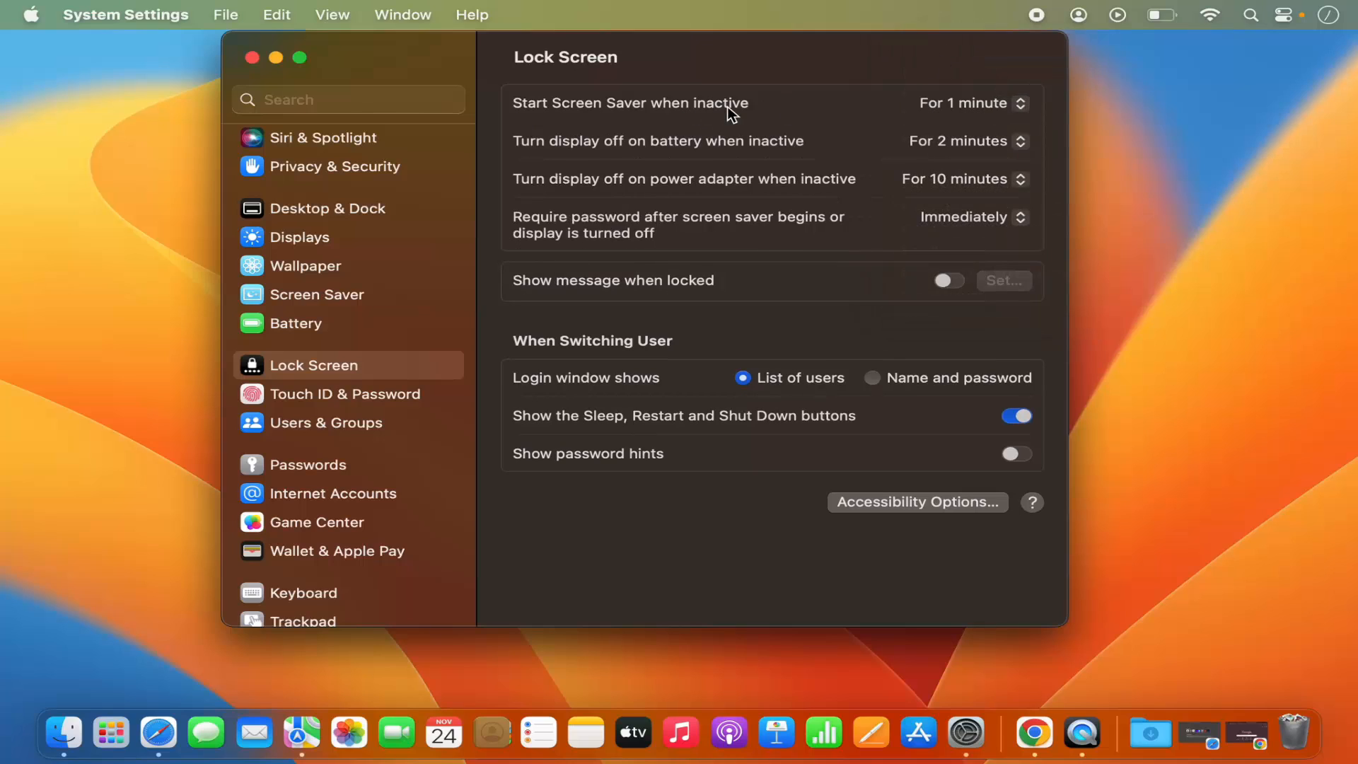
mouse_move(706, 113)
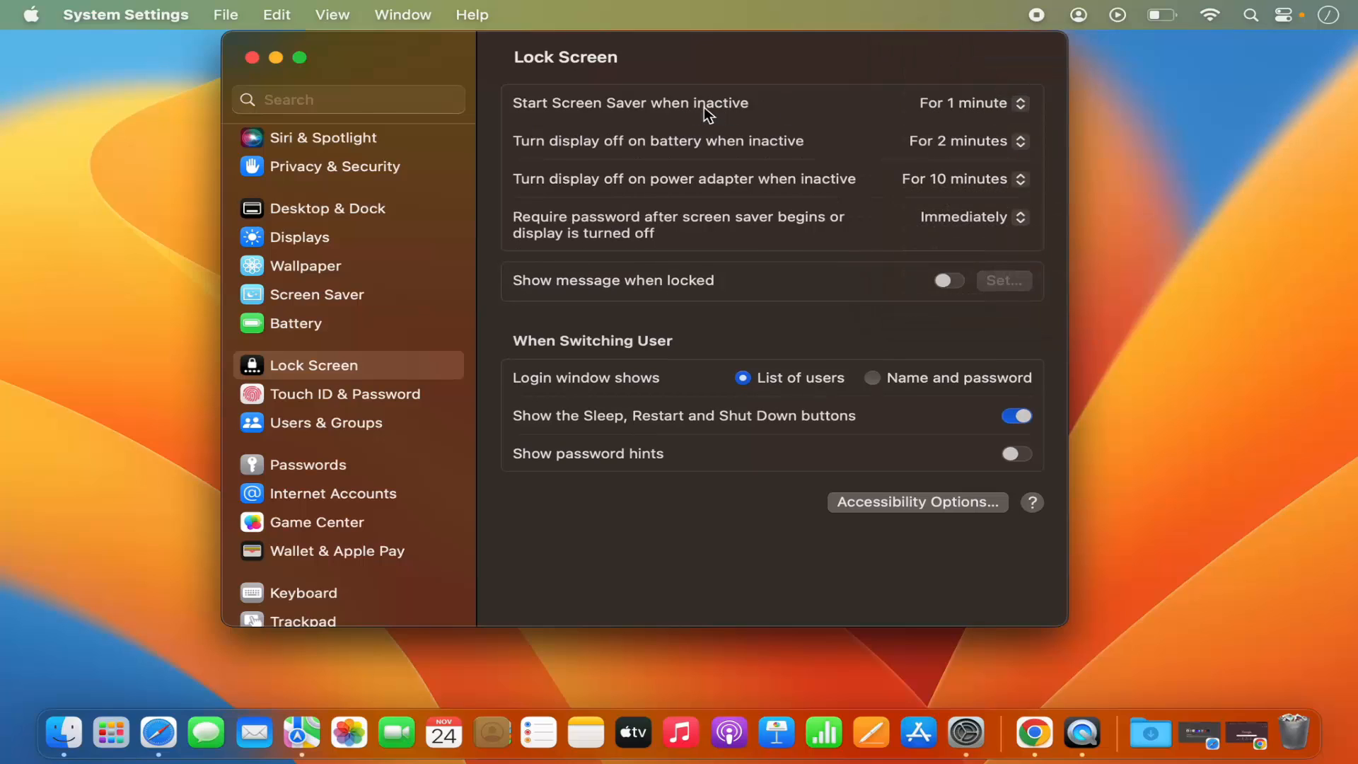
mouse_move(597, 115)
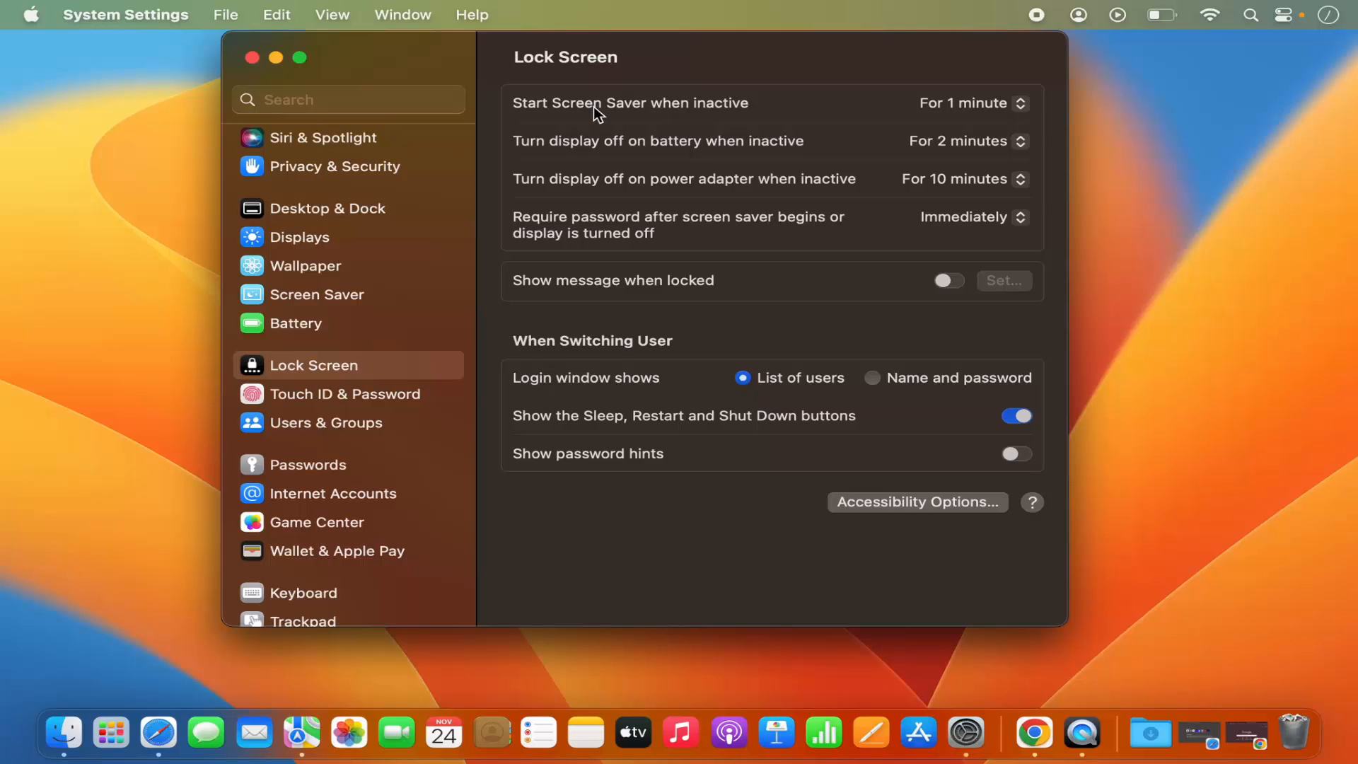
mouse_move(687, 106)
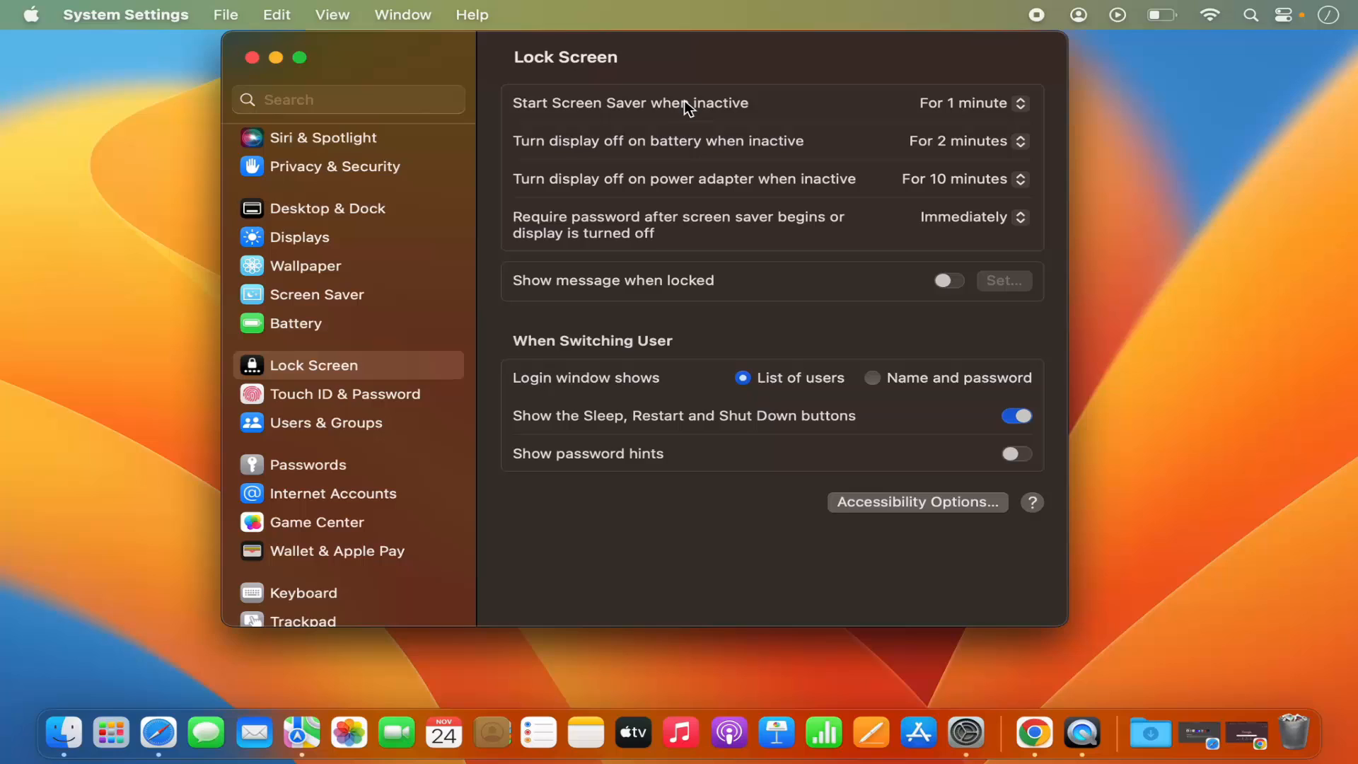
mouse_move(821, 112)
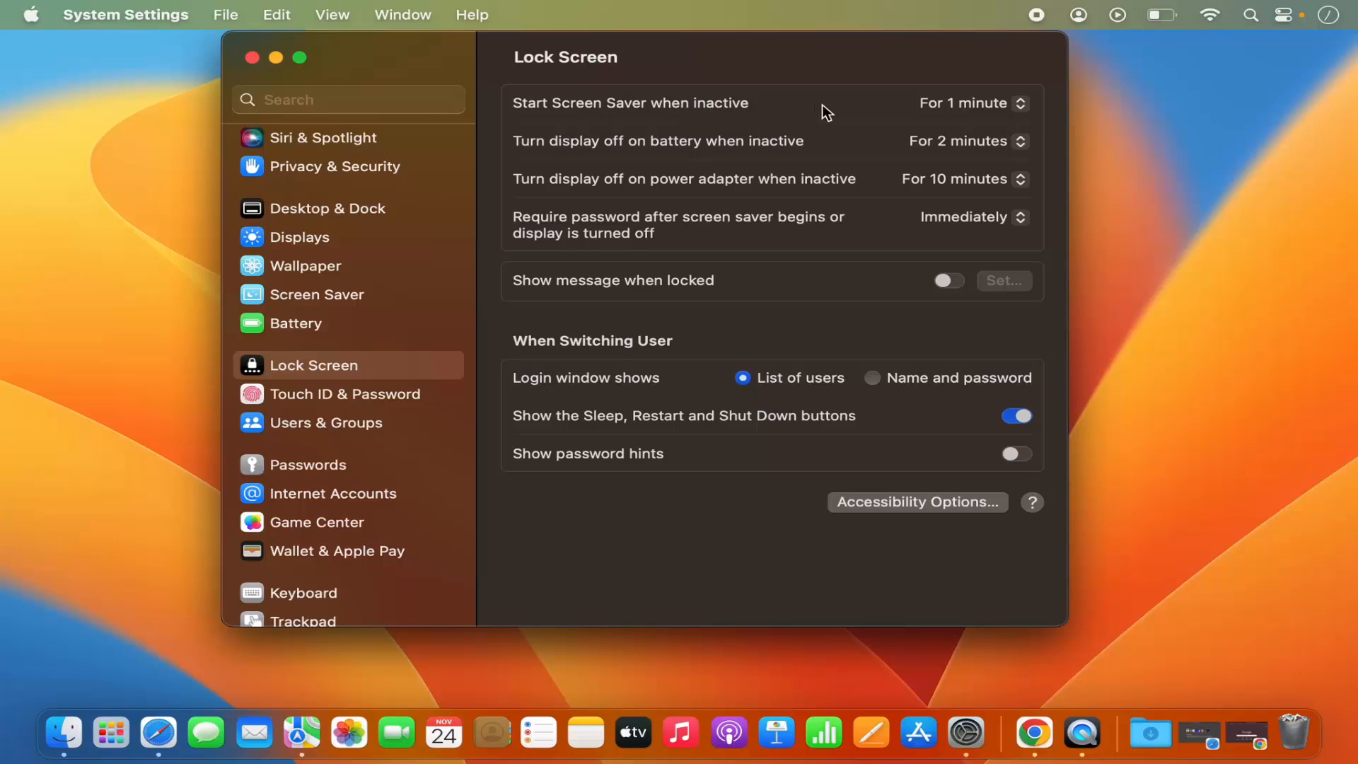
mouse_move(956, 112)
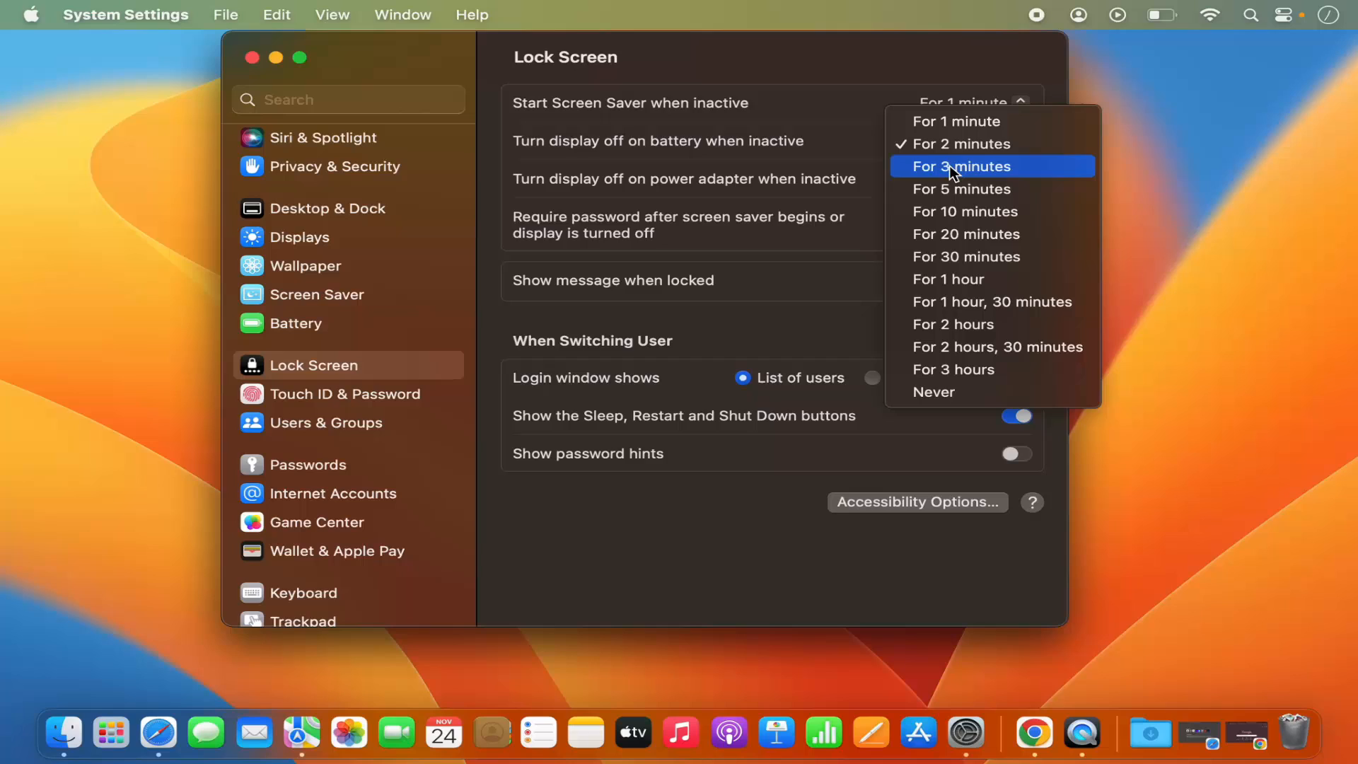
mouse_move(952, 212)
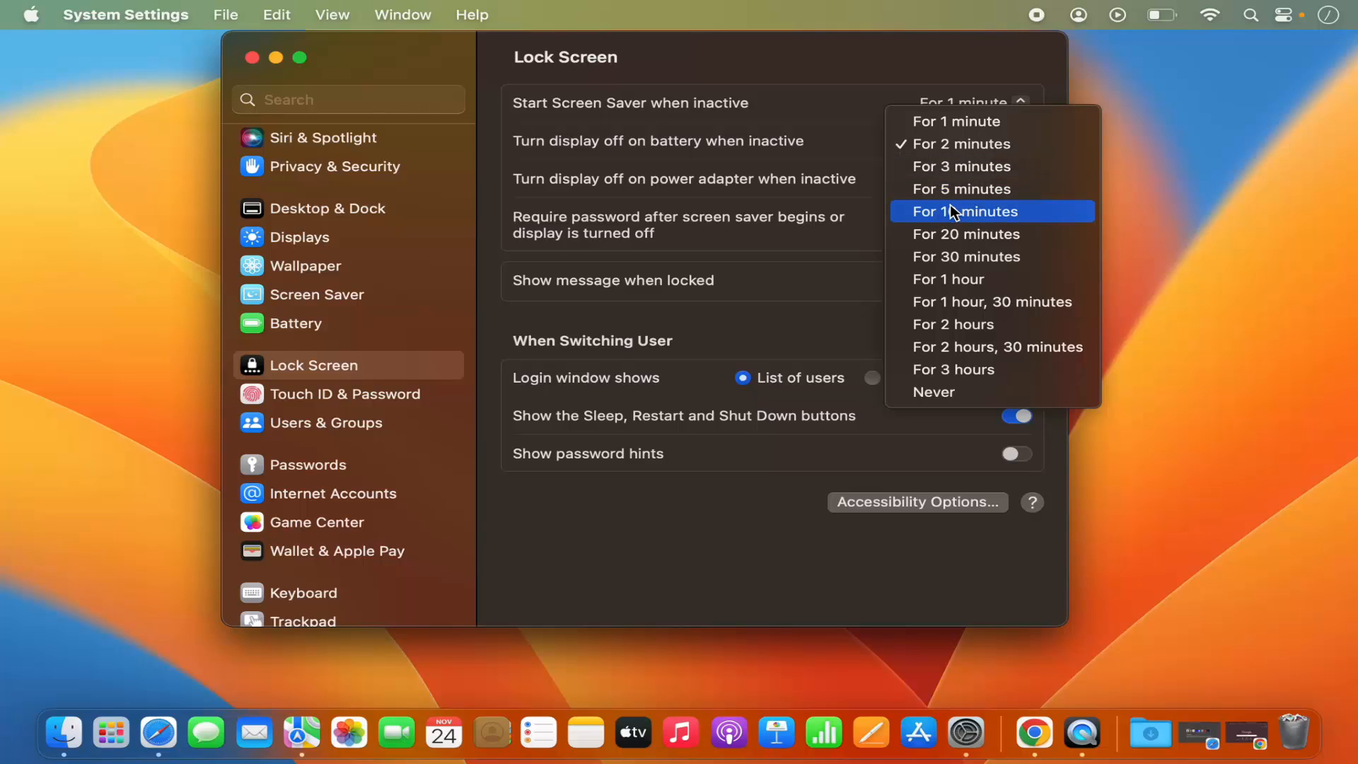
mouse_move(948, 212)
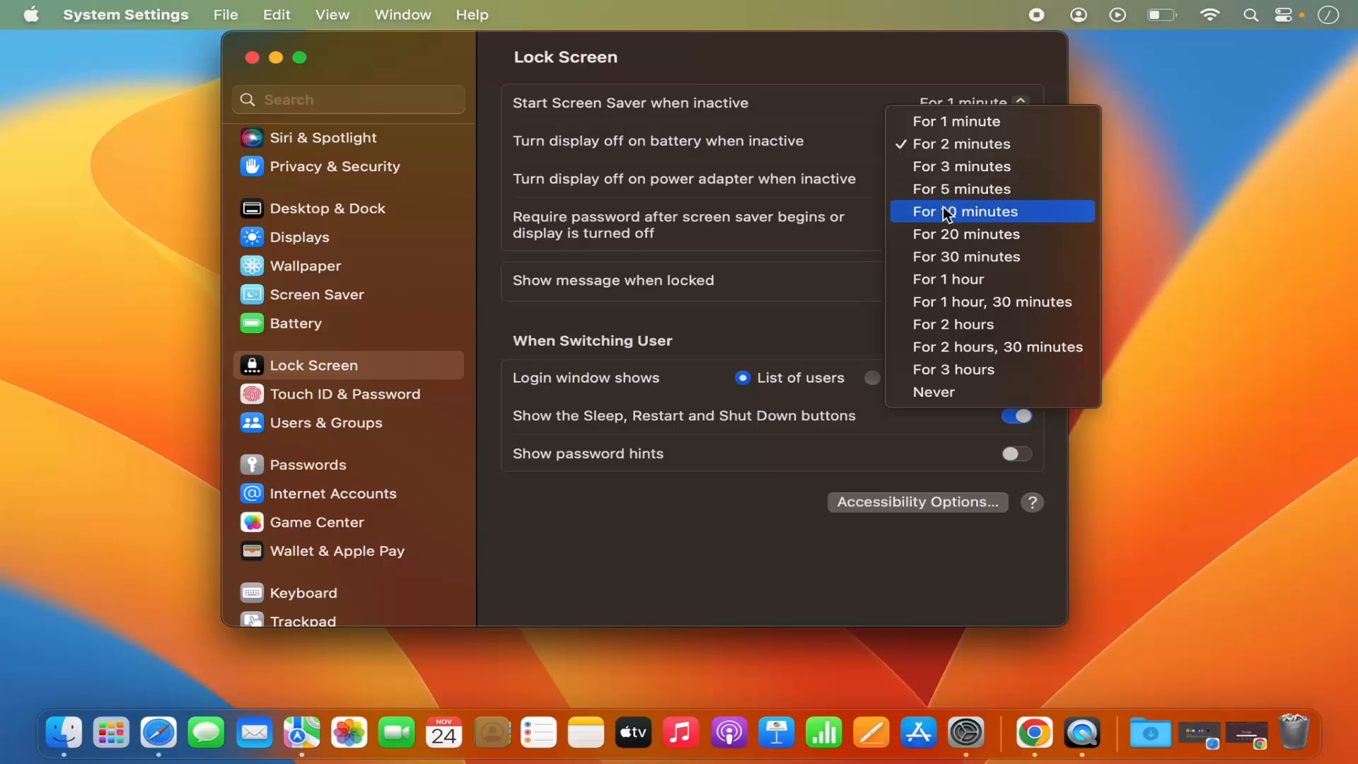
mouse_move(958, 315)
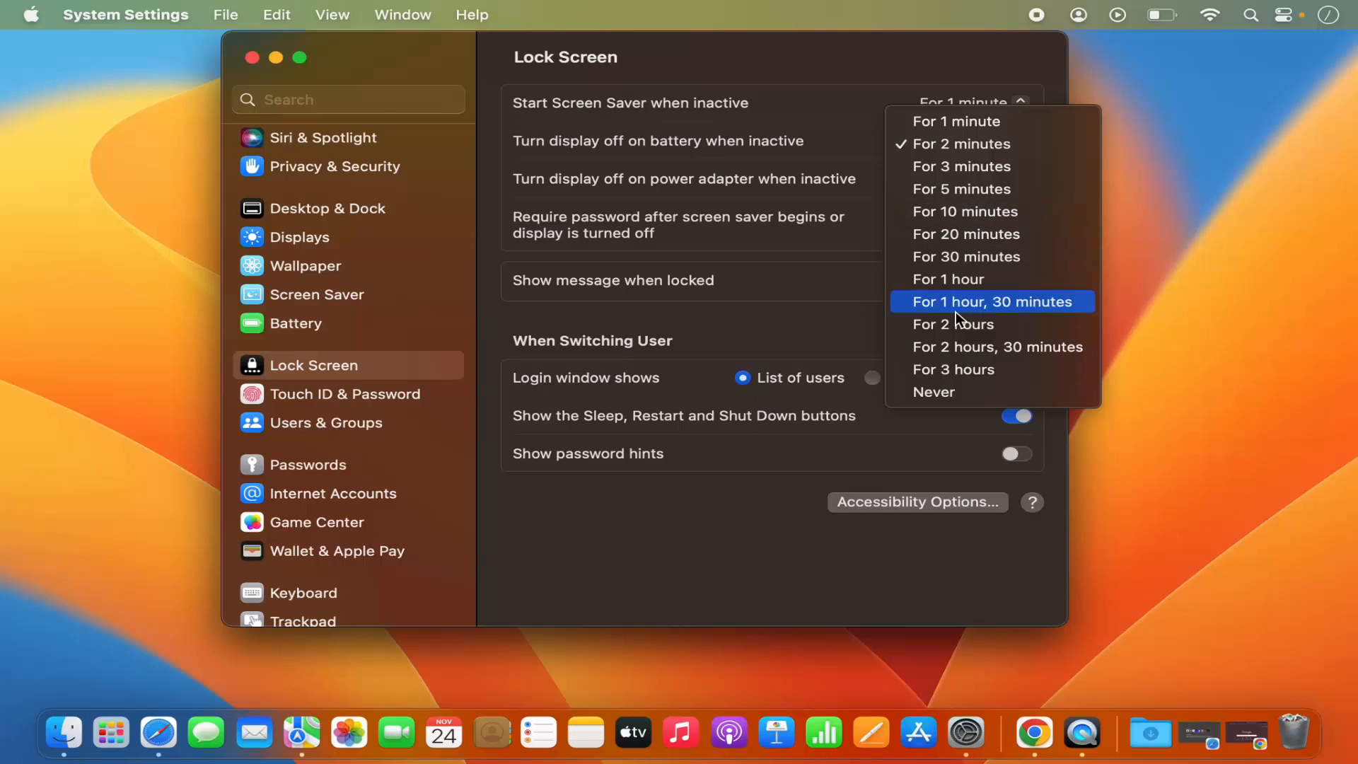
mouse_move(841, 117)
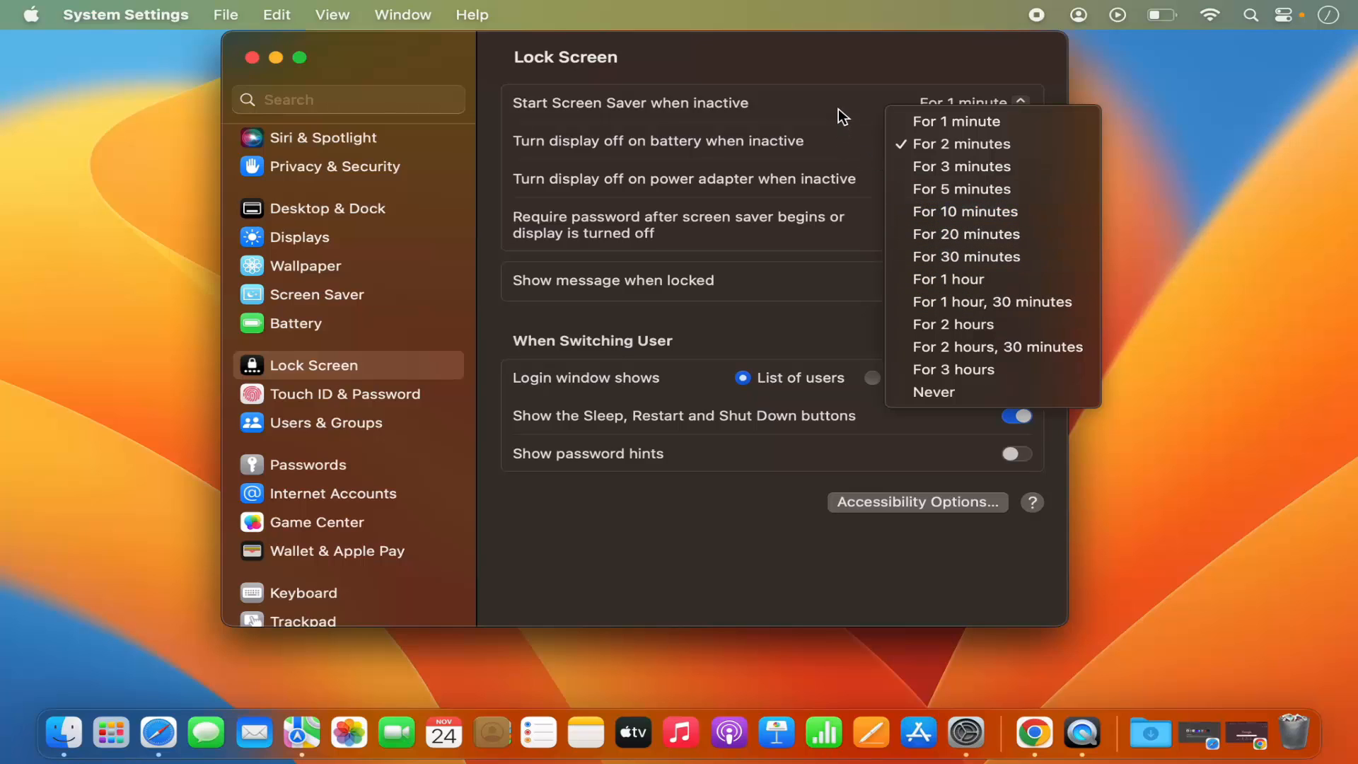
left_click(956, 121)
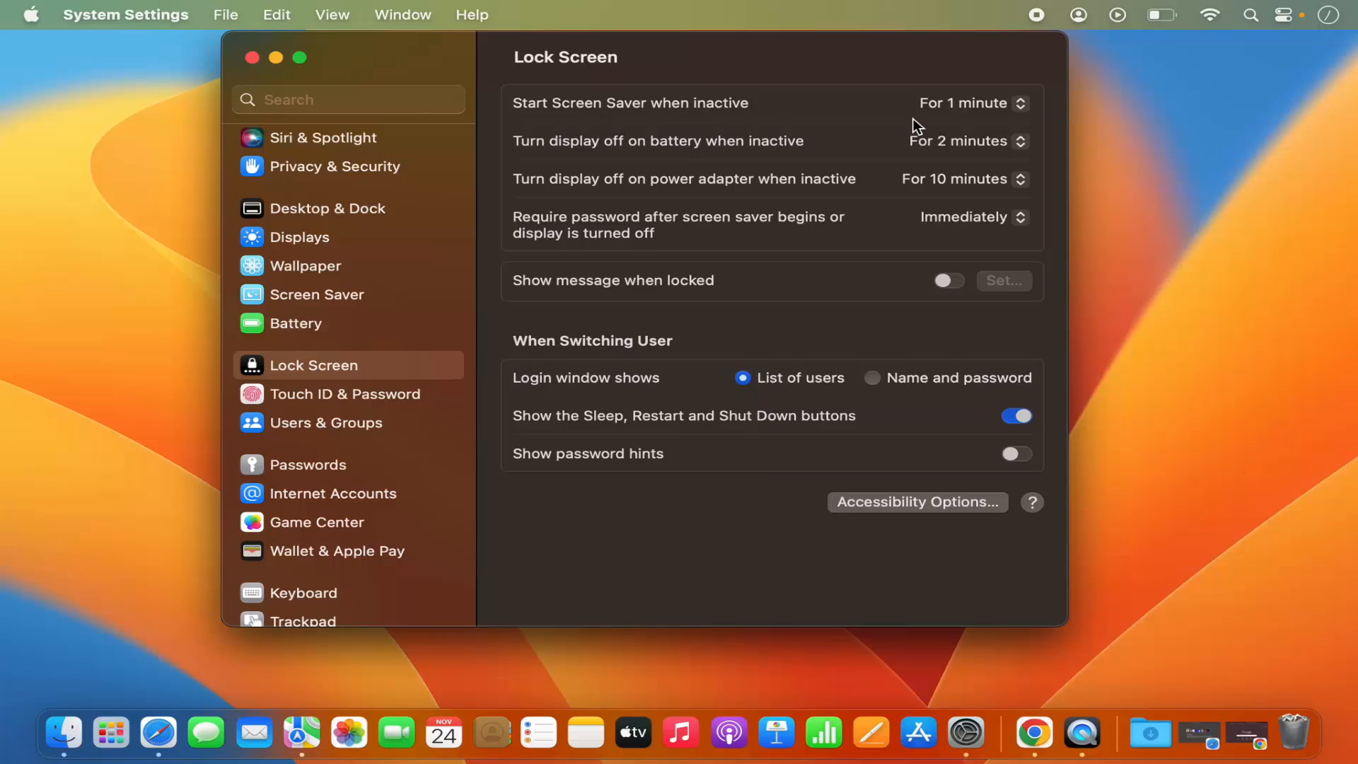
mouse_move(633, 112)
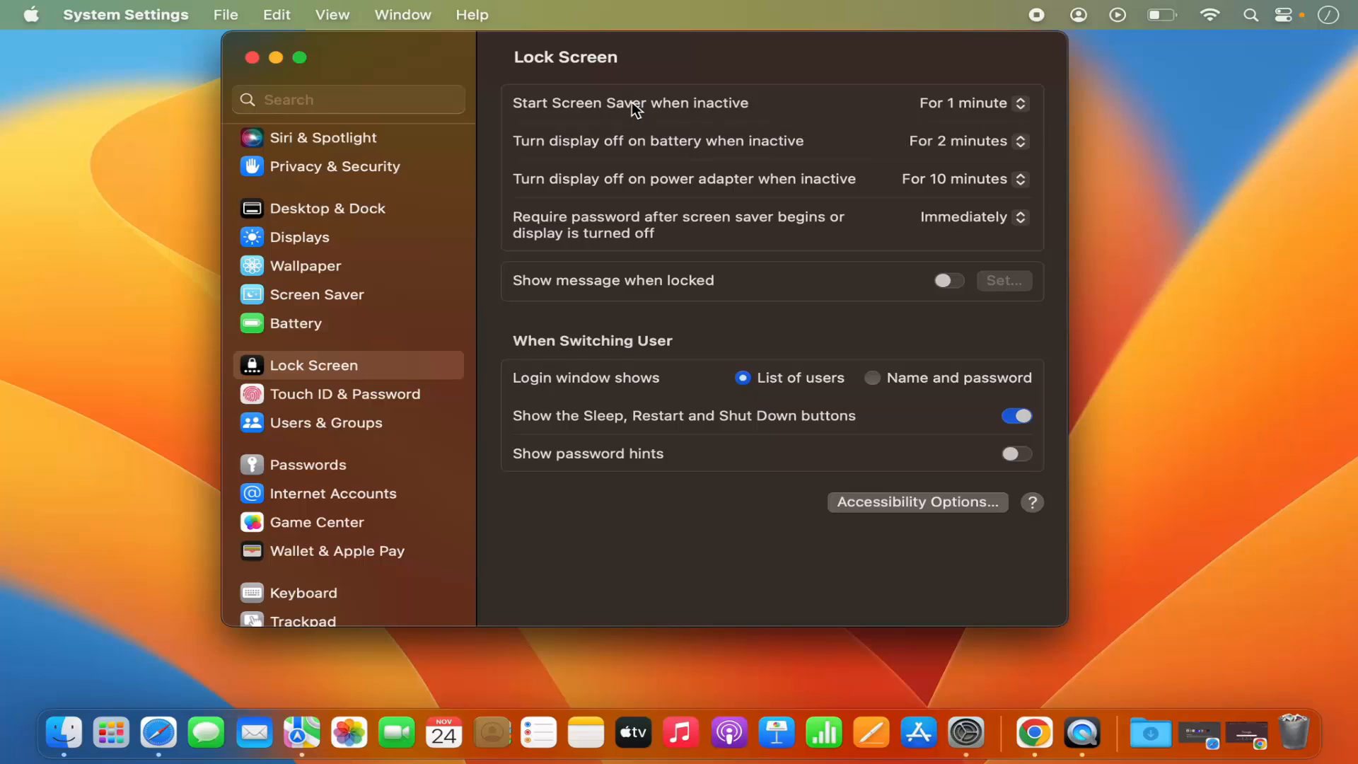
mouse_move(860, 122)
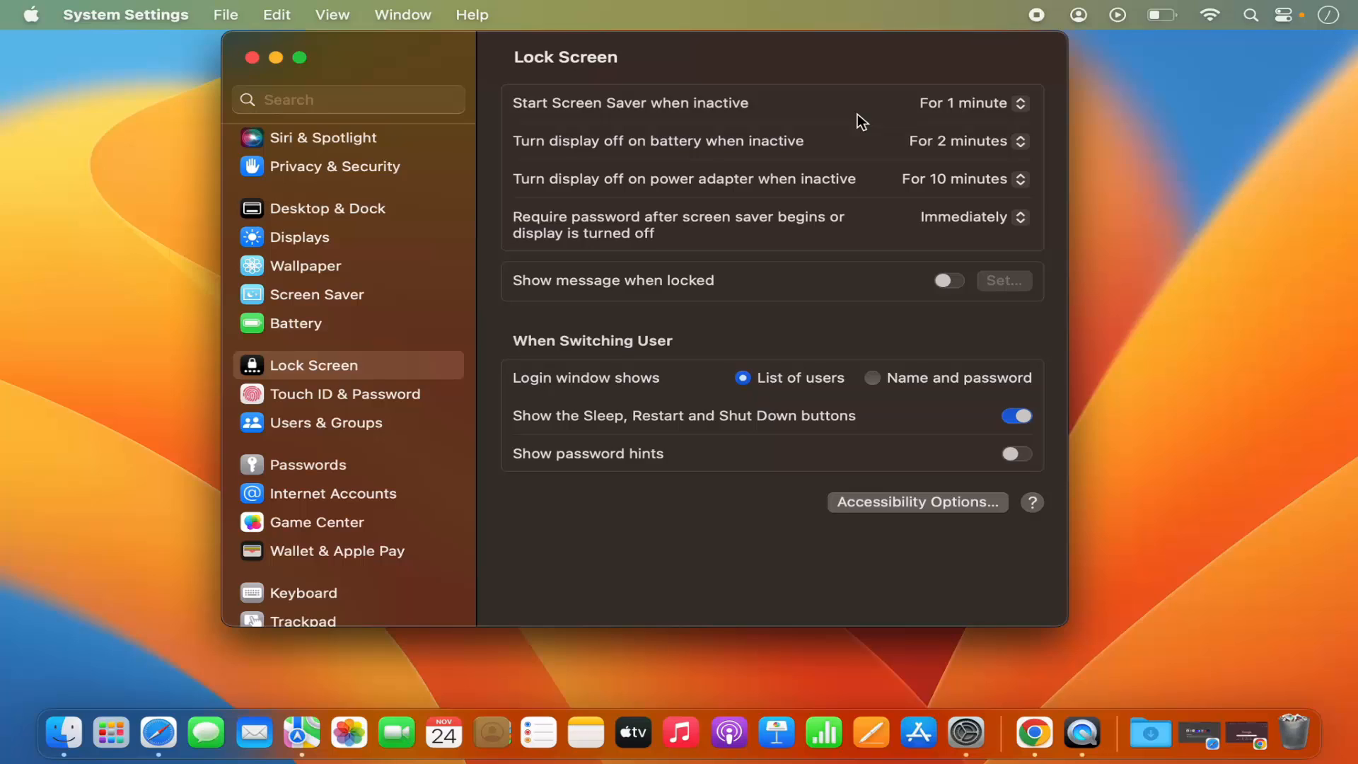
mouse_move(653, 119)
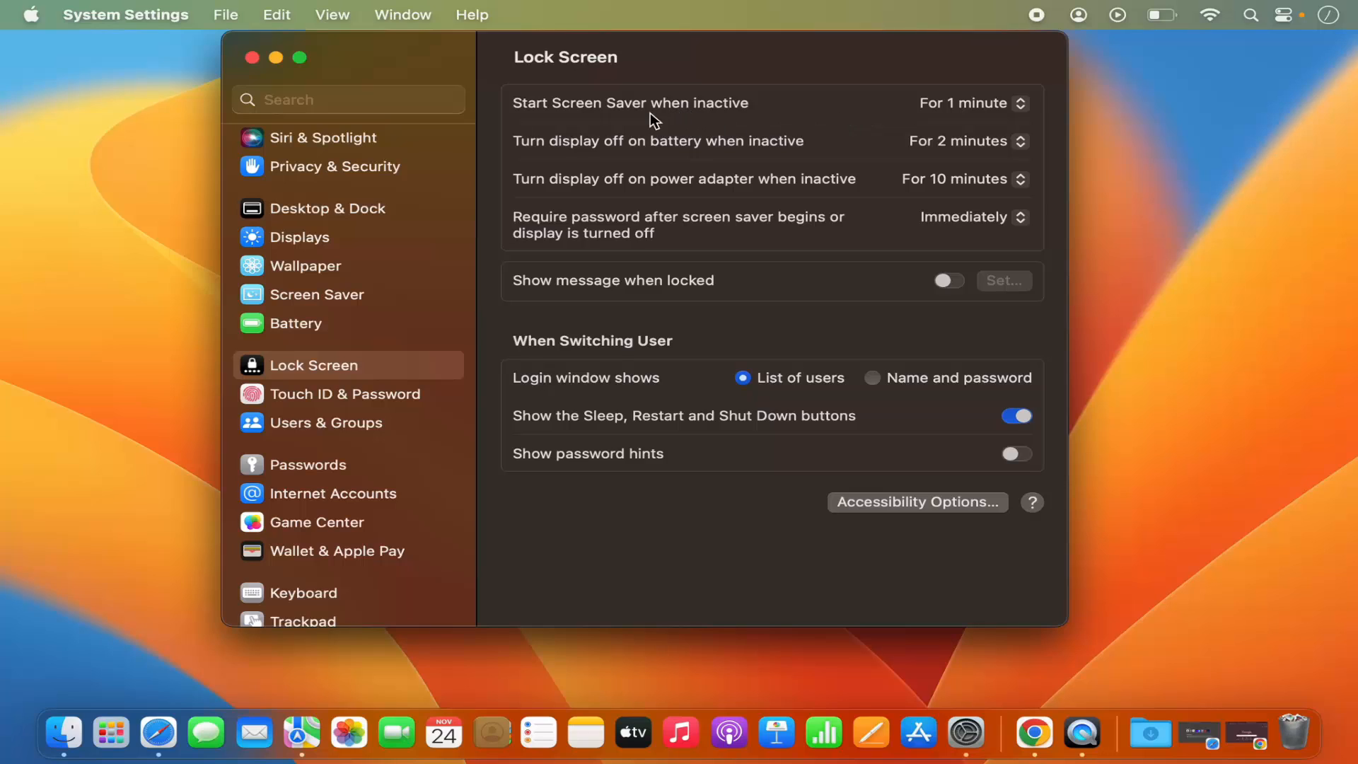
mouse_move(741, 118)
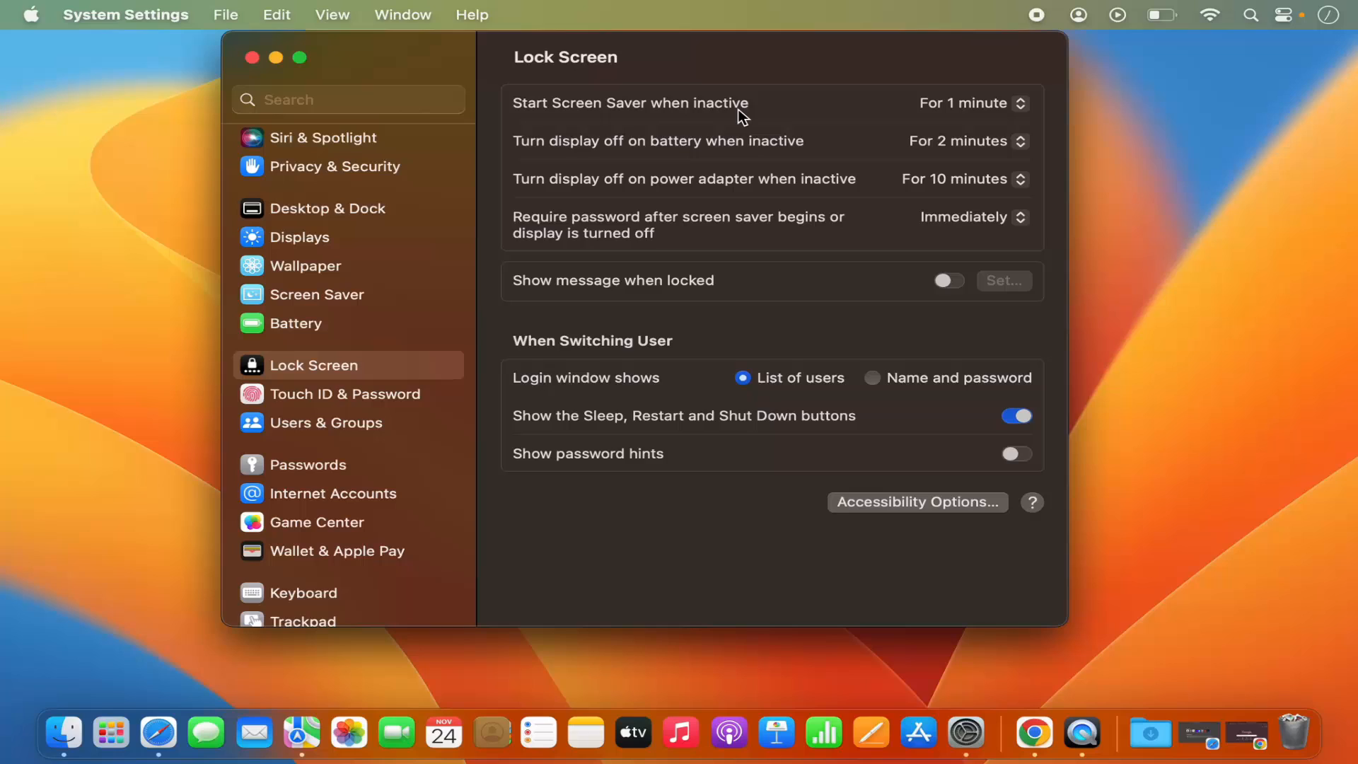
mouse_move(643, 152)
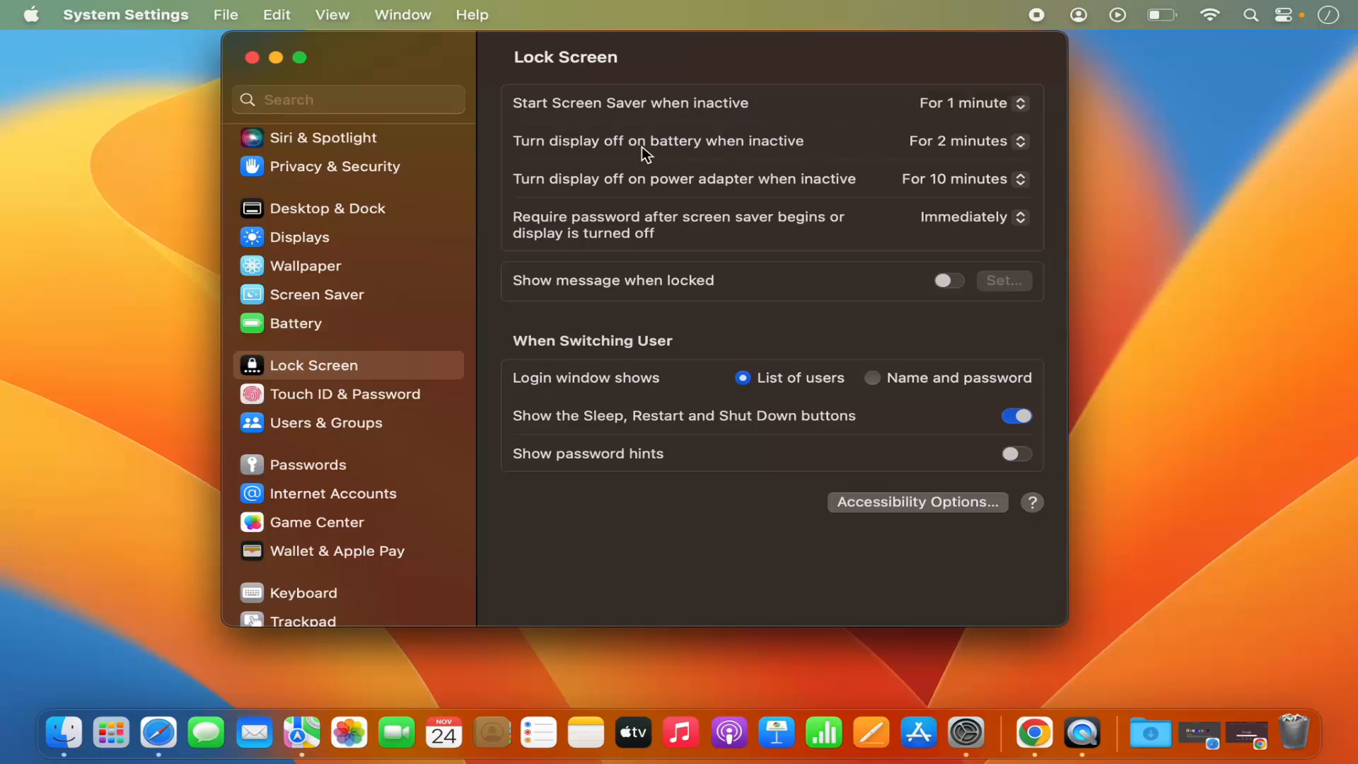
mouse_move(728, 159)
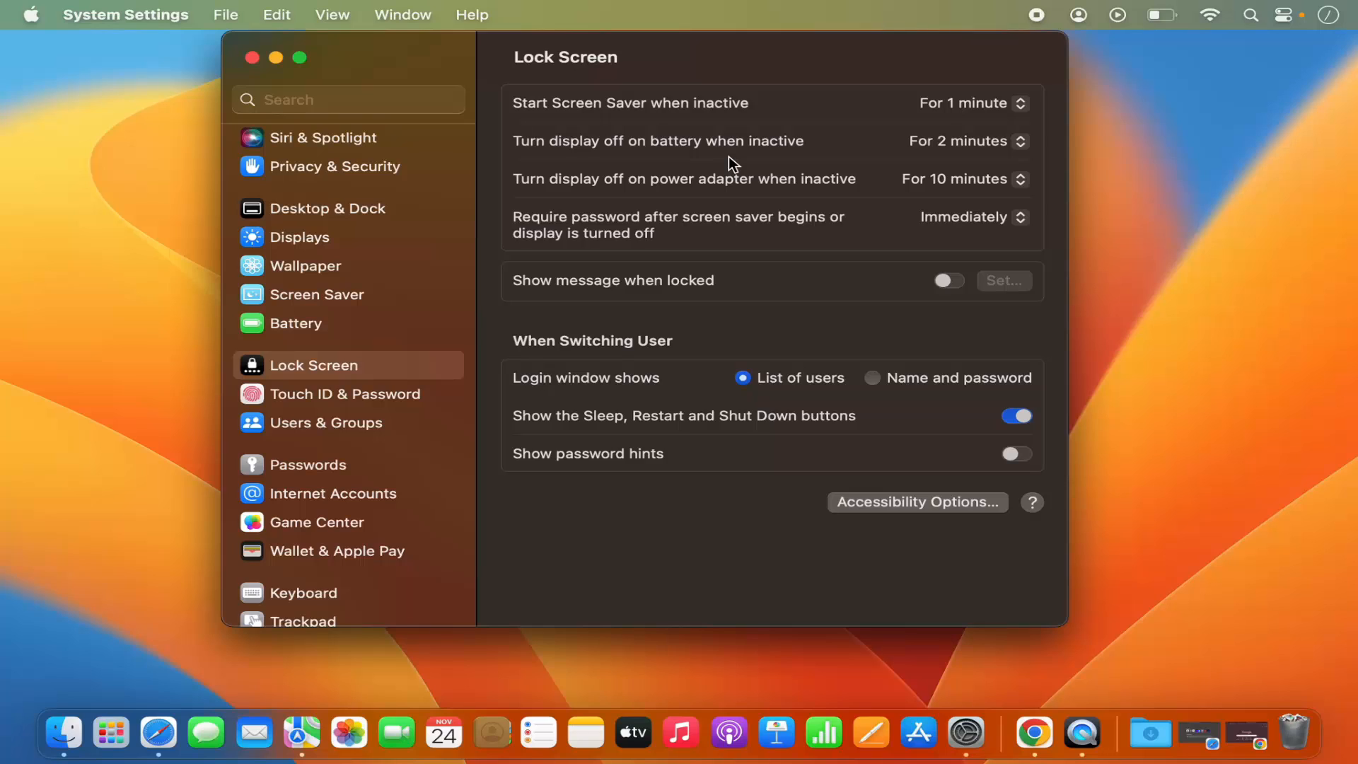
mouse_move(869, 140)
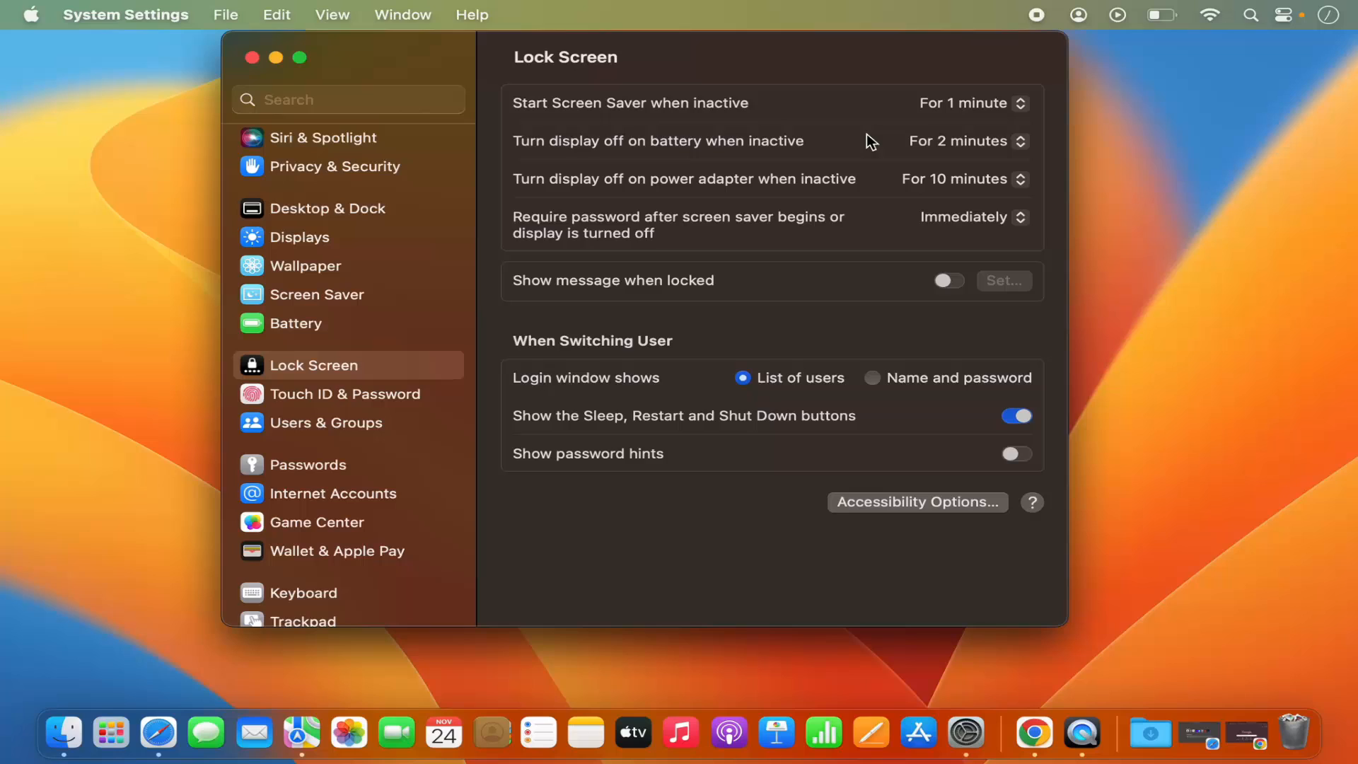
mouse_move(823, 171)
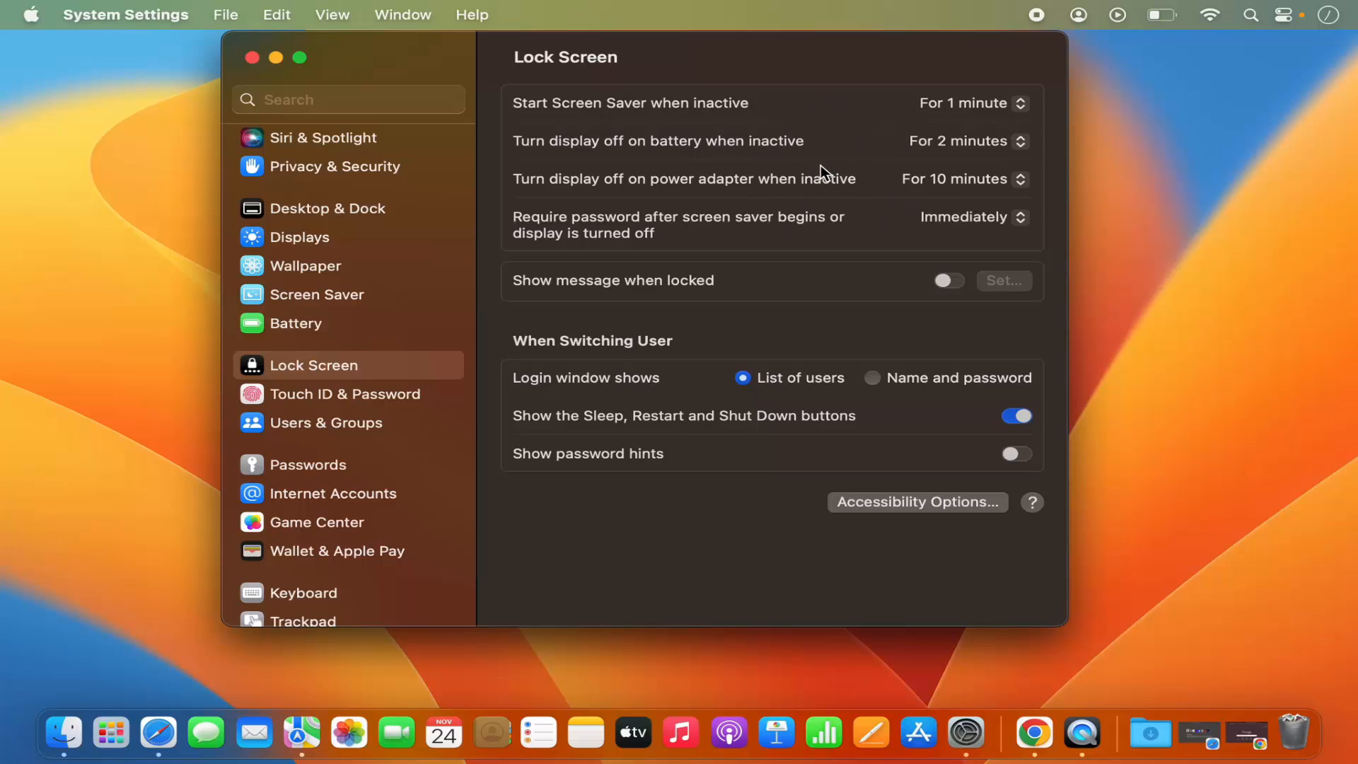
mouse_move(801, 161)
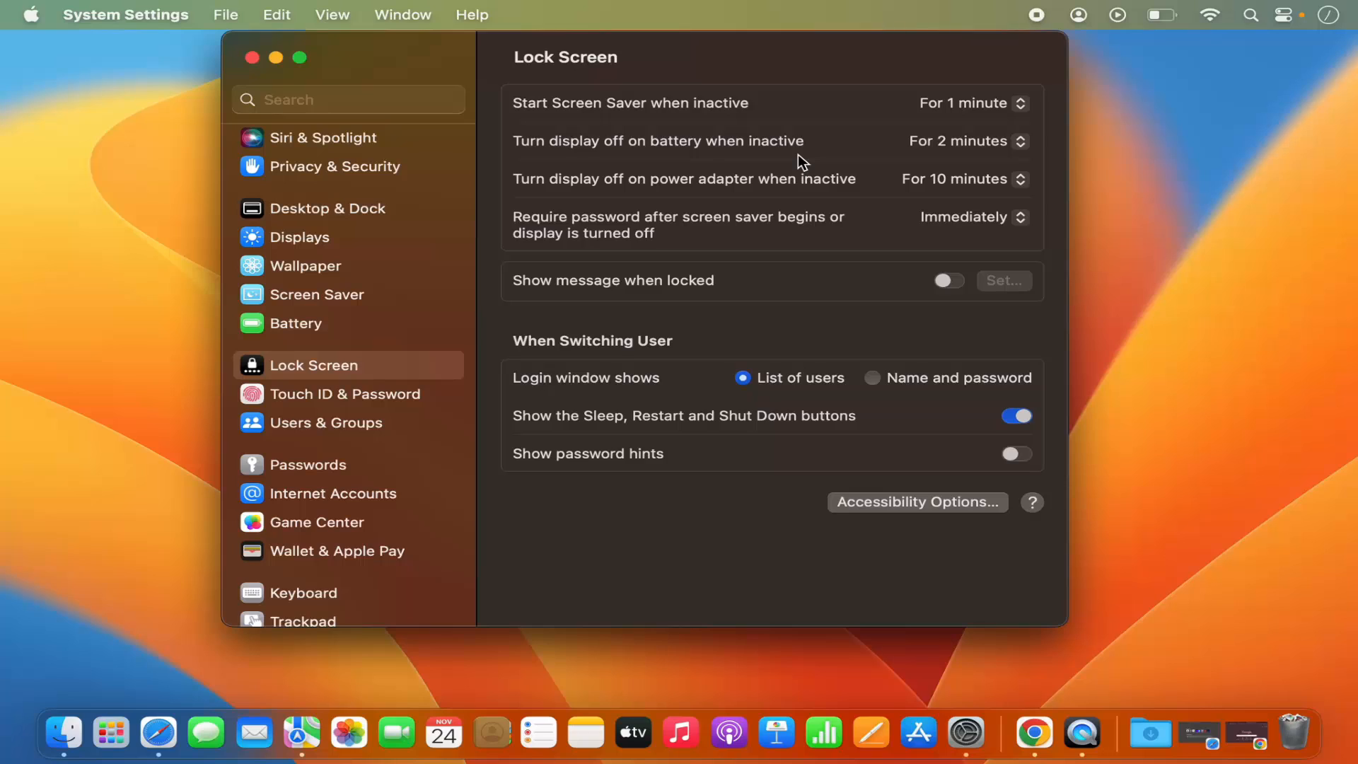
mouse_move(1062, 218)
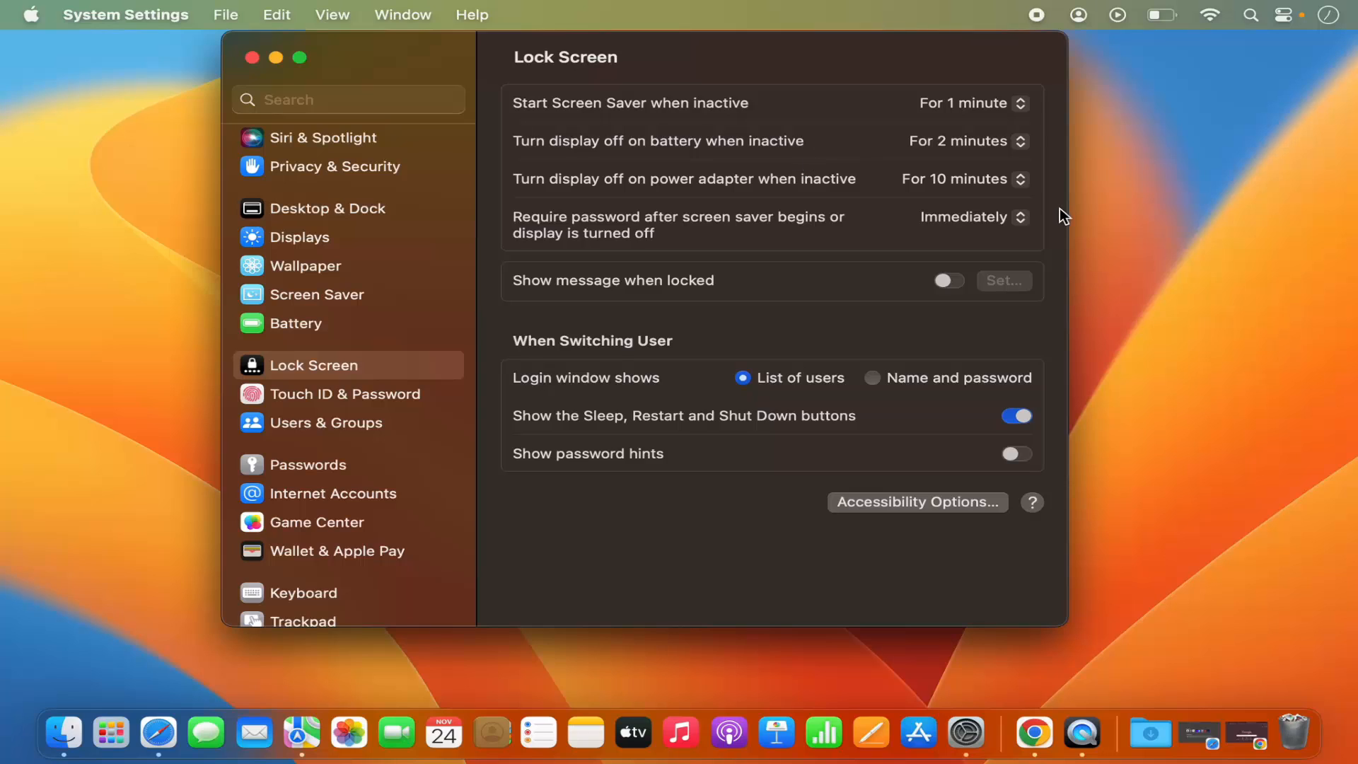
mouse_move(1126, 247)
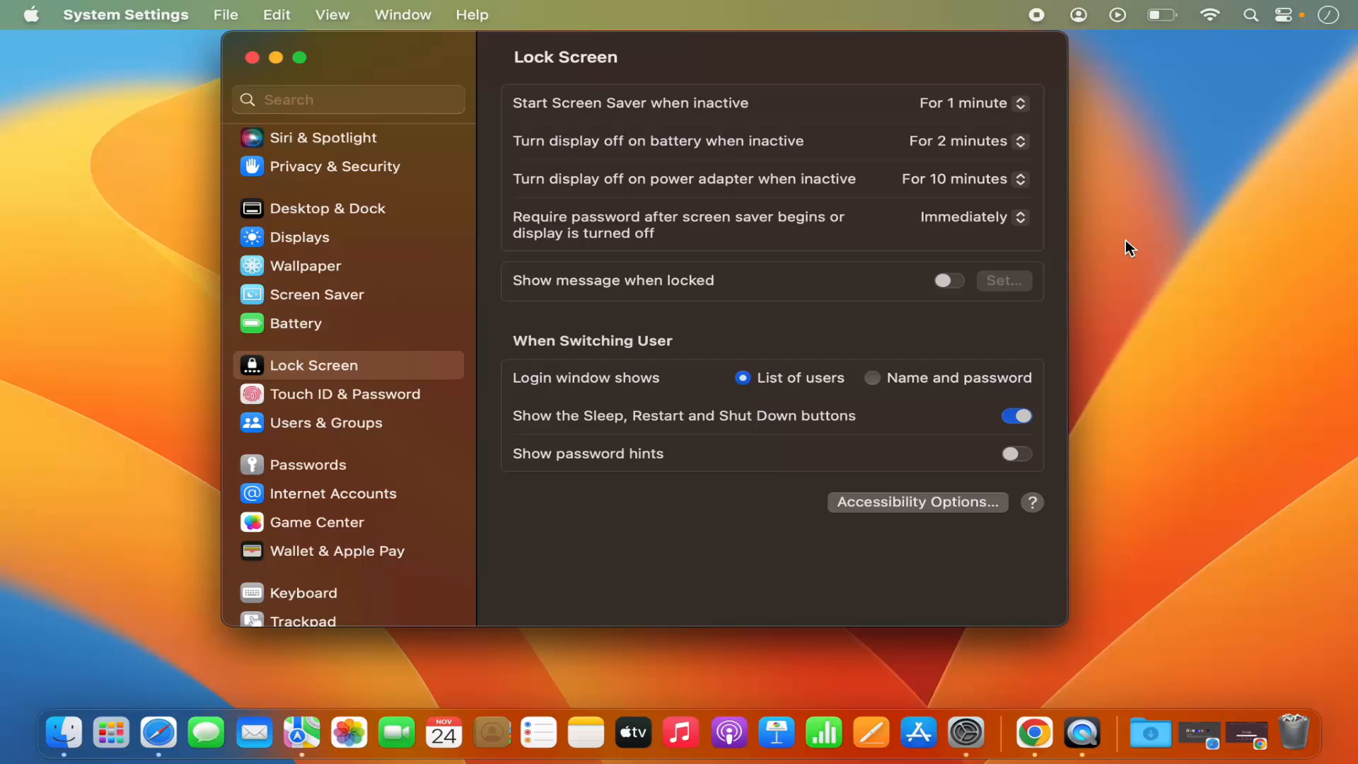